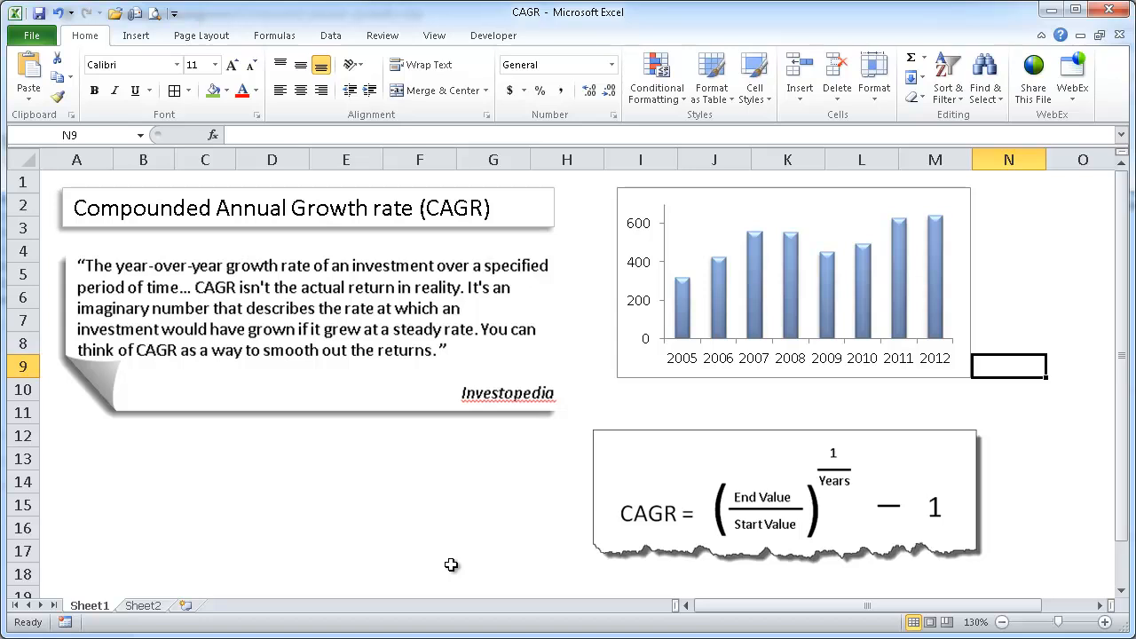
{"action": "mouse_move", "coordinate": [504, 401]}
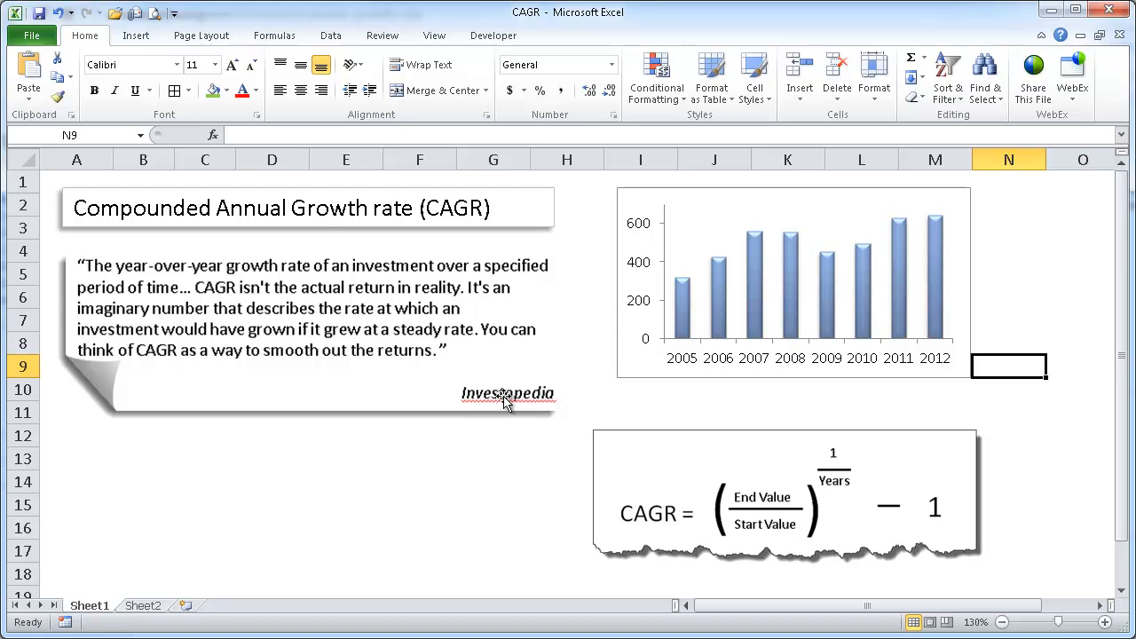
{"action": "mouse_move", "coordinate": [155, 274]}
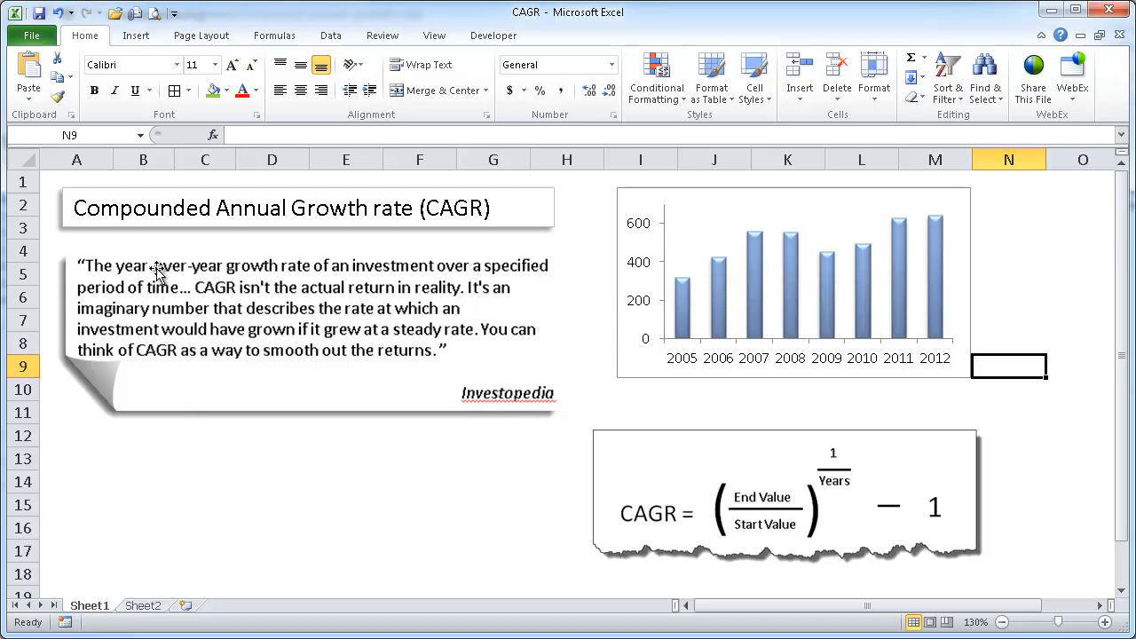
{"action": "mouse_move", "coordinate": [293, 277]}
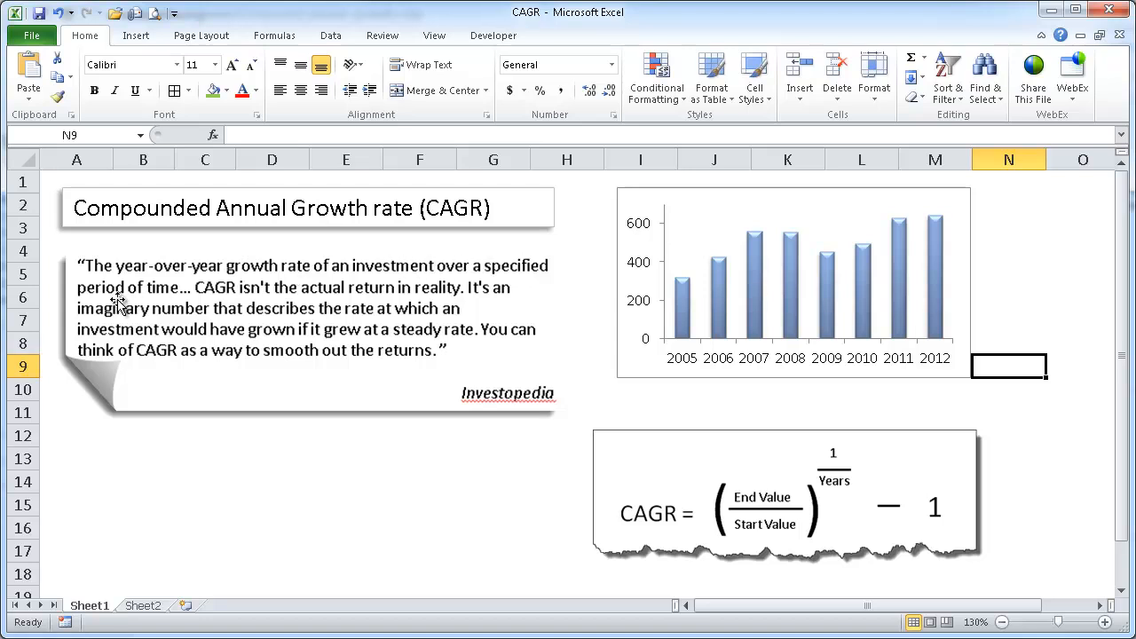
{"action": "mouse_move", "coordinate": [262, 298]}
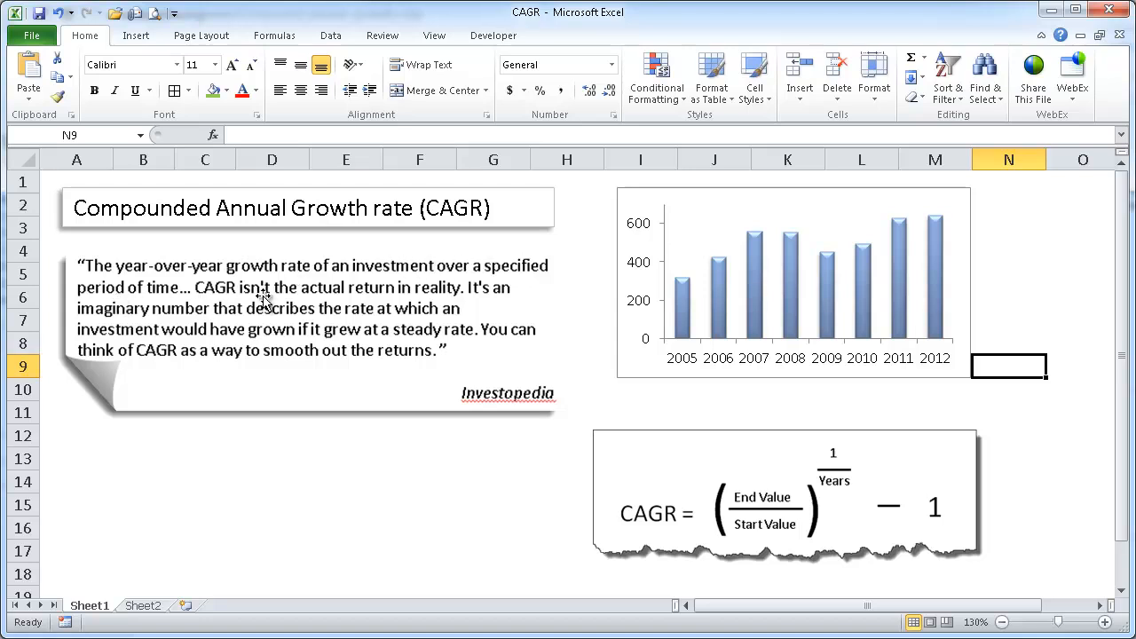
{"action": "mouse_move", "coordinate": [382, 299]}
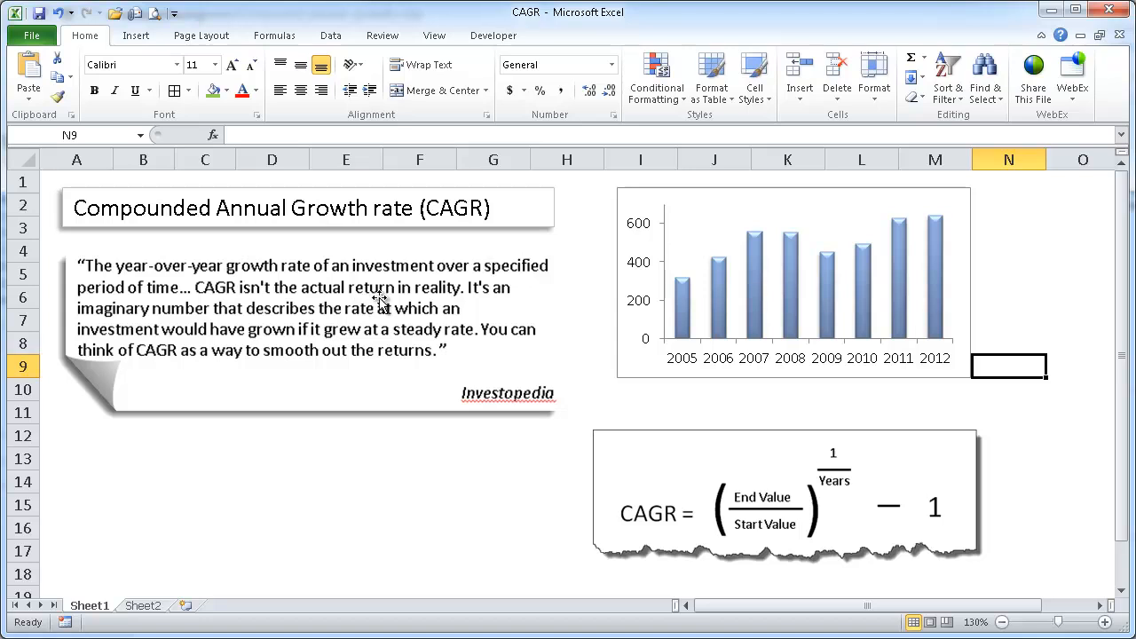
{"action": "mouse_move", "coordinate": [300, 434]}
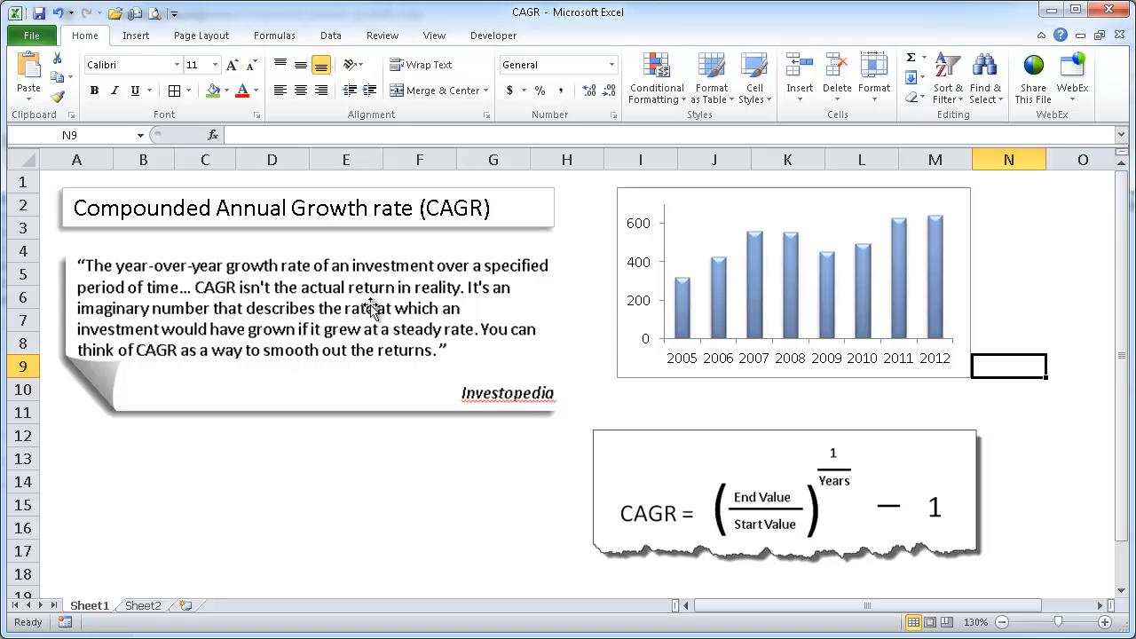
{"action": "mouse_move", "coordinate": [233, 344]}
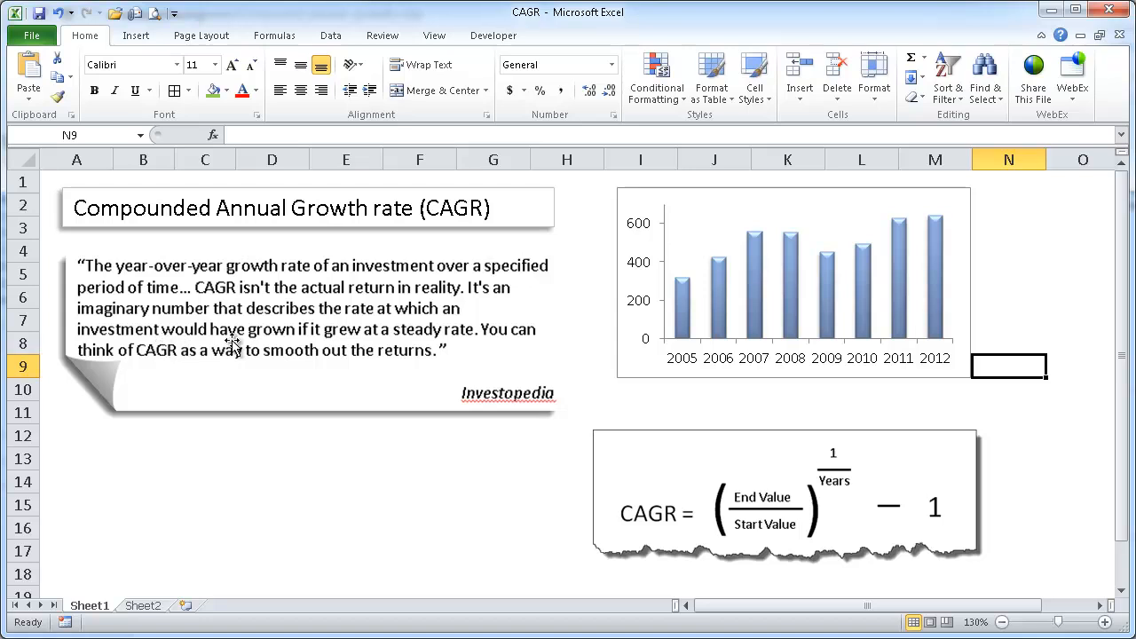
{"action": "mouse_move", "coordinate": [358, 484]}
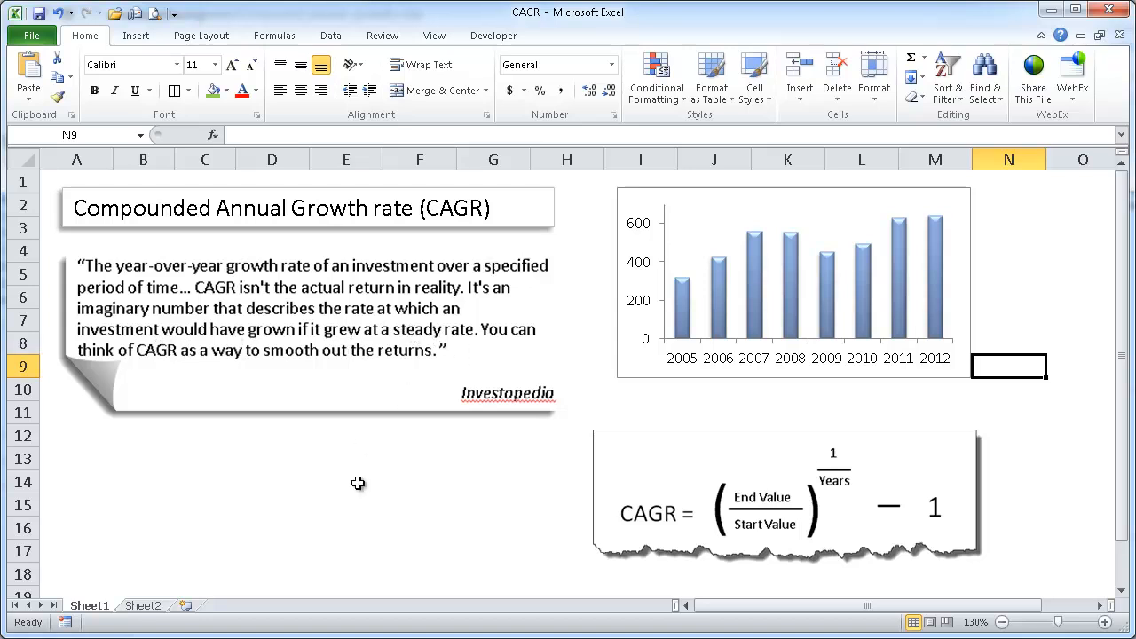
{"action": "mouse_move", "coordinate": [734, 304]}
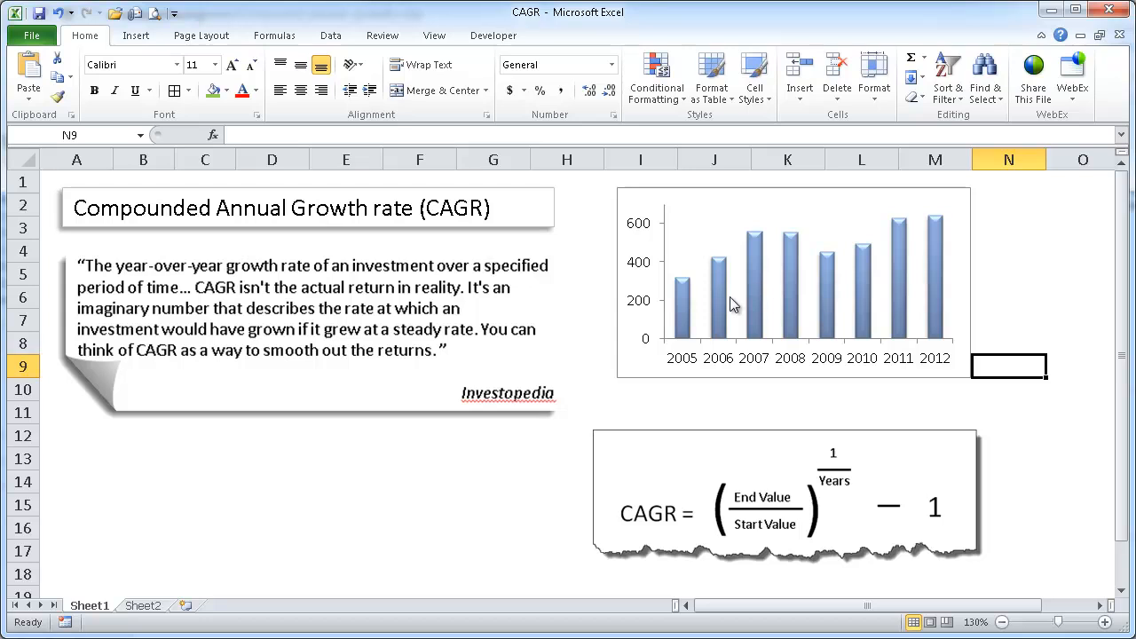
{"action": "mouse_move", "coordinate": [682, 289]}
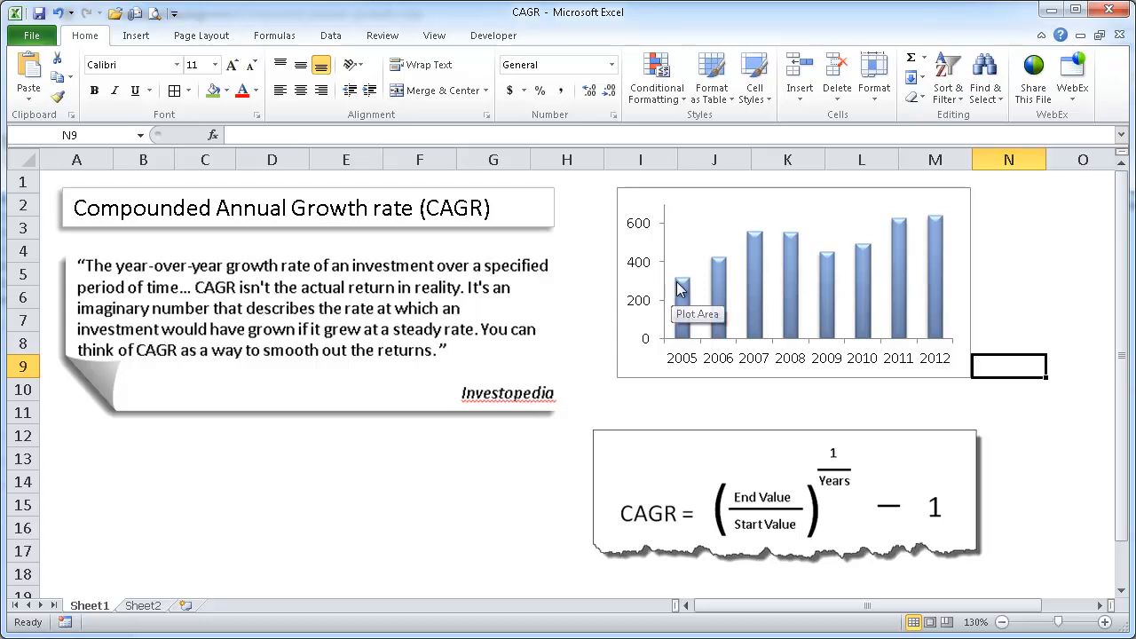
{"action": "mouse_move", "coordinate": [702, 258]}
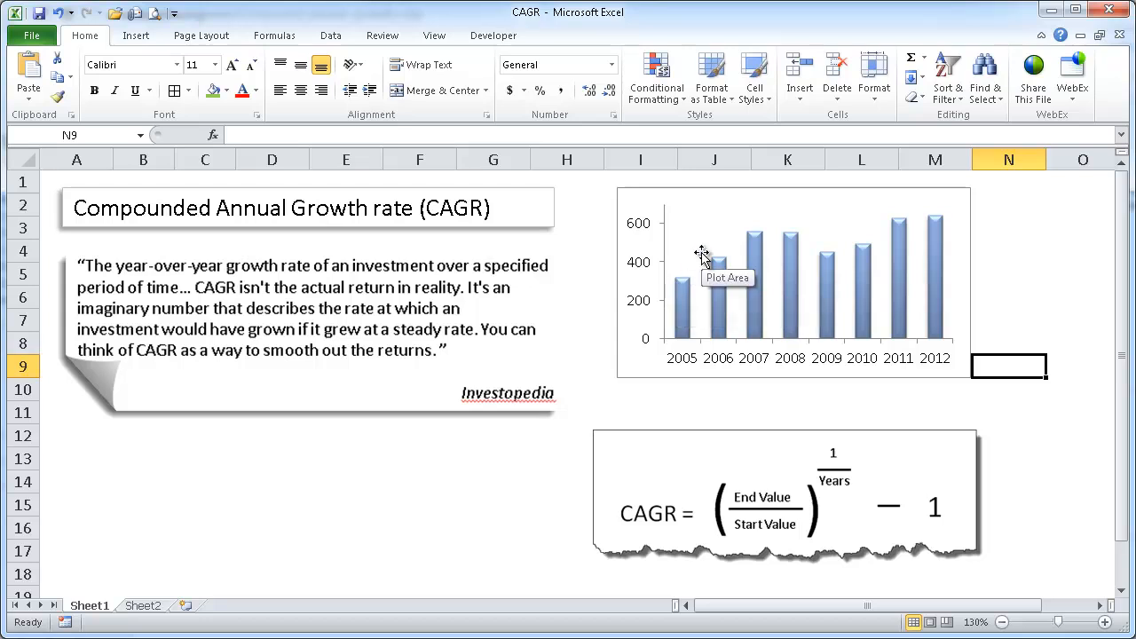
{"action": "mouse_move", "coordinate": [689, 298]}
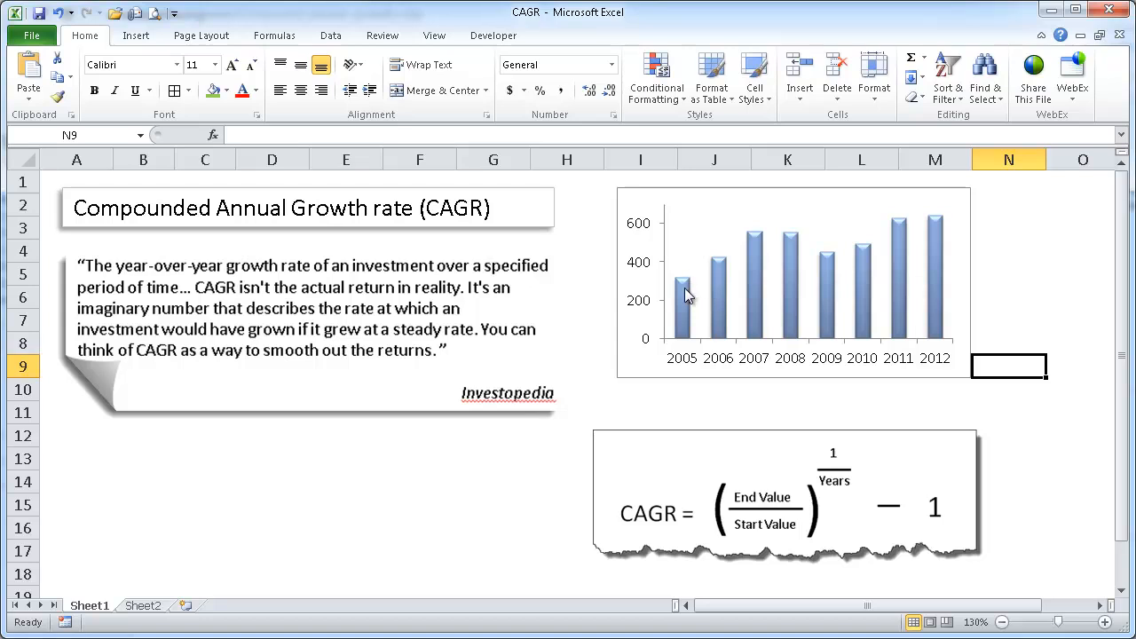
{"action": "mouse_move", "coordinate": [771, 240]}
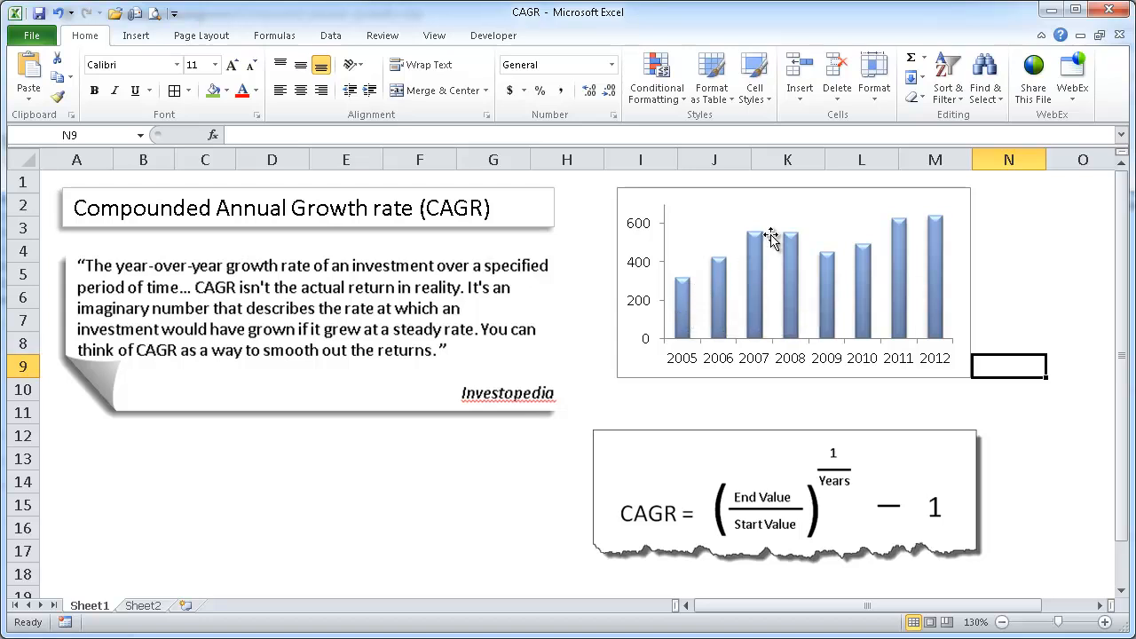
{"action": "mouse_move", "coordinate": [939, 242]}
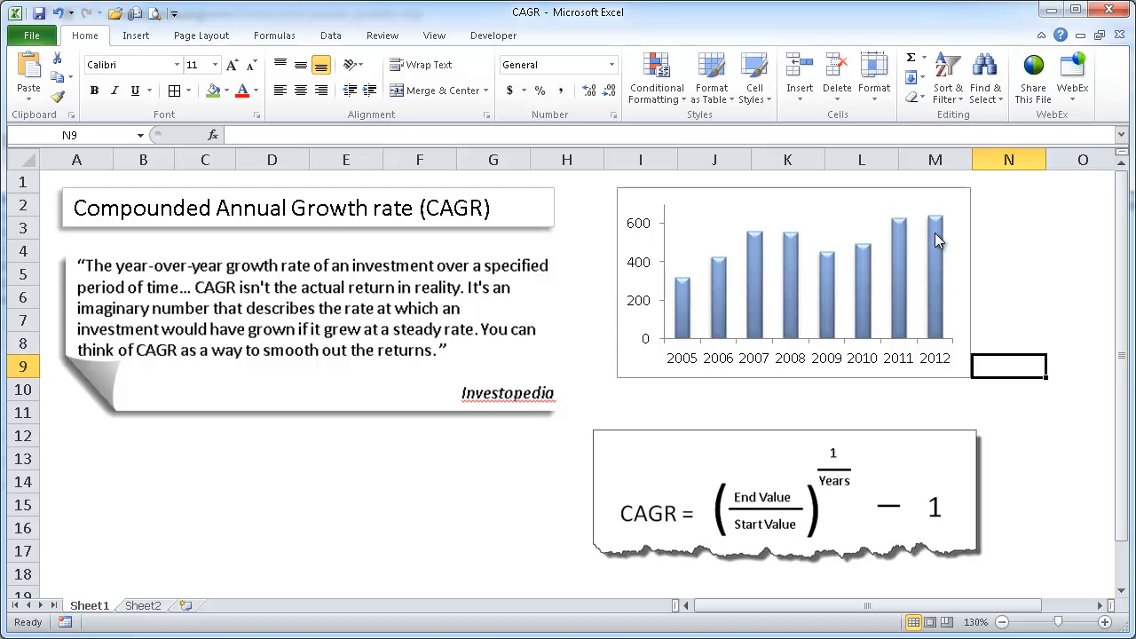
{"action": "mouse_move", "coordinate": [832, 281]}
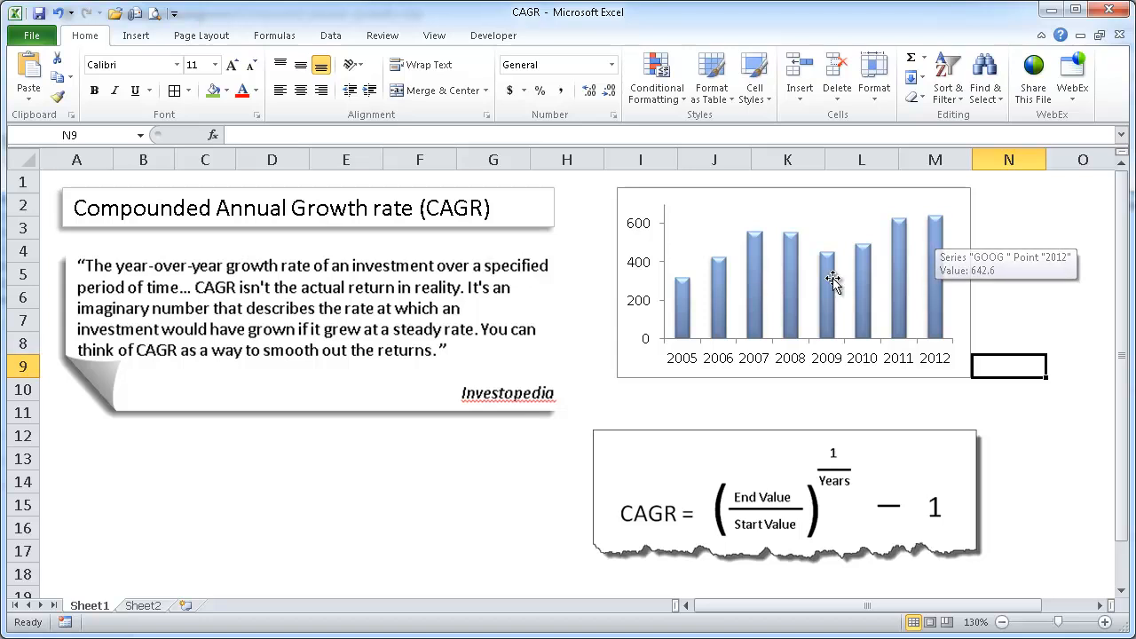
{"action": "mouse_move", "coordinate": [633, 397]}
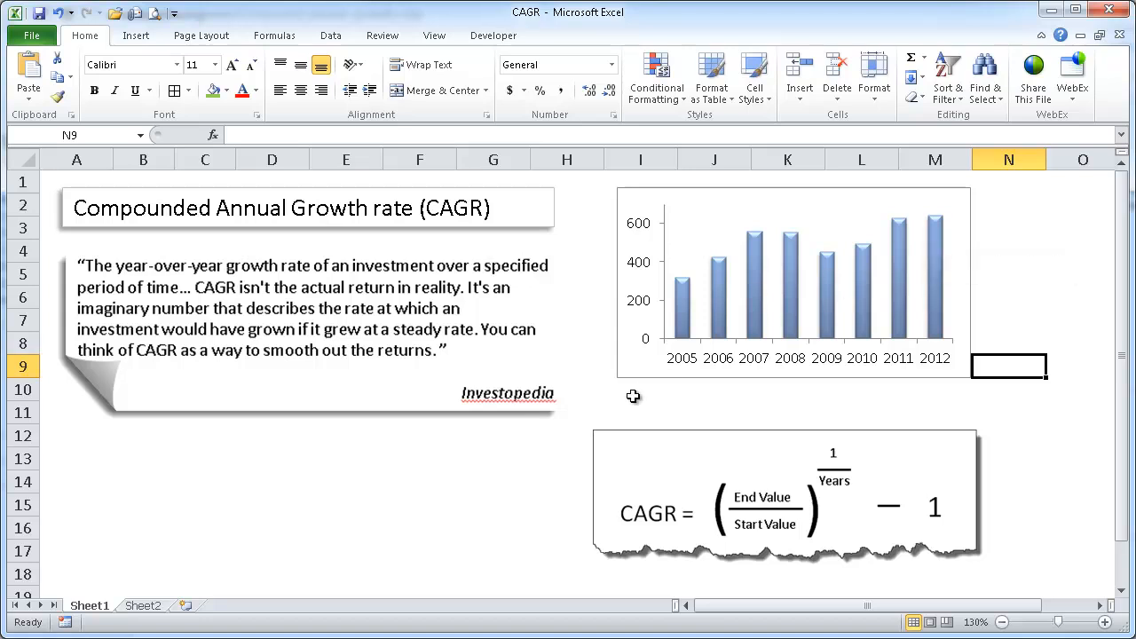
{"action": "mouse_move", "coordinate": [940, 269]}
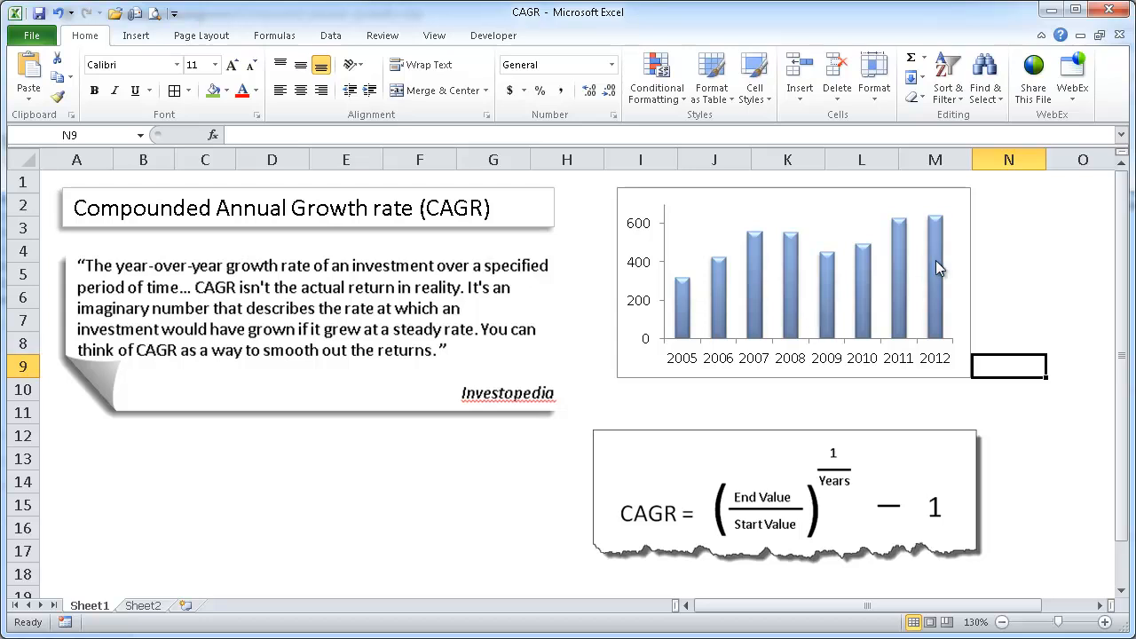
{"action": "mouse_move", "coordinate": [691, 297]}
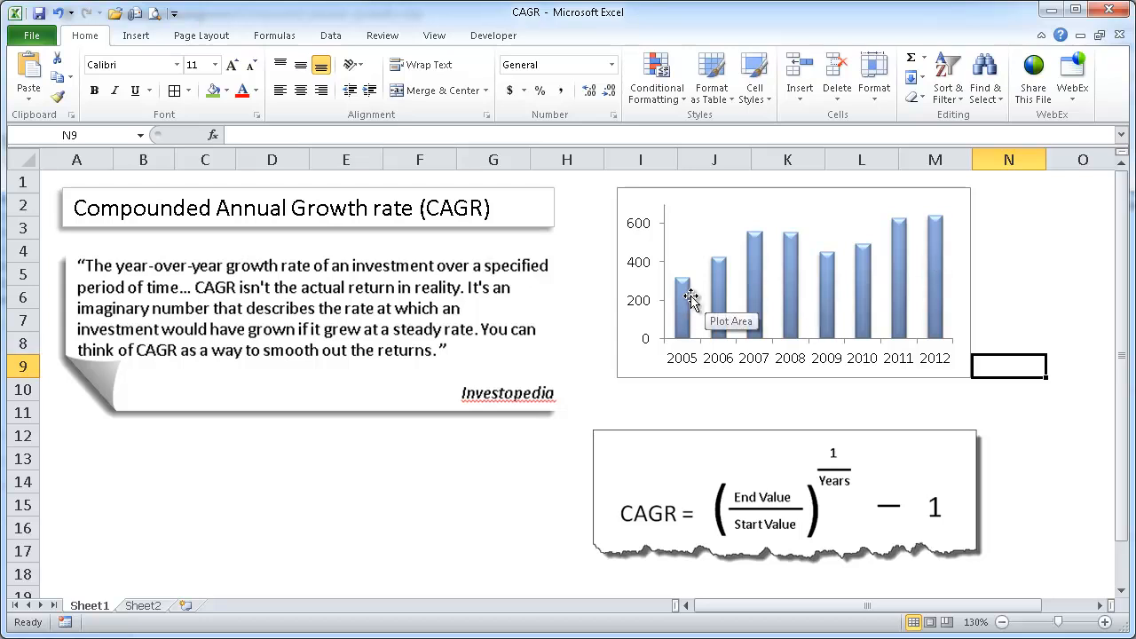
{"action": "mouse_move", "coordinate": [719, 266]}
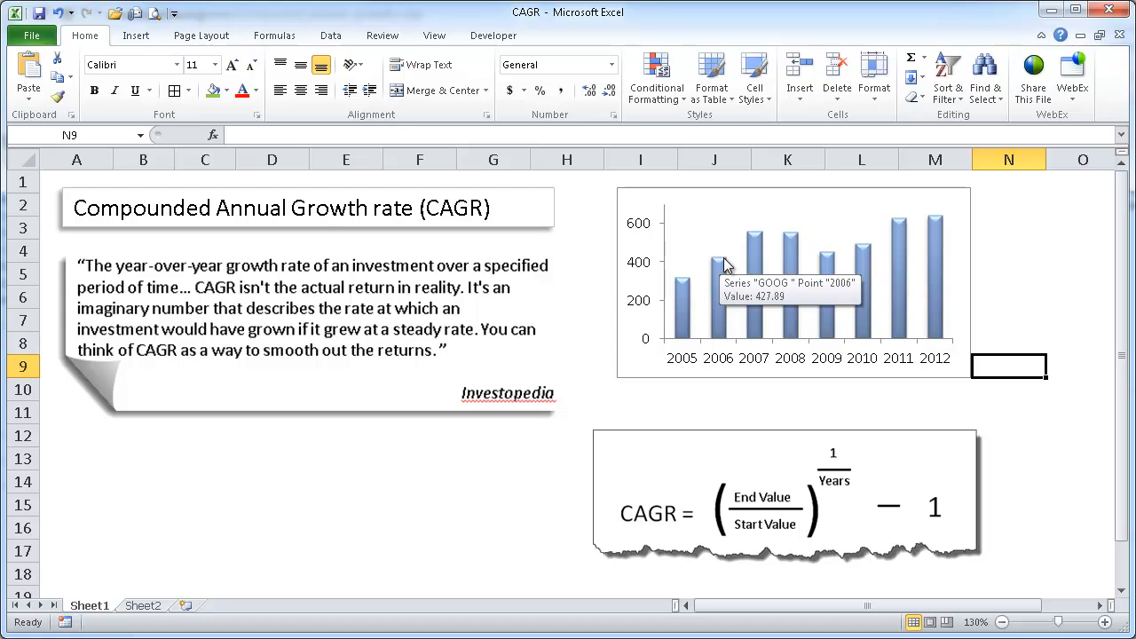
{"action": "mouse_move", "coordinate": [702, 293]}
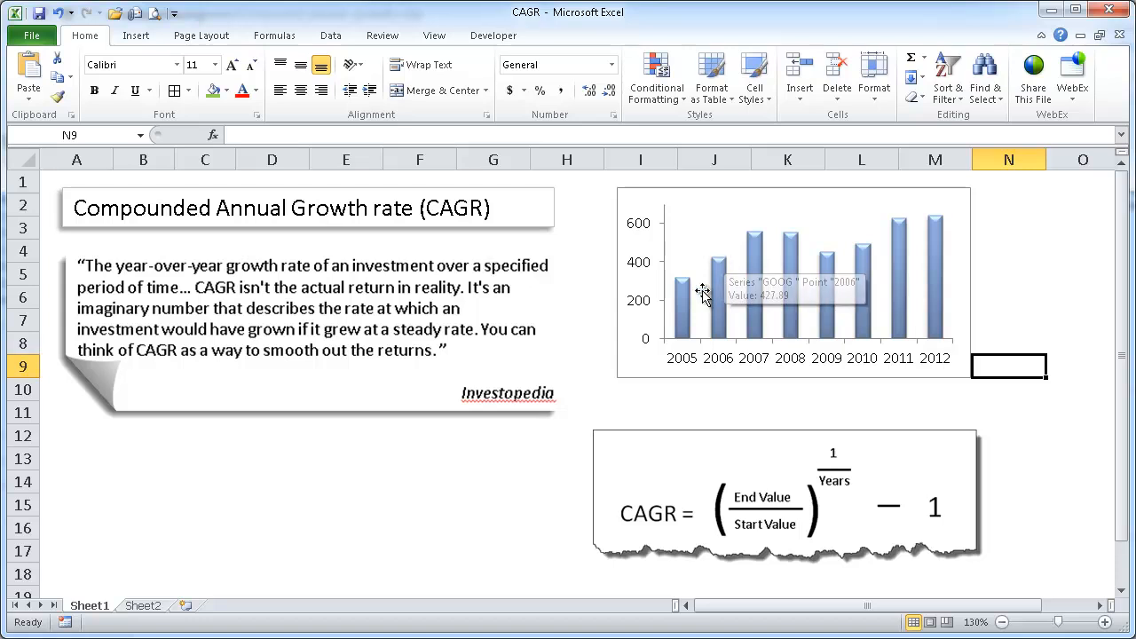
{"action": "mouse_move", "coordinate": [667, 308]}
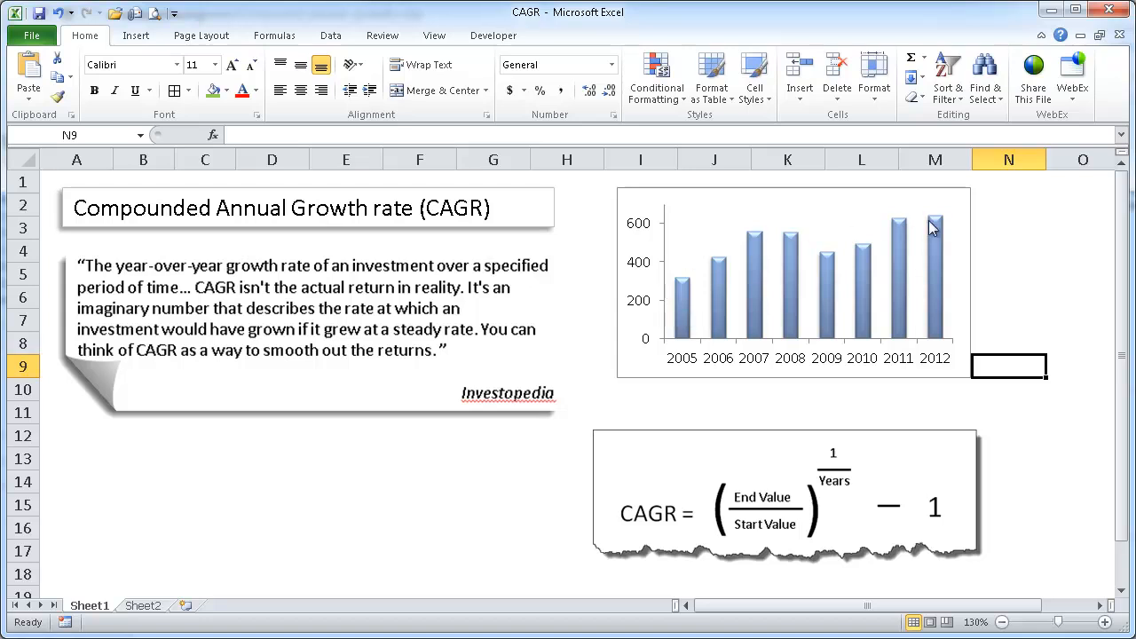
{"action": "mouse_move", "coordinate": [950, 226]}
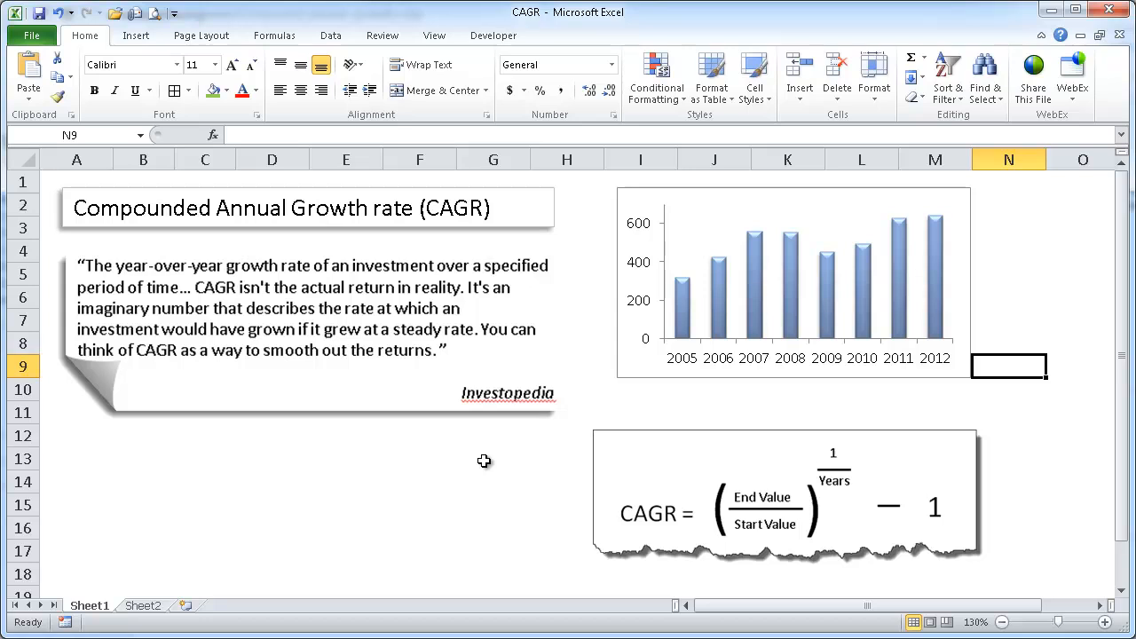
{"action": "mouse_move", "coordinate": [354, 456]}
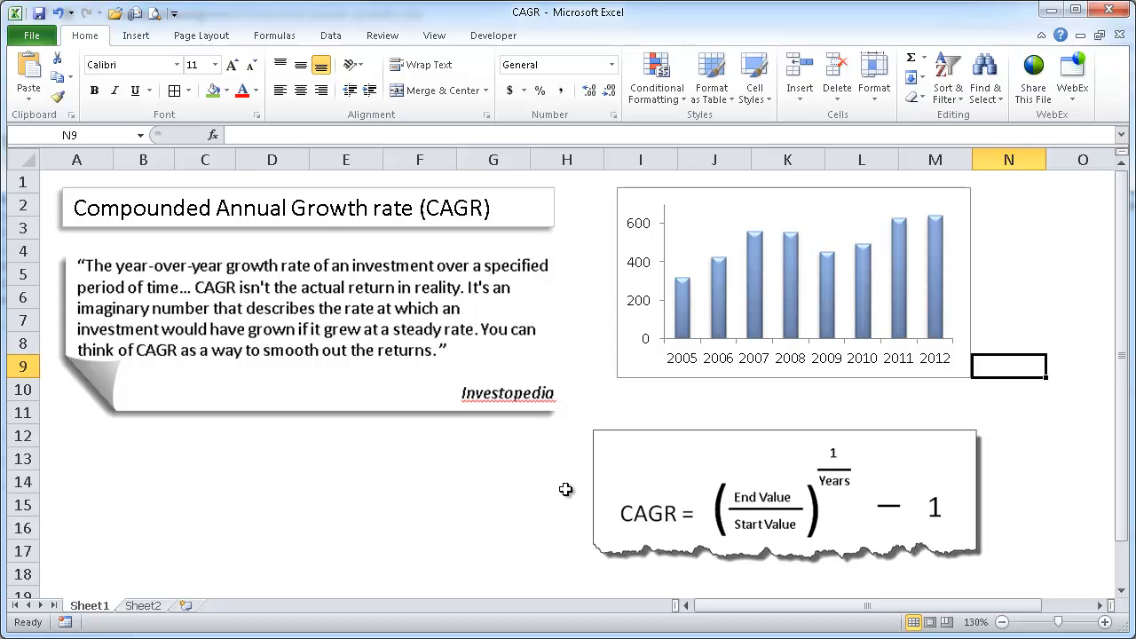
{"action": "mouse_move", "coordinate": [631, 486]}
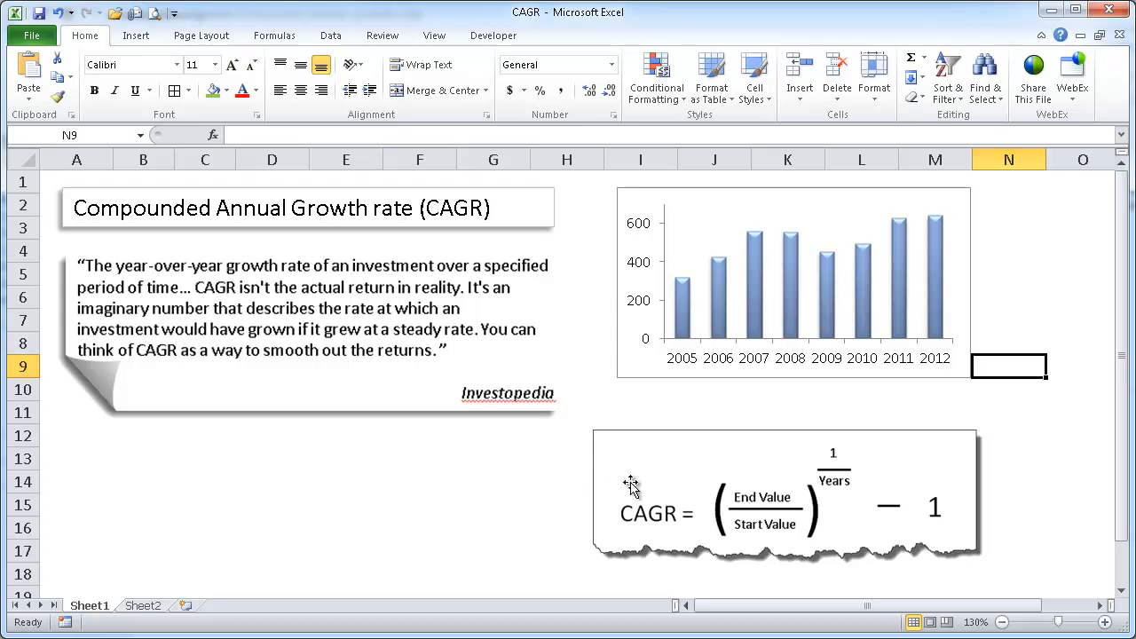
{"action": "mouse_move", "coordinate": [780, 531]}
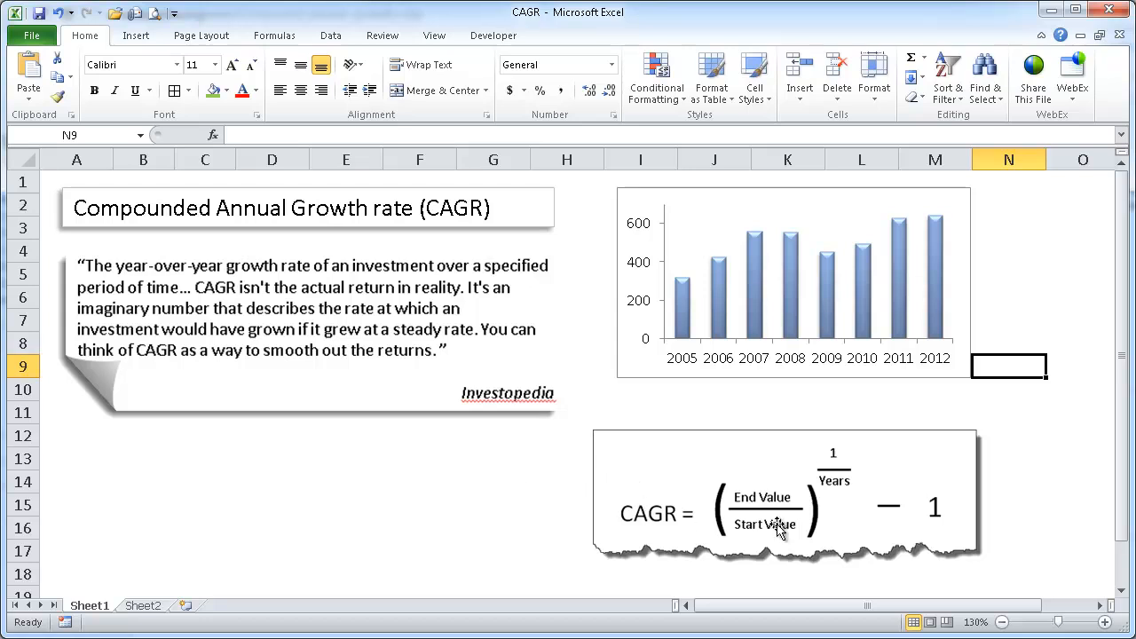
{"action": "mouse_move", "coordinate": [834, 513]}
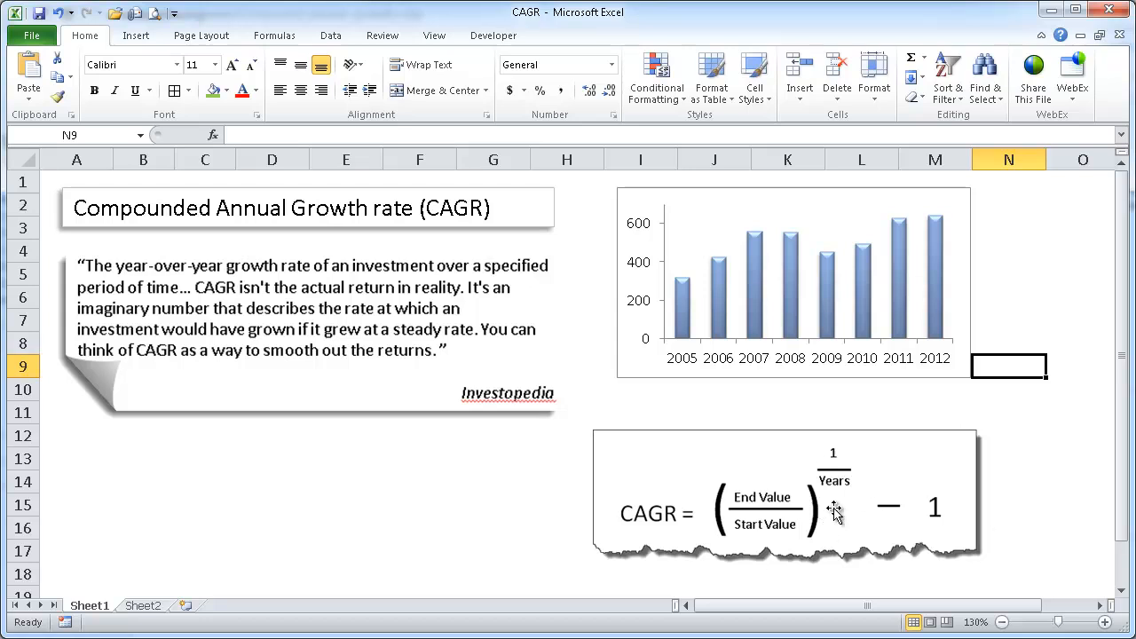
{"action": "mouse_move", "coordinate": [765, 533]}
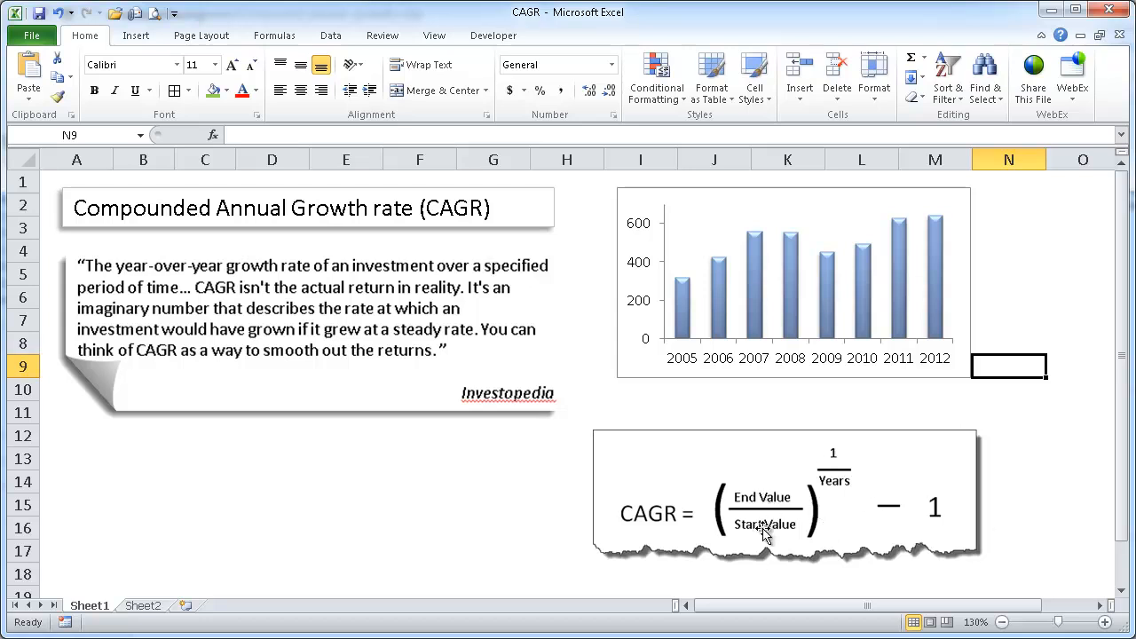
{"action": "mouse_move", "coordinate": [806, 491]}
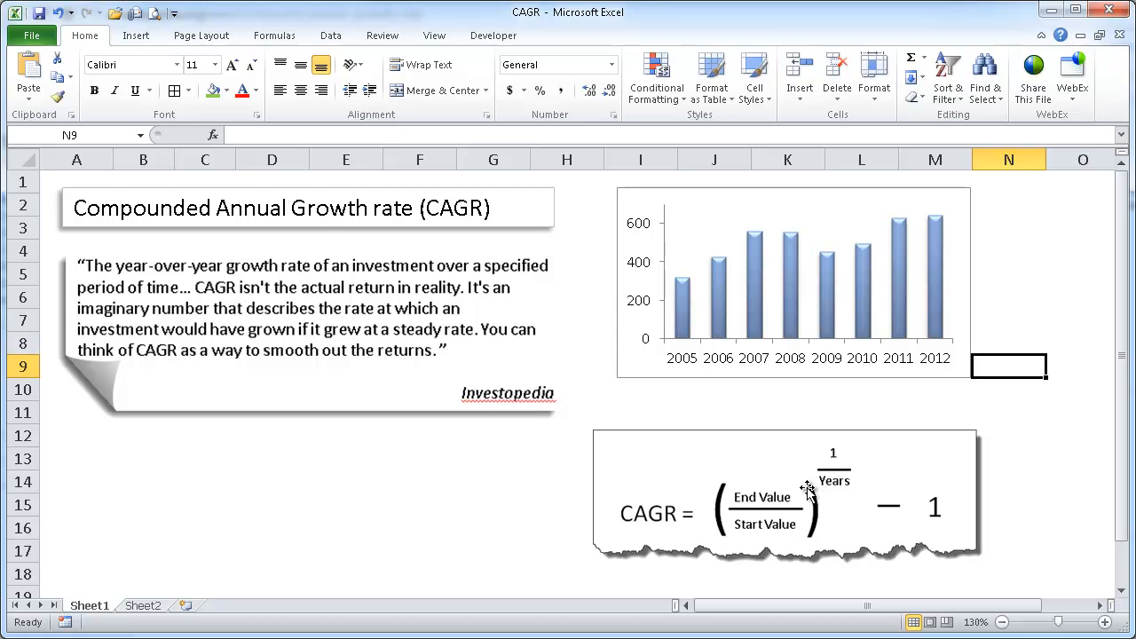
{"action": "mouse_move", "coordinate": [830, 493]}
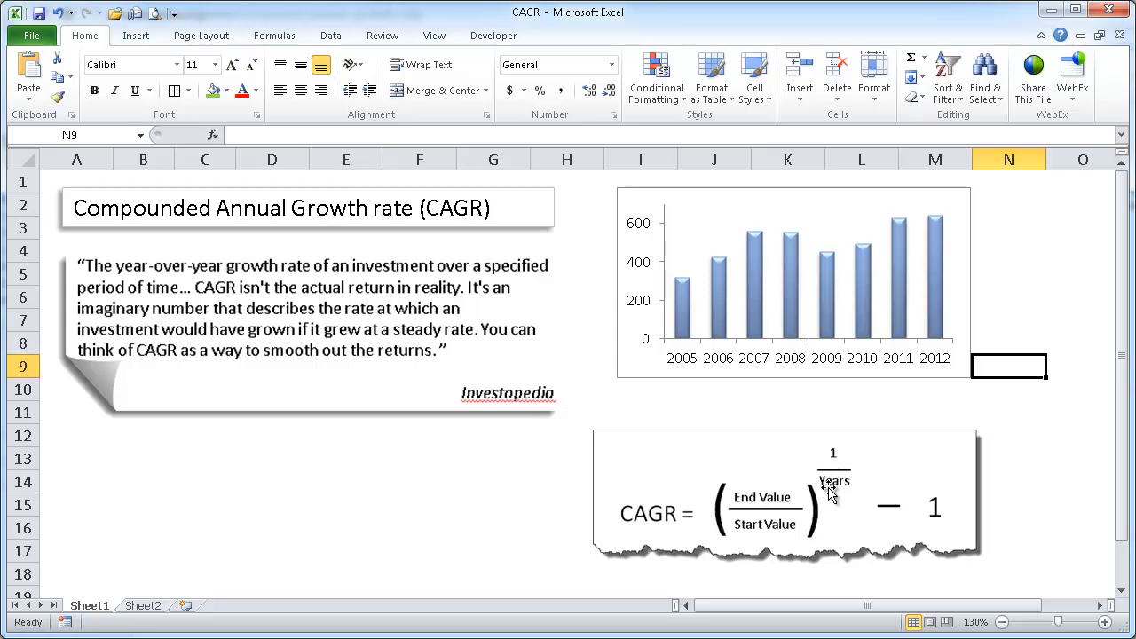
{"action": "mouse_move", "coordinate": [830, 491]}
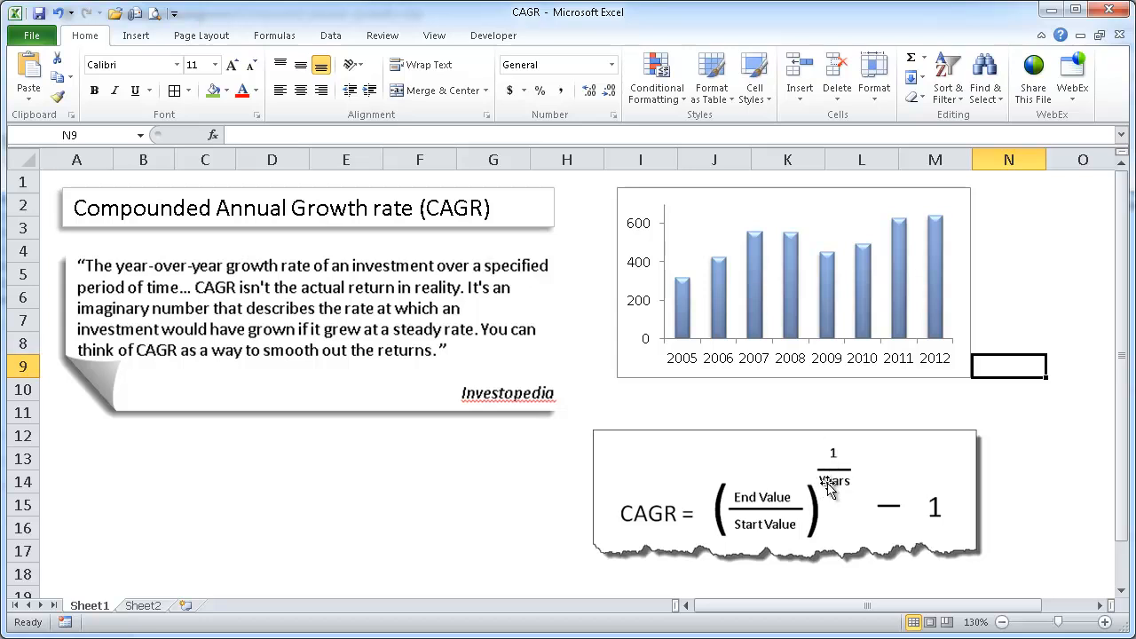
{"action": "mouse_move", "coordinate": [1039, 371]}
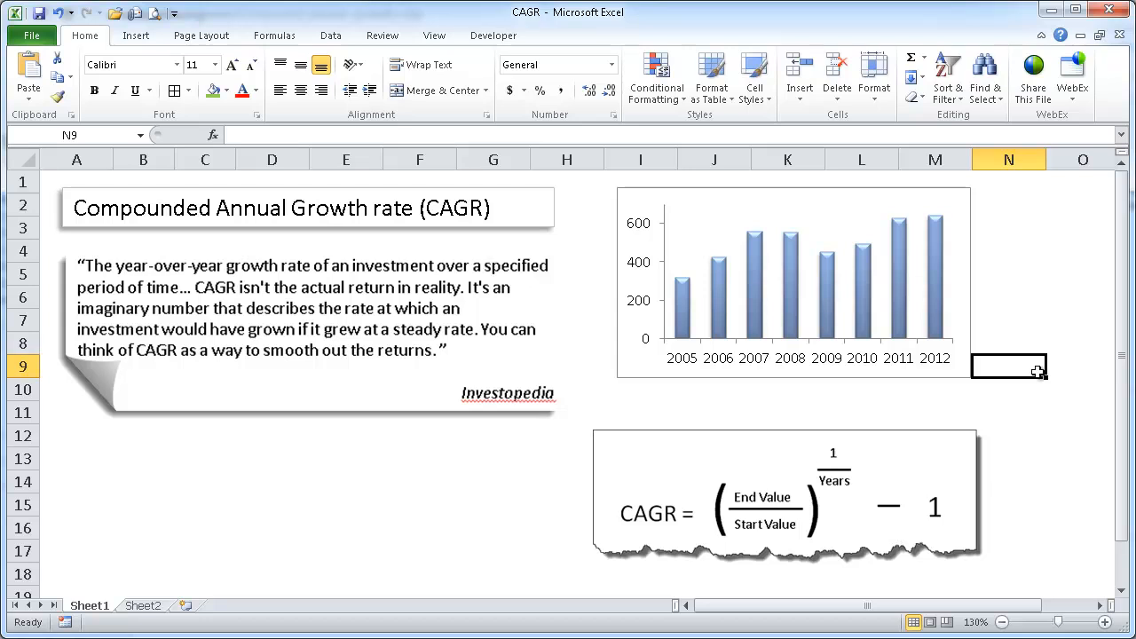
Copy the CAGR formula picture onto Sheet2, right of the price table
{"action": "left_click", "coordinate": [786, 511]}
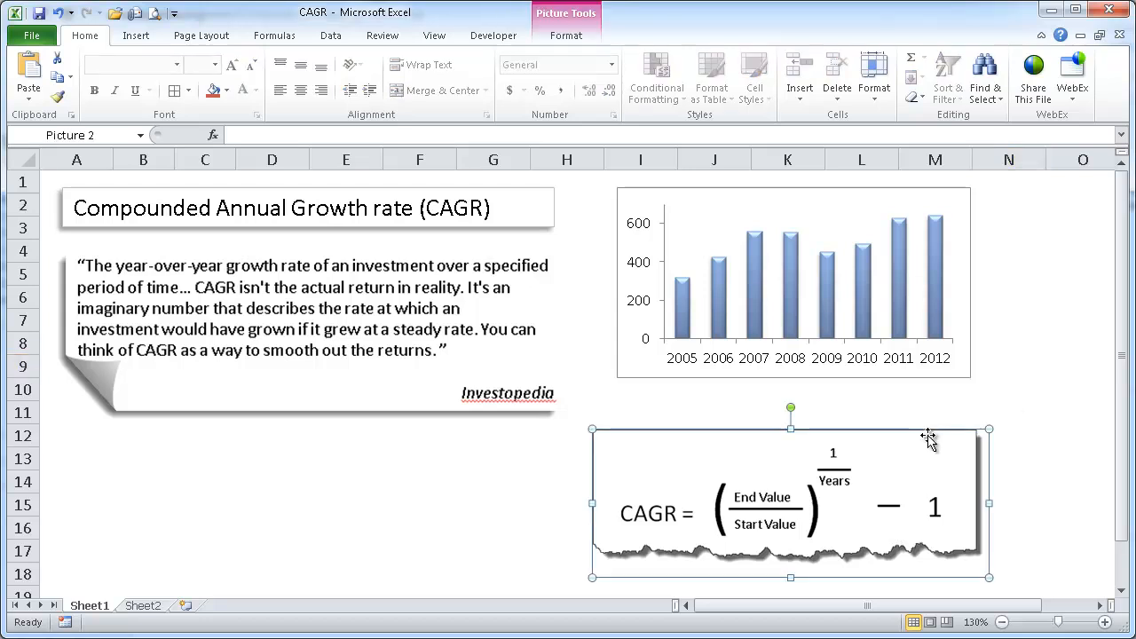
{"action": "mouse_move", "coordinate": [193, 620]}
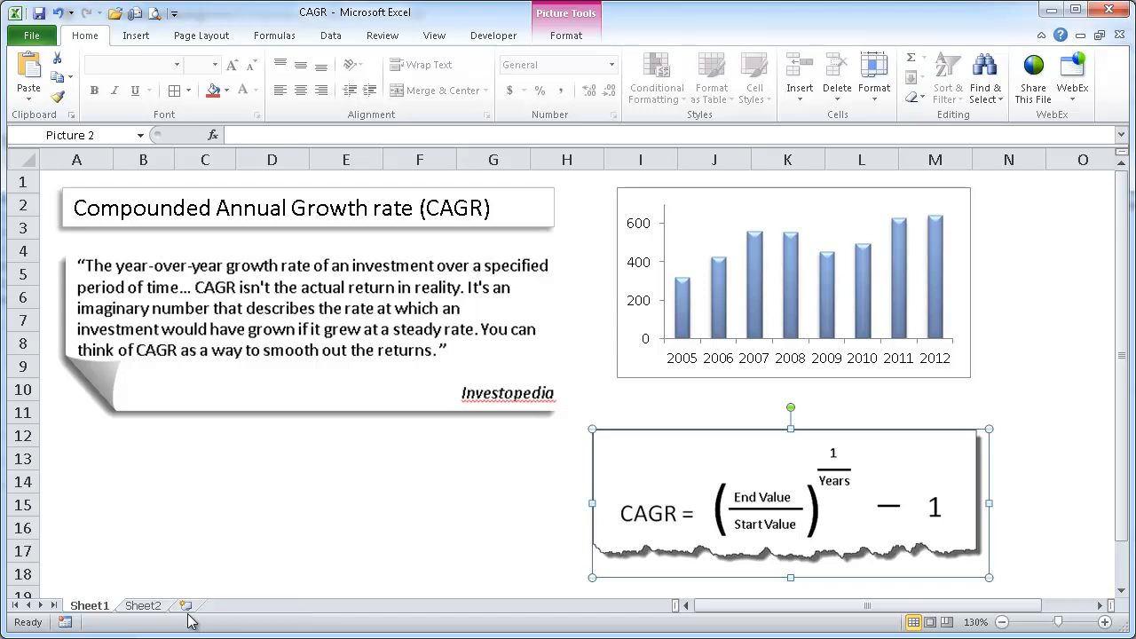
{"action": "left_click", "coordinate": [142, 605]}
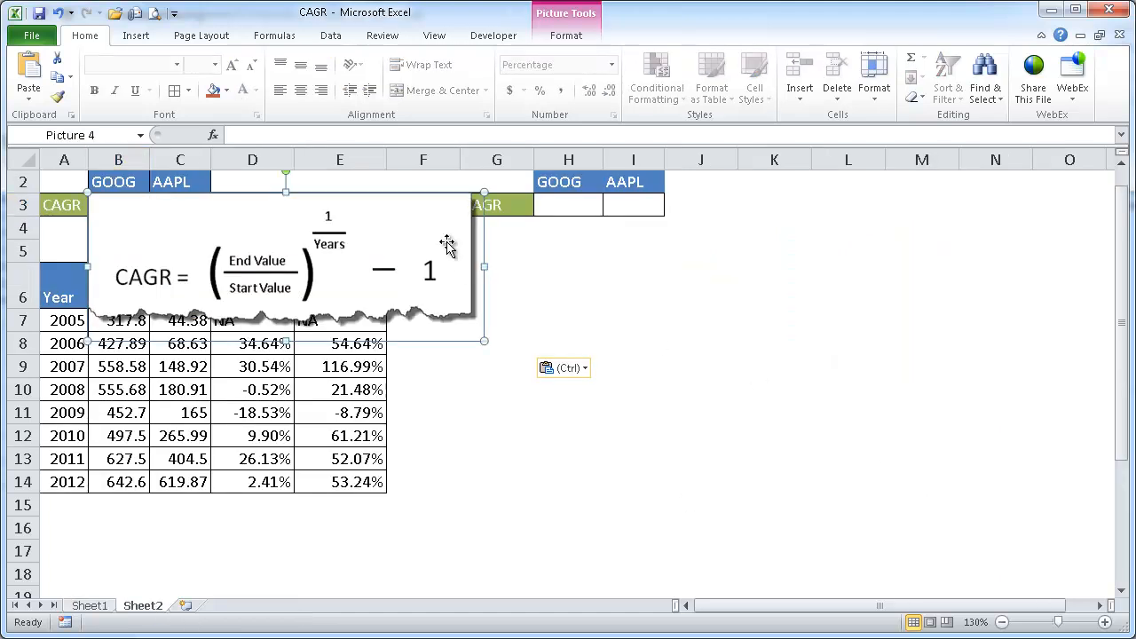
{"action": "mouse_move", "coordinate": [482, 241]}
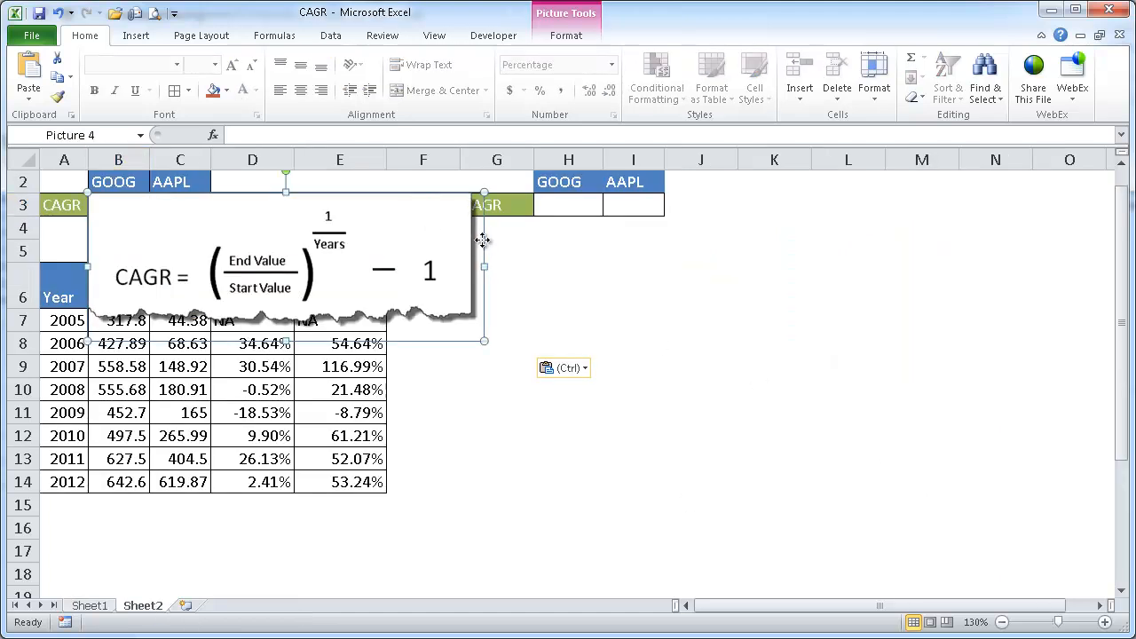
{"action": "left_click_drag", "start_coordinate": [286, 266], "coordinate": [759, 473]}
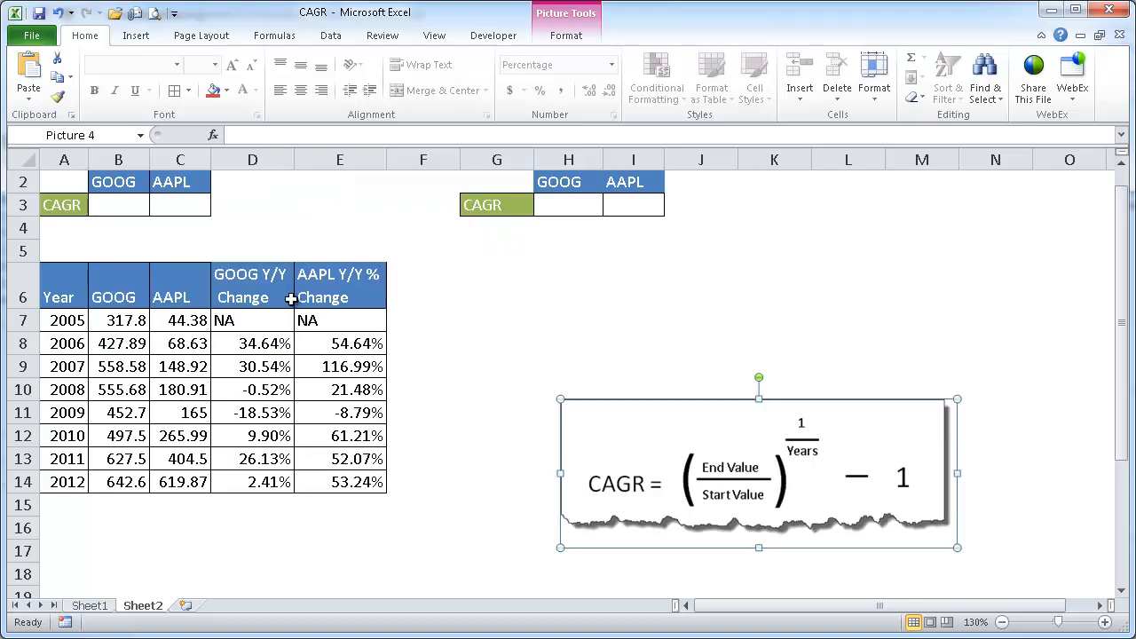
{"action": "mouse_move", "coordinate": [133, 320]}
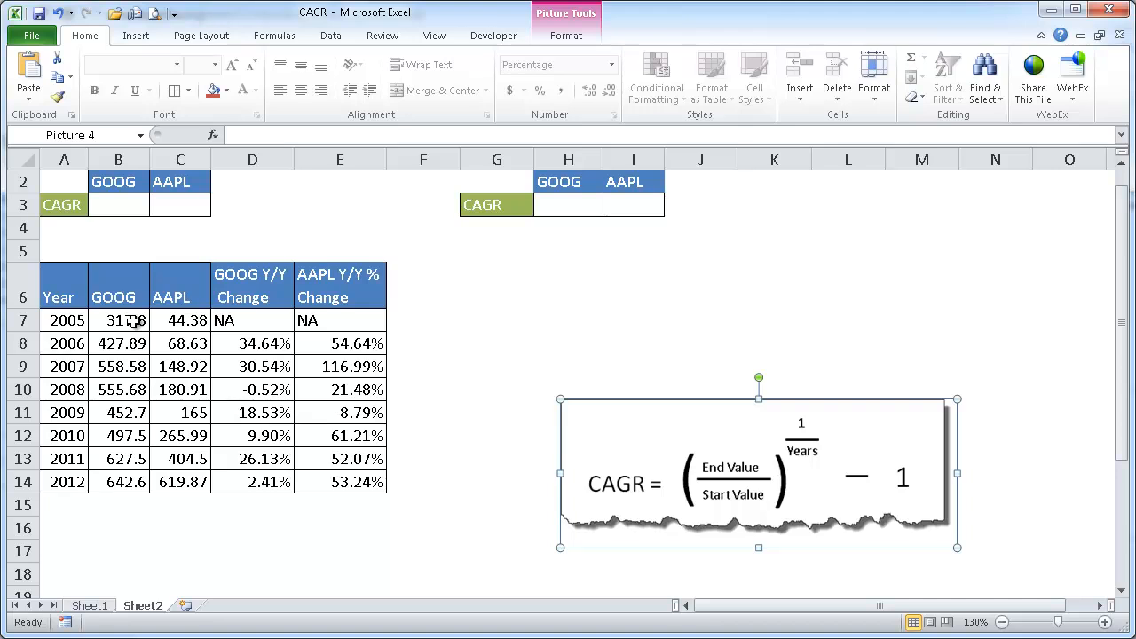
{"action": "mouse_move", "coordinate": [64, 321]}
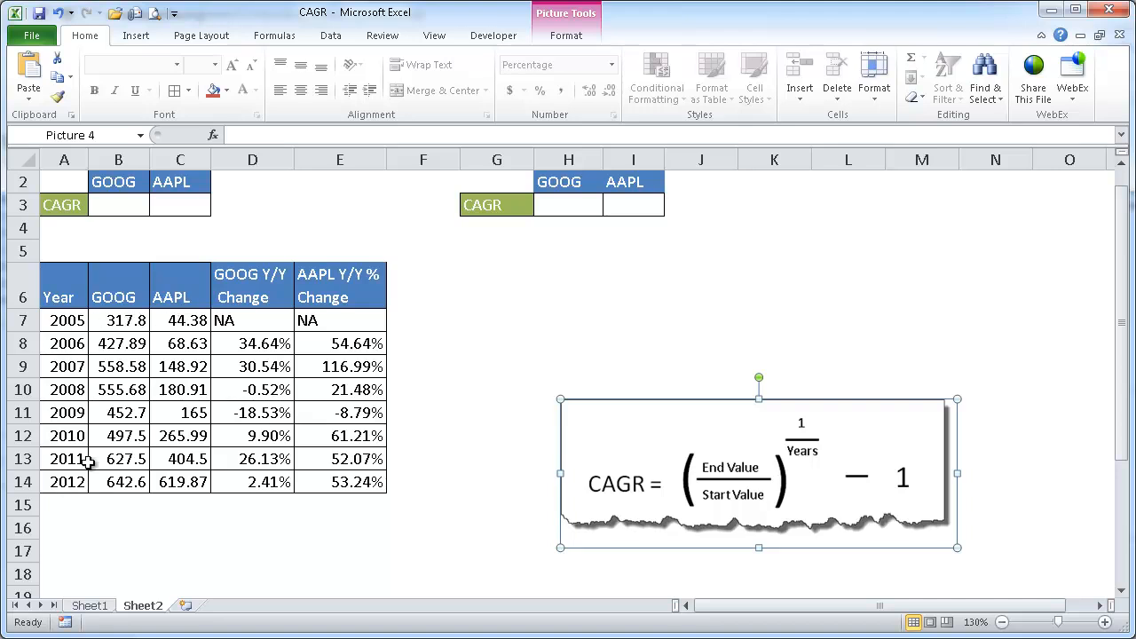
{"action": "mouse_move", "coordinate": [133, 320]}
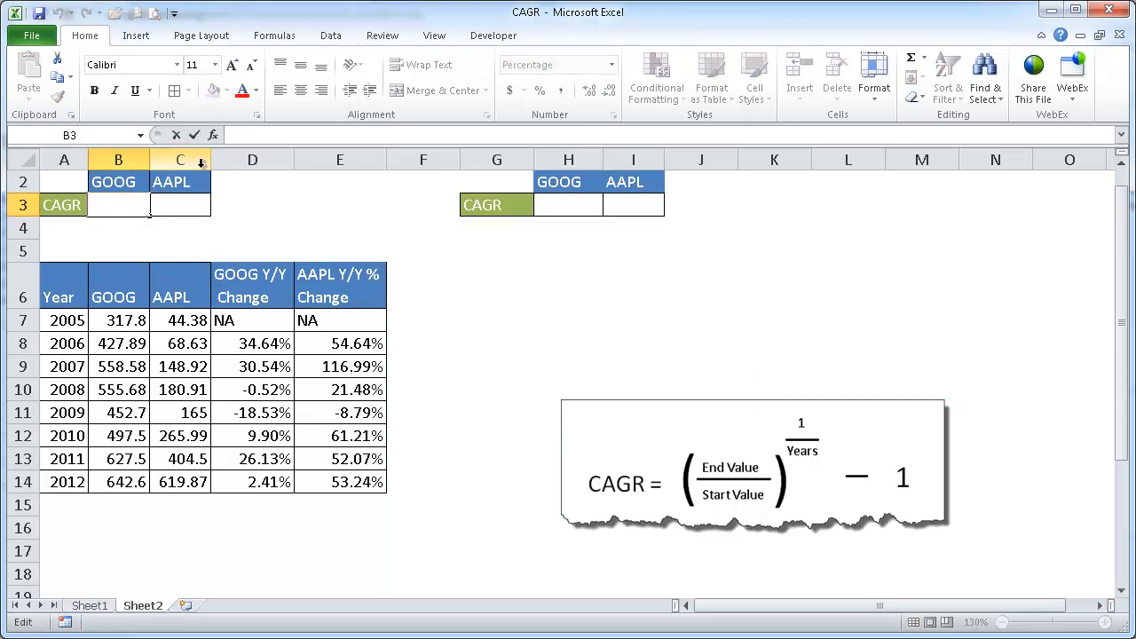
Start B3's formula dividing the 2012 GOOG price by the 2005 price in brackets
{"action": "type", "text": "=B14"}
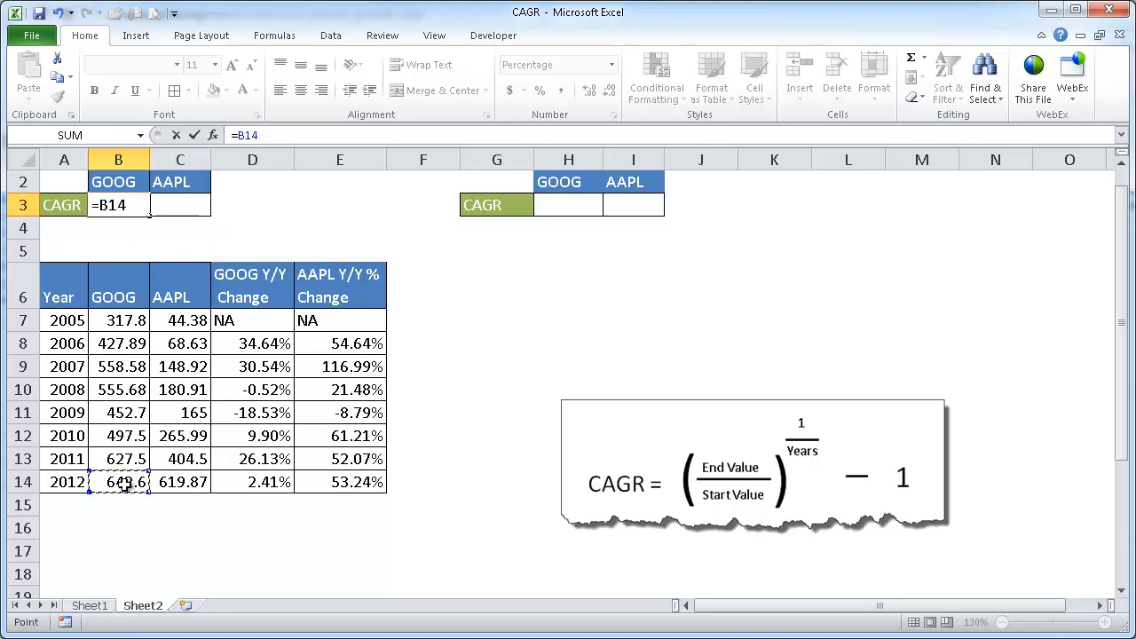
{"action": "type", "text": "/"}
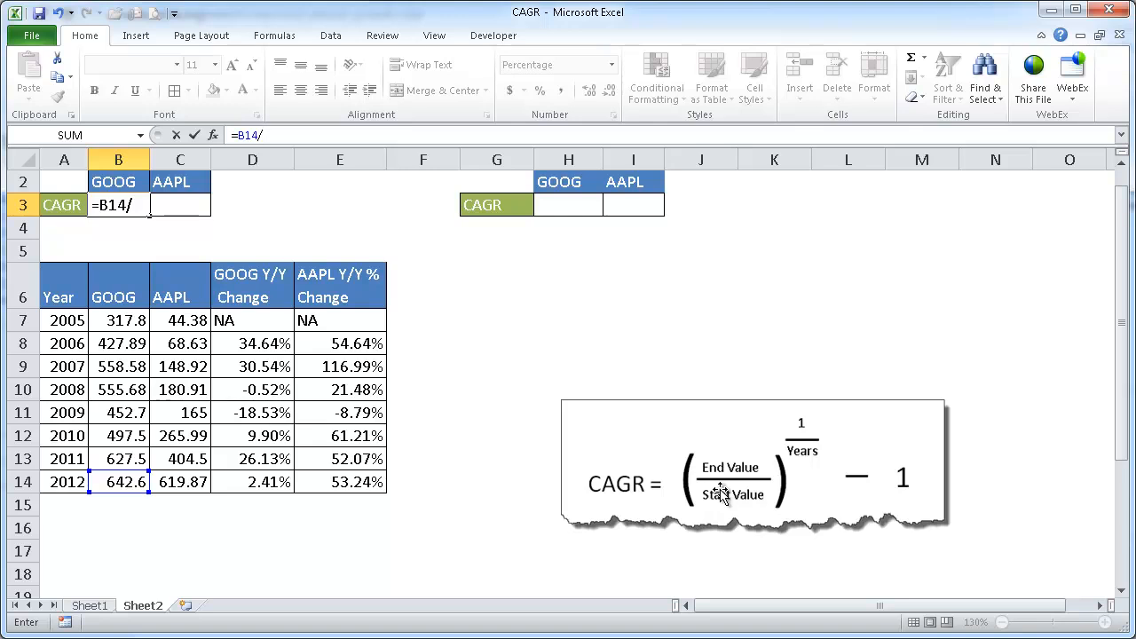
{"action": "left_click", "coordinate": [118, 320]}
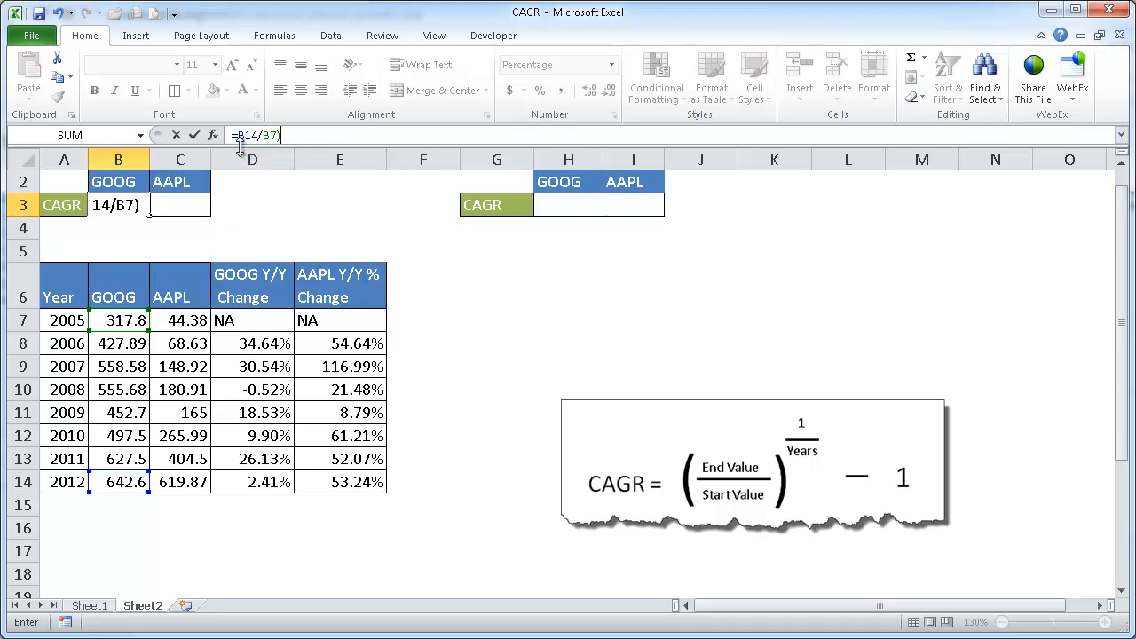
{"action": "left_click", "coordinate": [257, 134]}
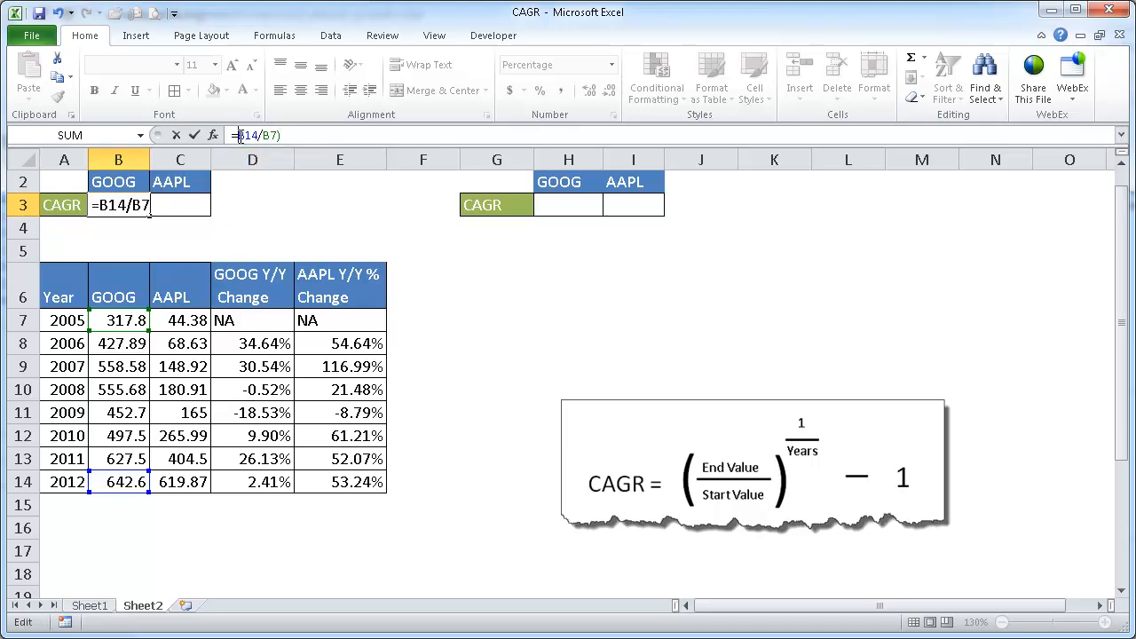
{"action": "type", "text": "("}
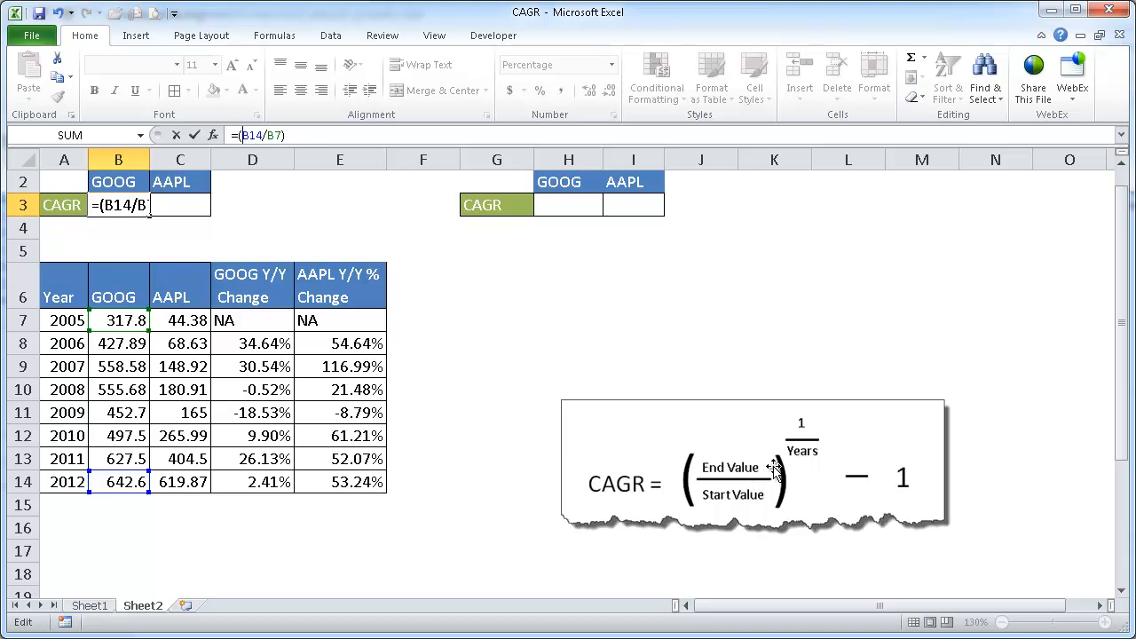
{"action": "mouse_move", "coordinate": [808, 453]}
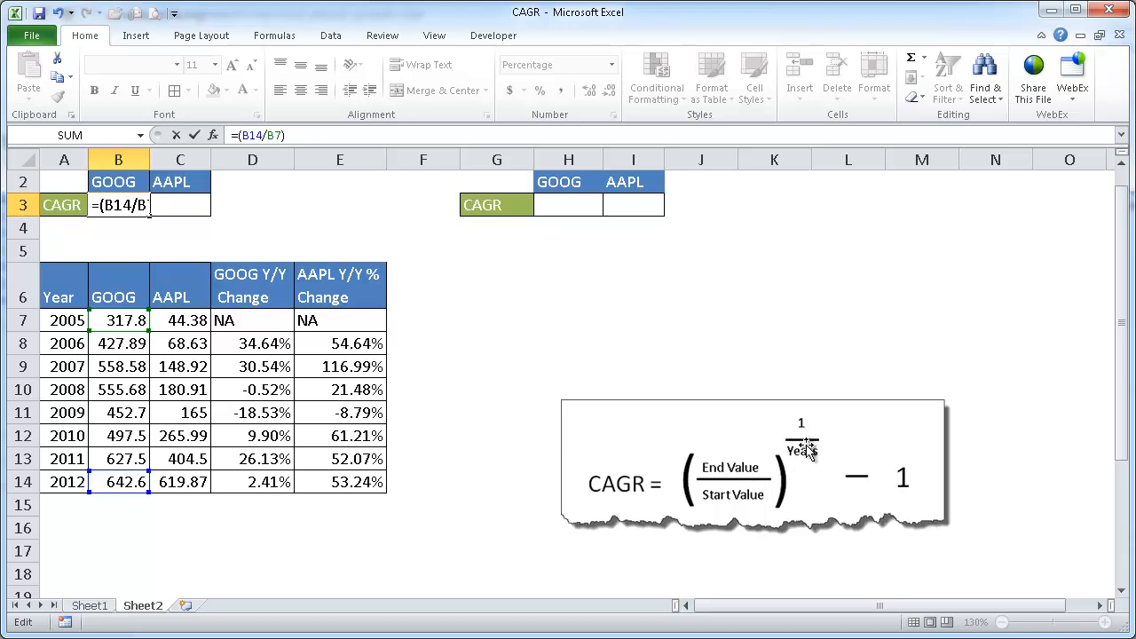
{"action": "mouse_move", "coordinate": [804, 451]}
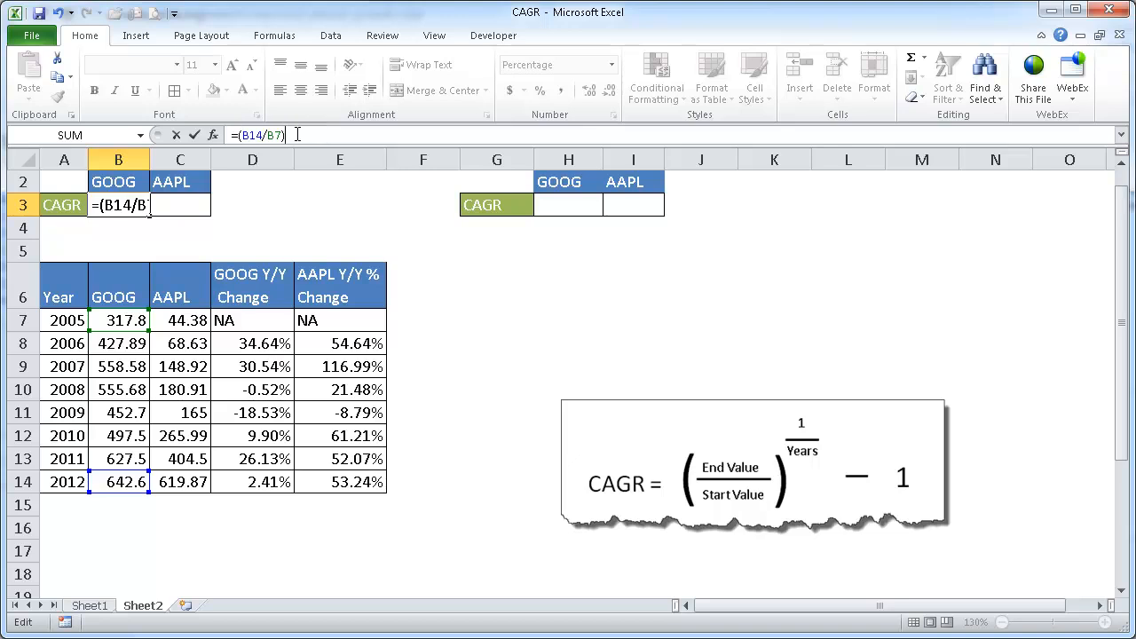
{"action": "type", "text": ")^"}
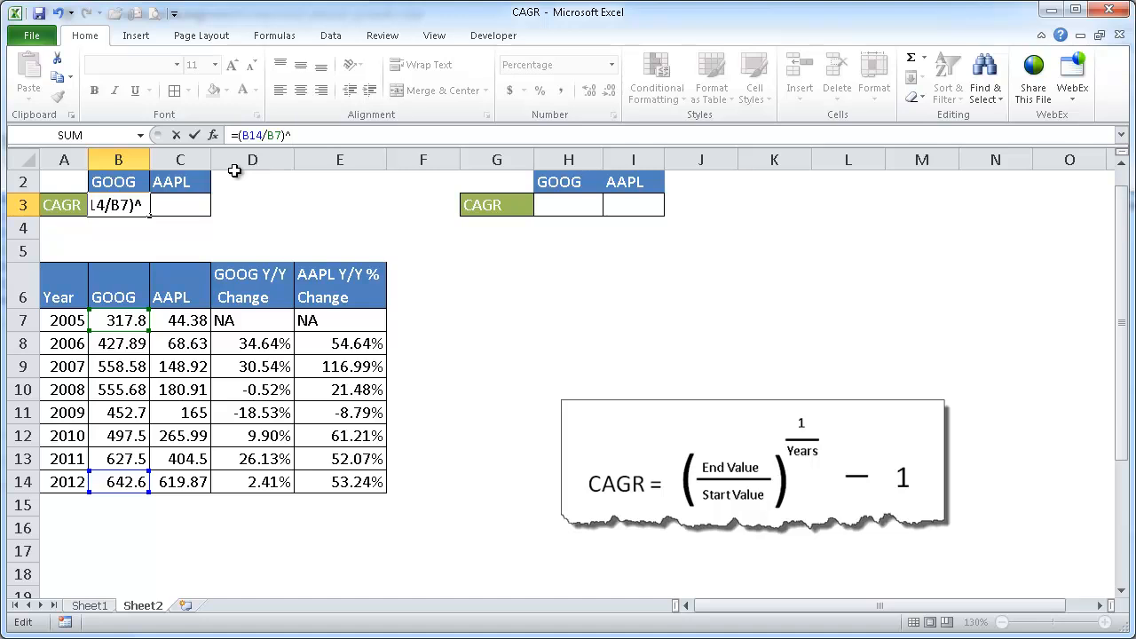
Finish B3 as =(B14/B7)^(1/7)-1, showing 10.58%
{"action": "type", "text": "(1"}
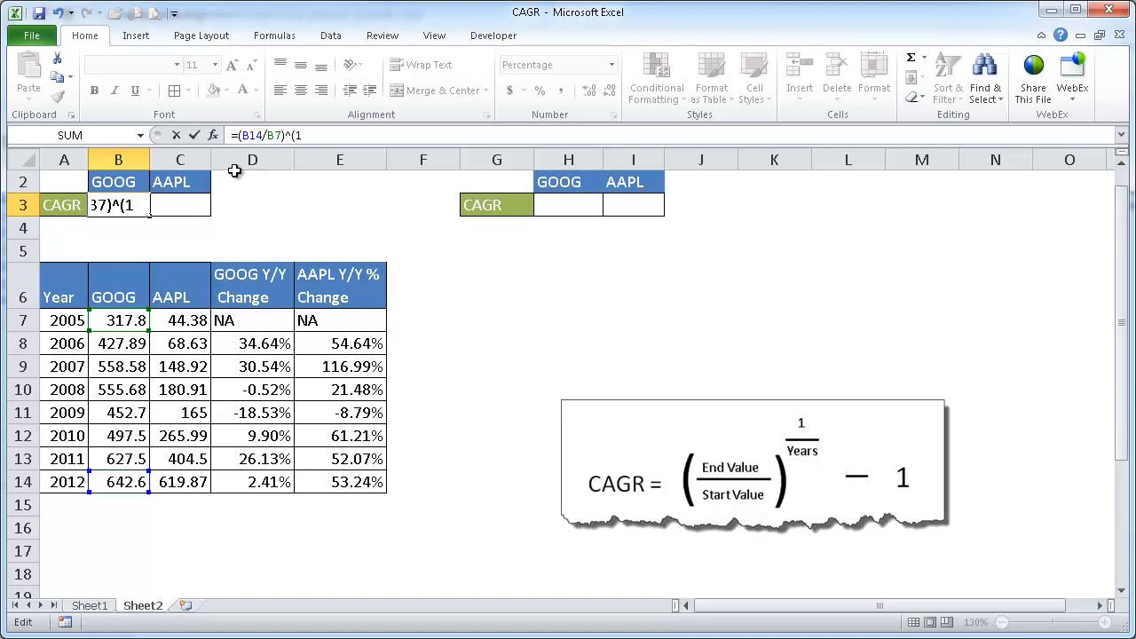
{"action": "type", "text": "/"}
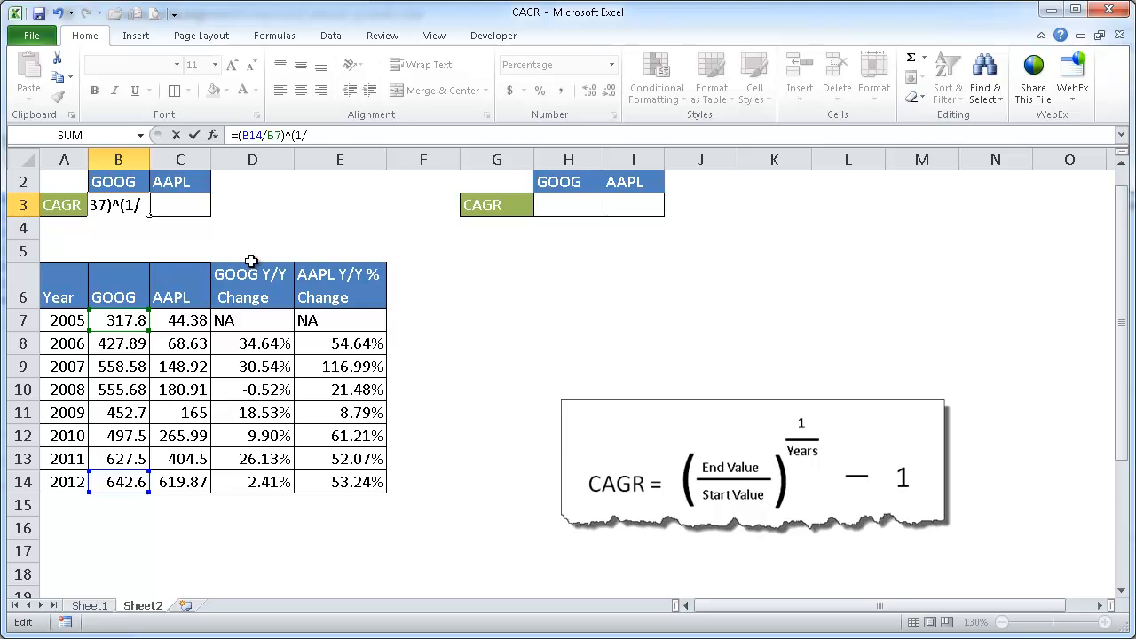
{"action": "left_click_drag", "start_coordinate": [64, 320], "coordinate": [64, 482]}
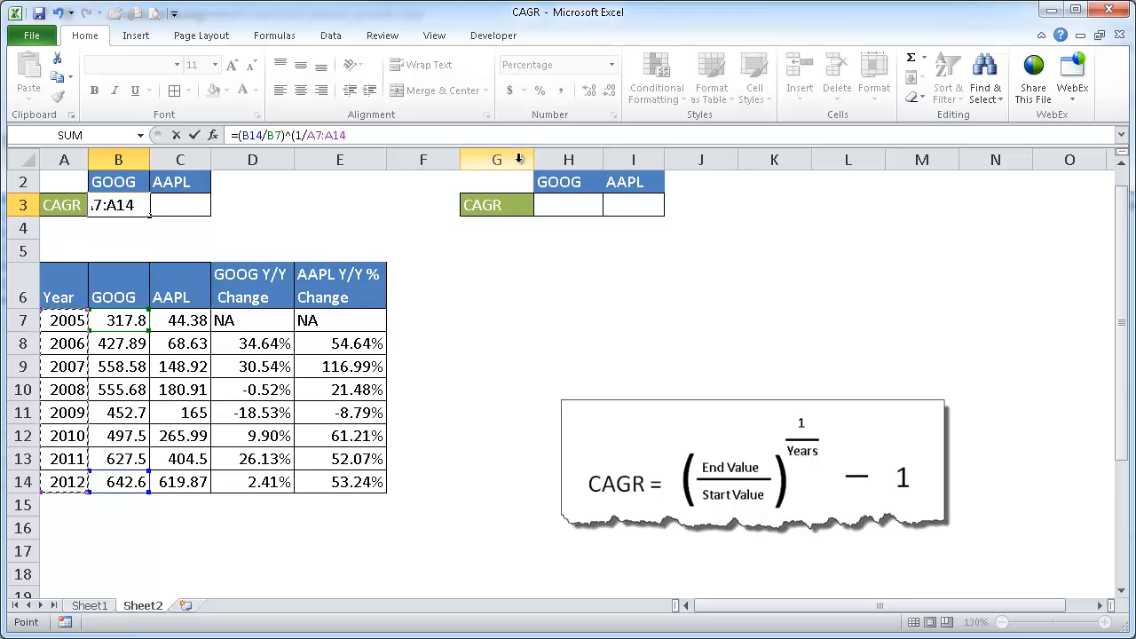
{"action": "mouse_move", "coordinate": [270, 255]}
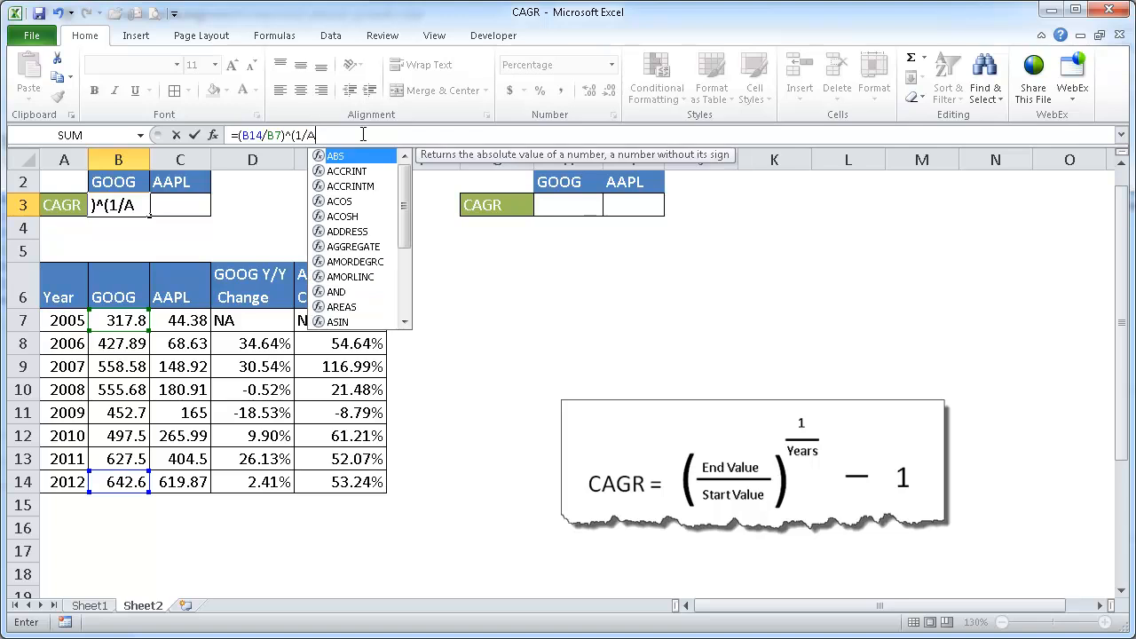
{"action": "type", "text": "7"}
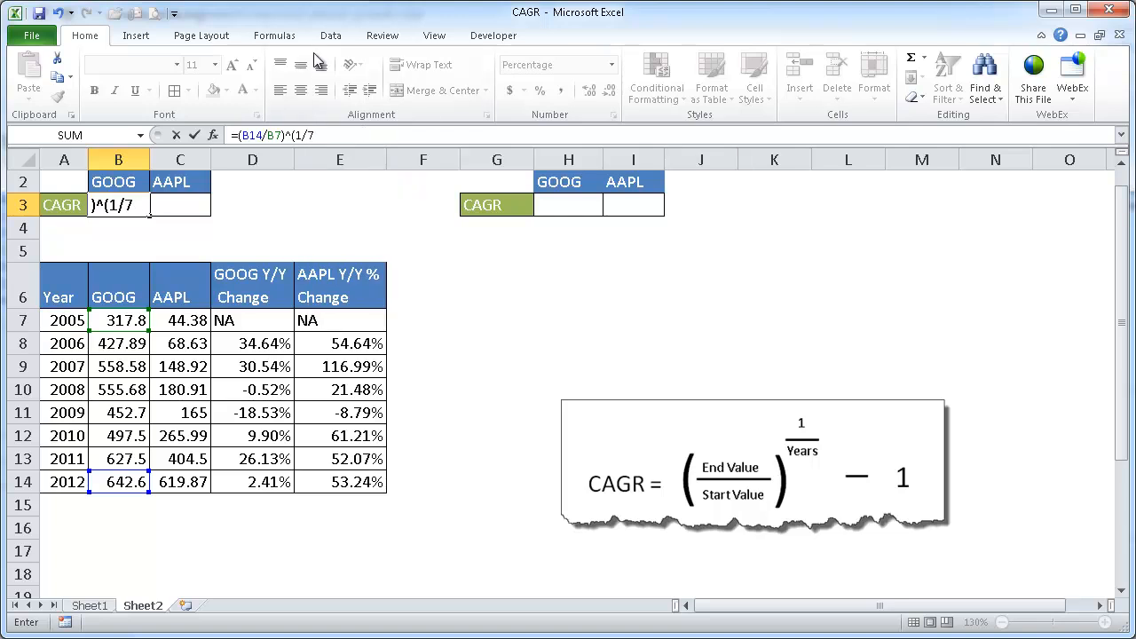
{"action": "type", "text": "-"}
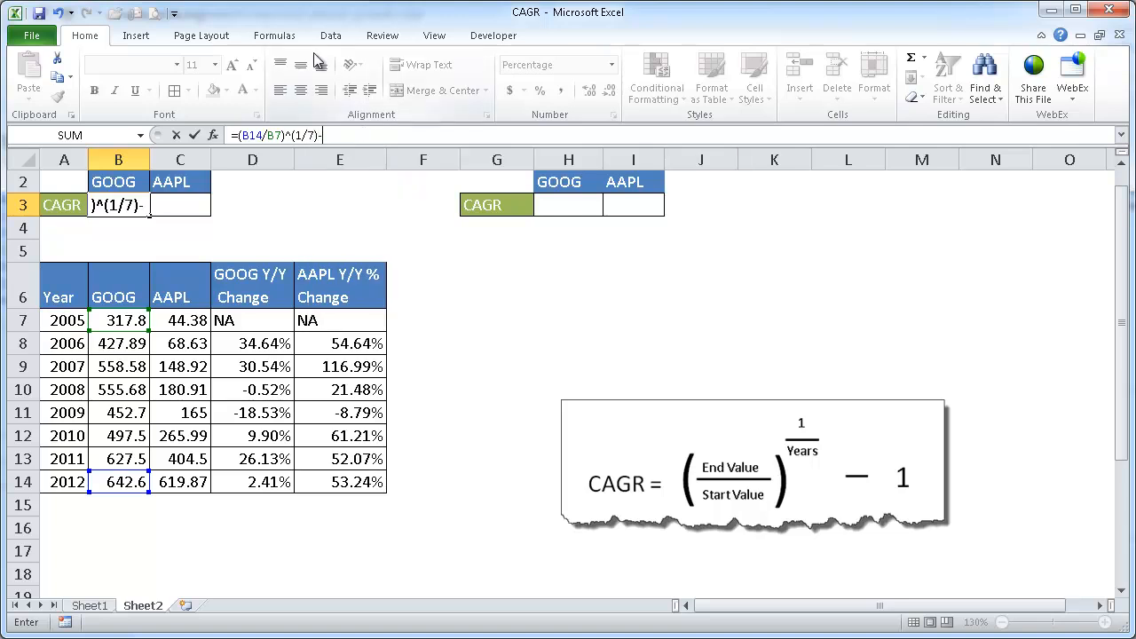
{"action": "key", "text": "Return"}
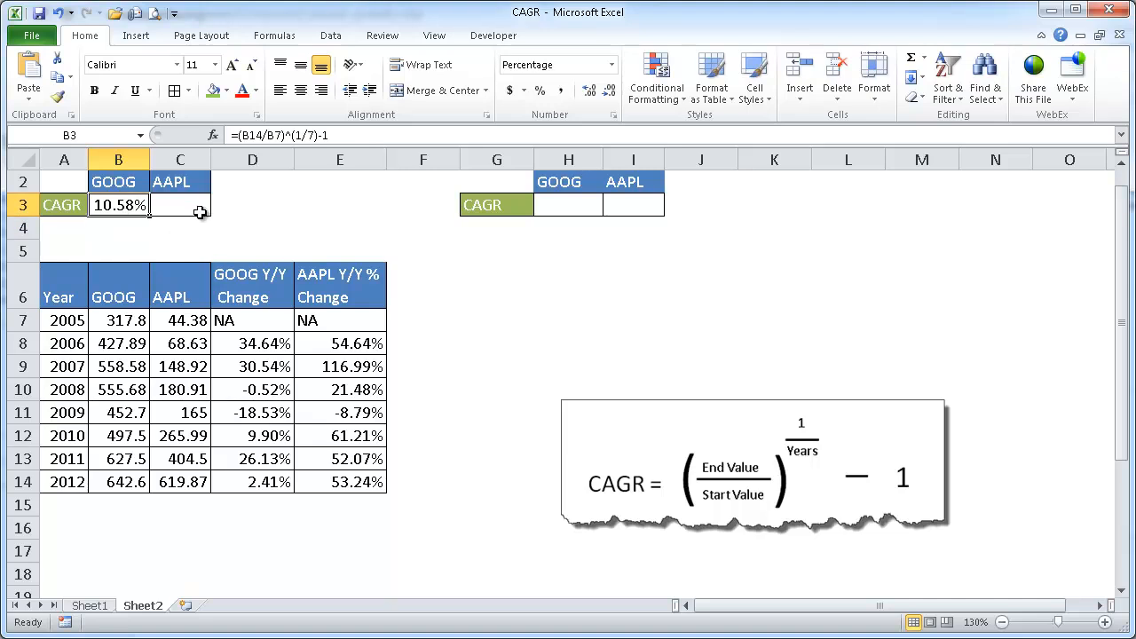
{"action": "mouse_move", "coordinate": [155, 210]}
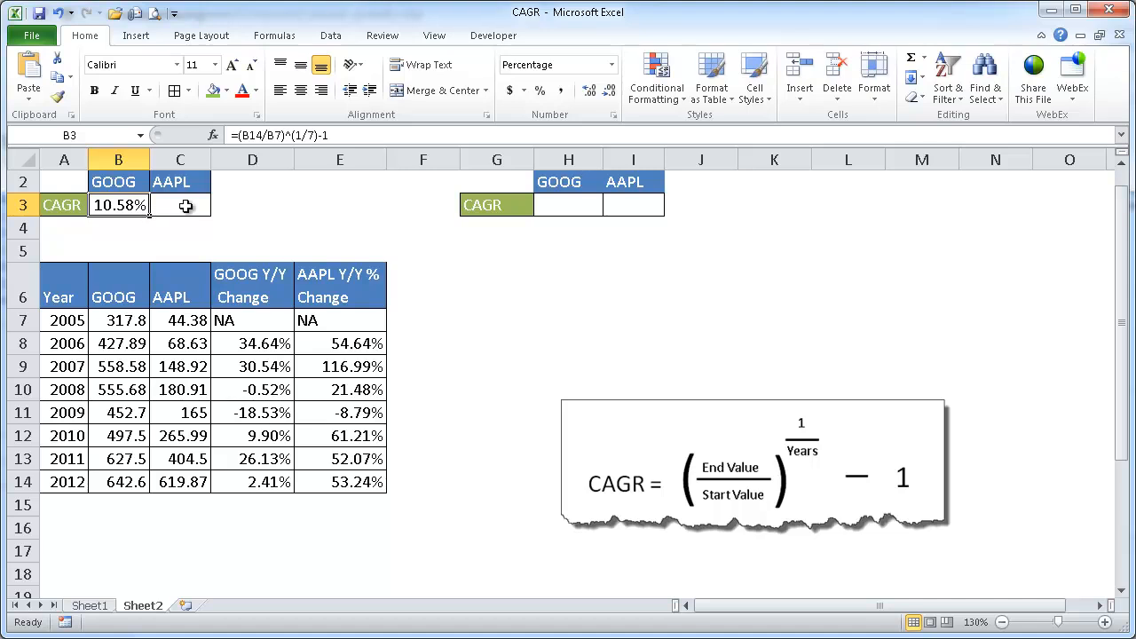
{"action": "left_click", "coordinate": [180, 205]}
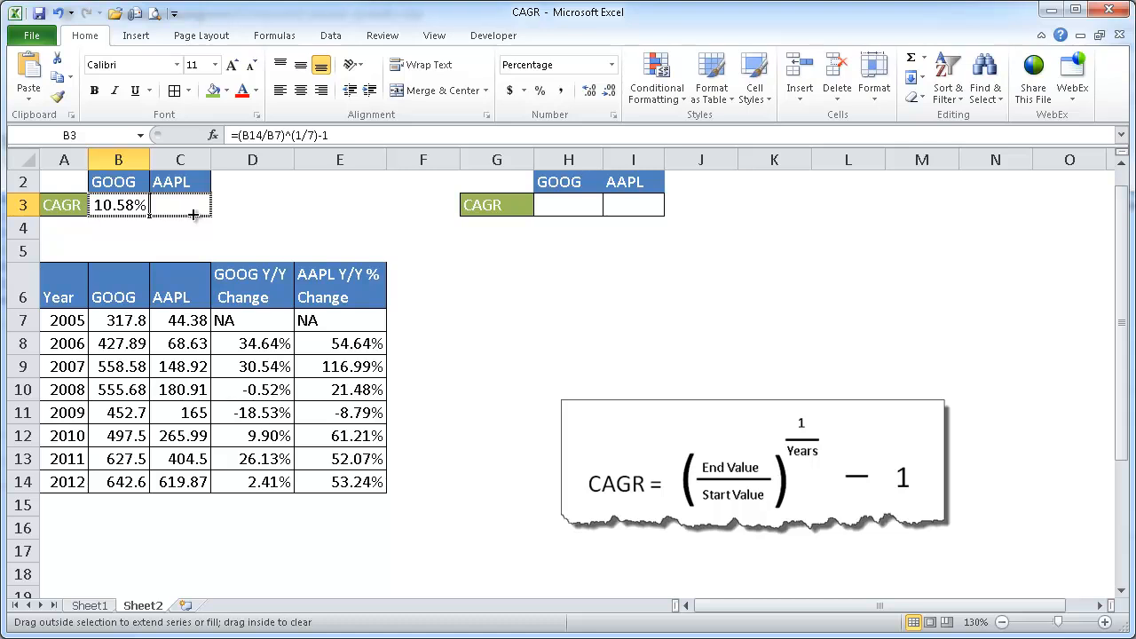
{"action": "left_click_drag", "start_coordinate": [148, 215], "coordinate": [180, 206]}
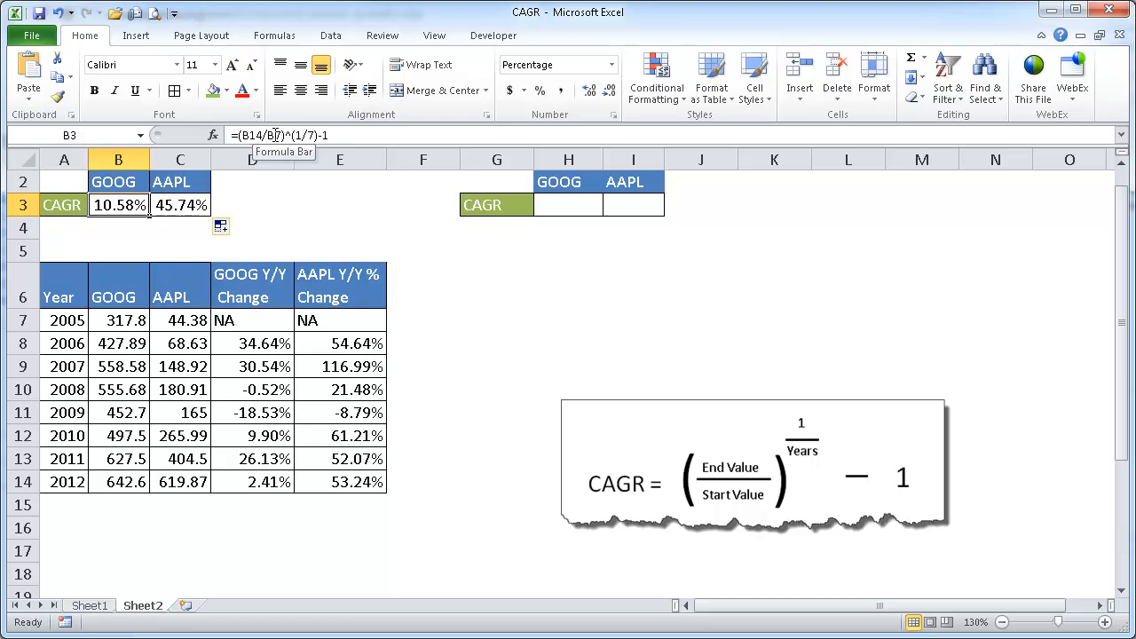
{"action": "mouse_move", "coordinate": [225, 181]}
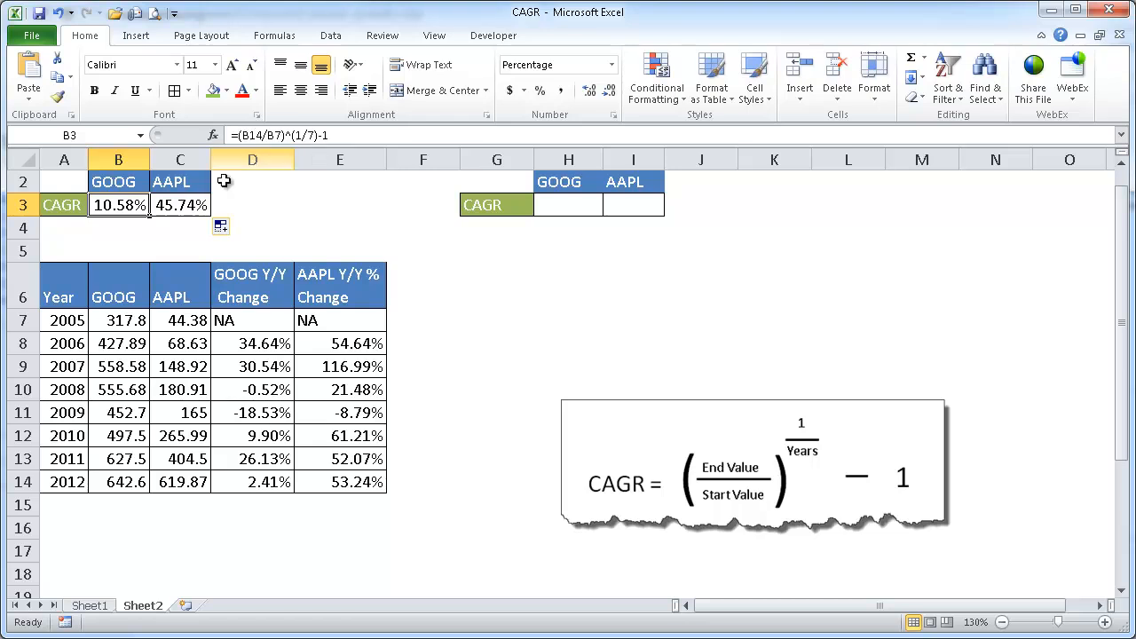
{"action": "left_click", "coordinate": [180, 205]}
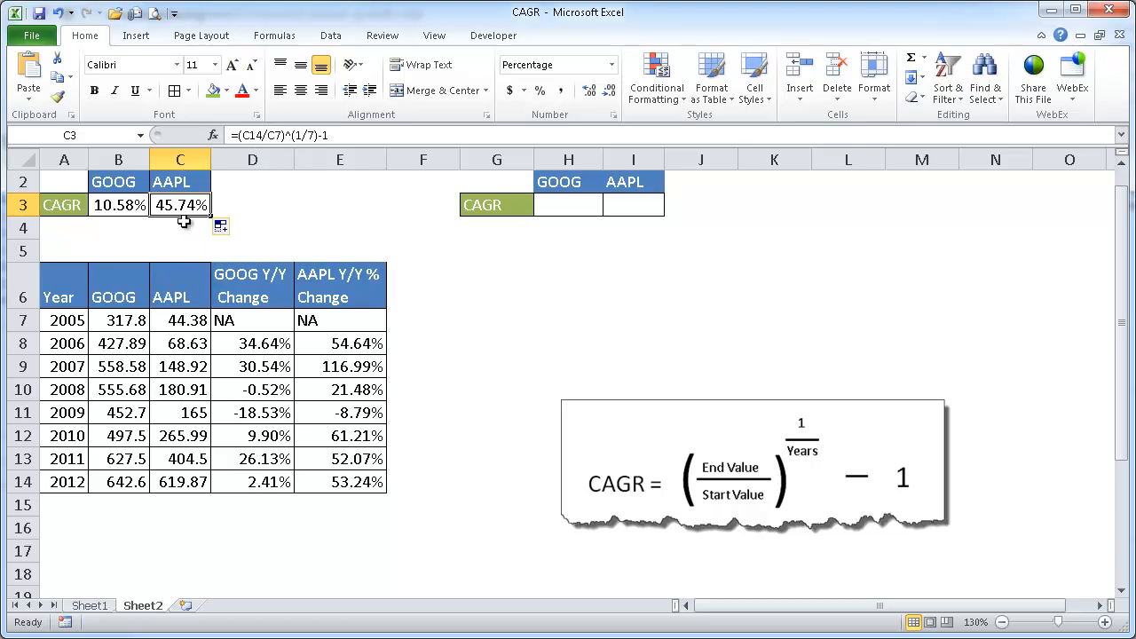
{"action": "mouse_move", "coordinate": [175, 486]}
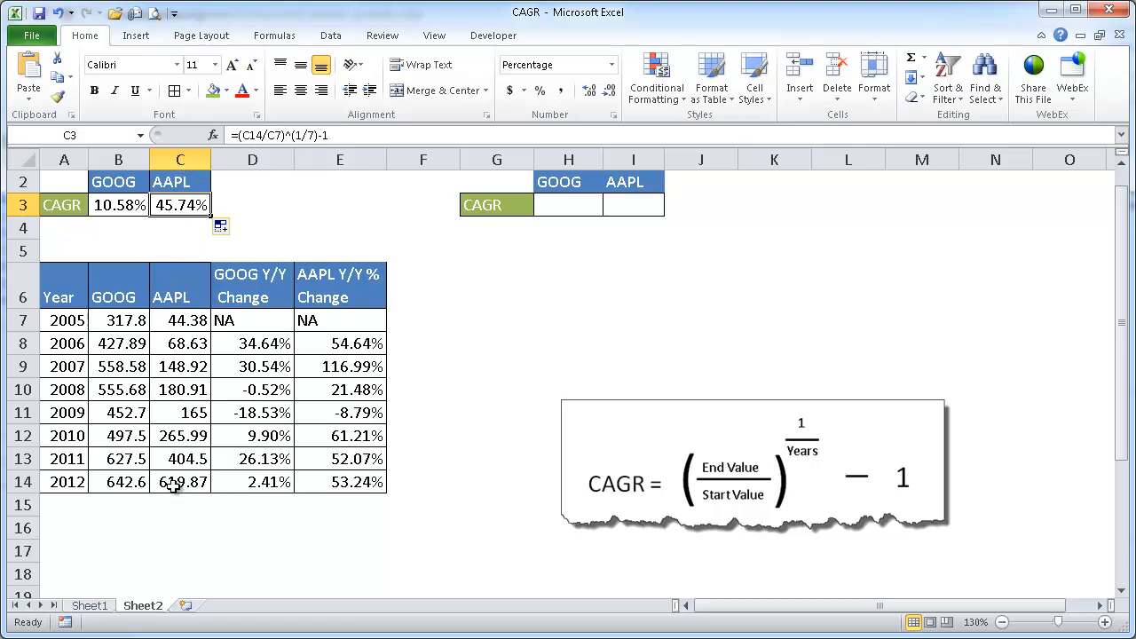
{"action": "left_click", "coordinate": [180, 320]}
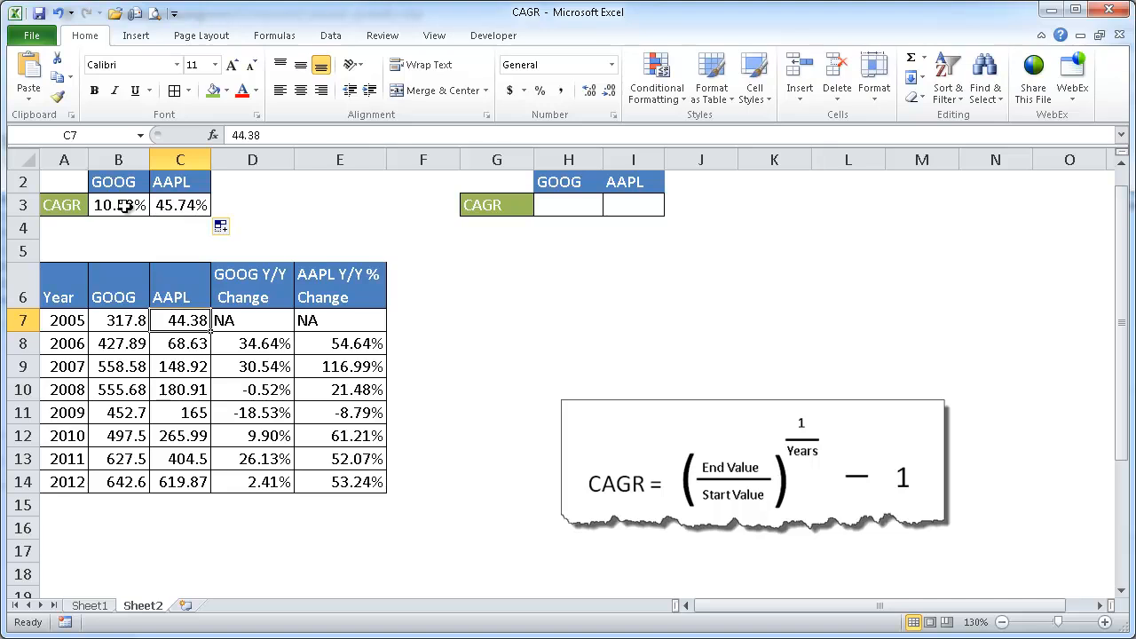
{"action": "left_click", "coordinate": [180, 204]}
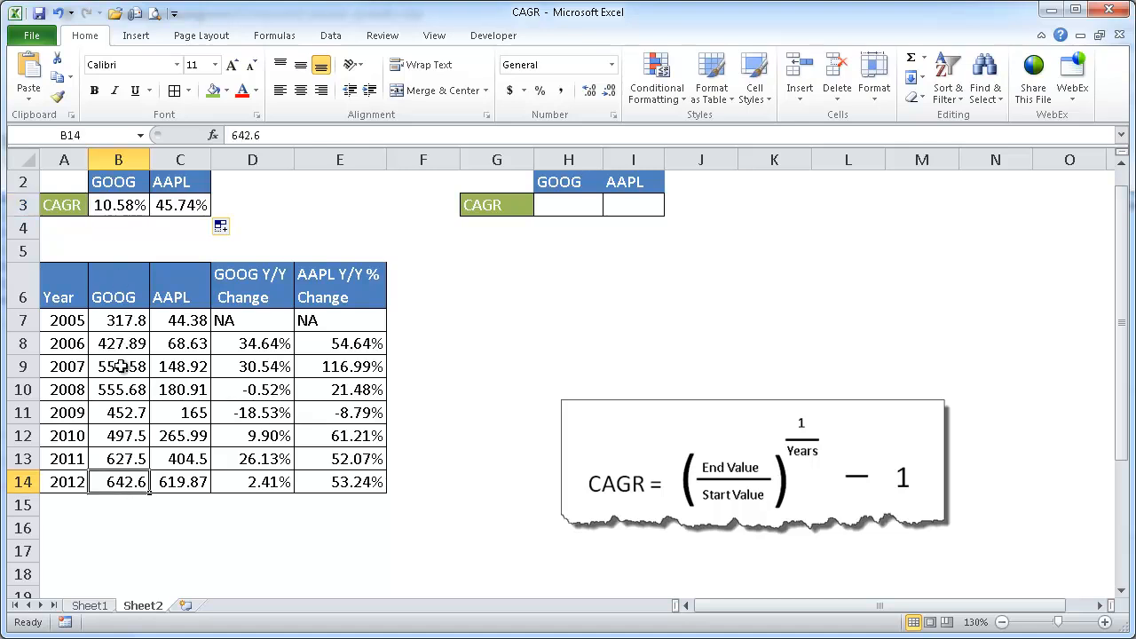
{"action": "left_click_drag", "start_coordinate": [64, 320], "coordinate": [64, 504]}
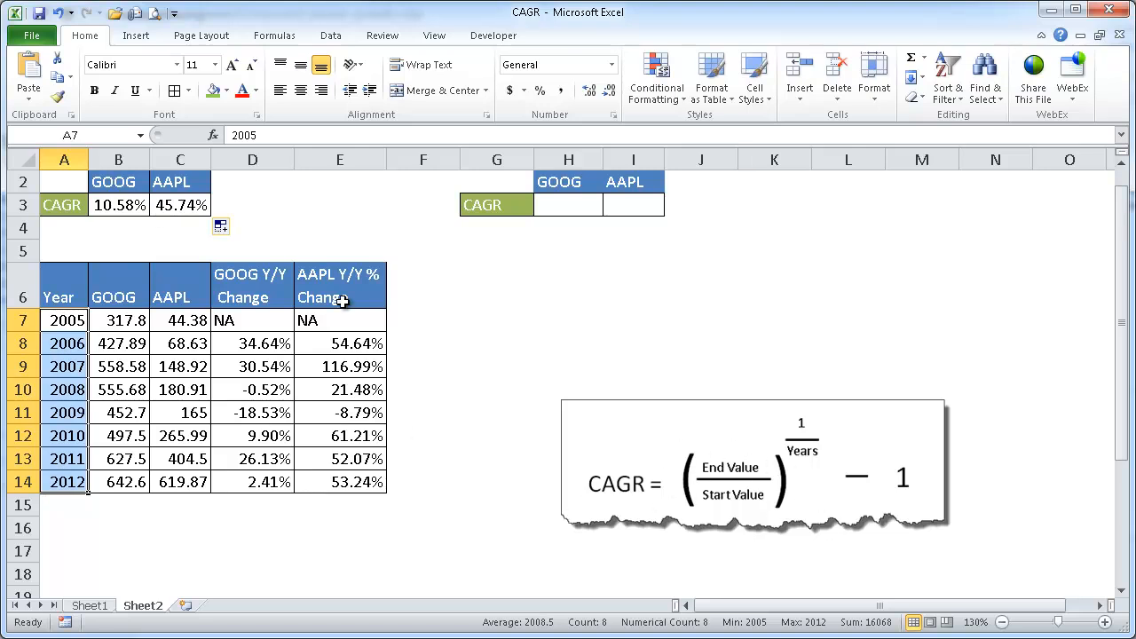
{"action": "left_click", "coordinate": [568, 250]}
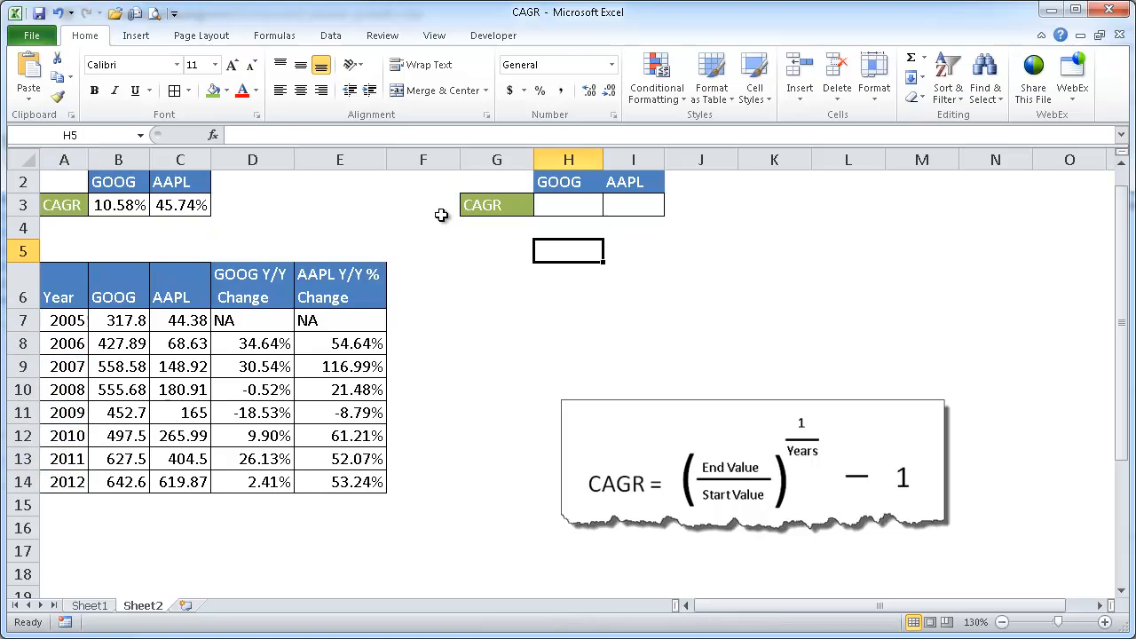
{"action": "mouse_move", "coordinate": [510, 240]}
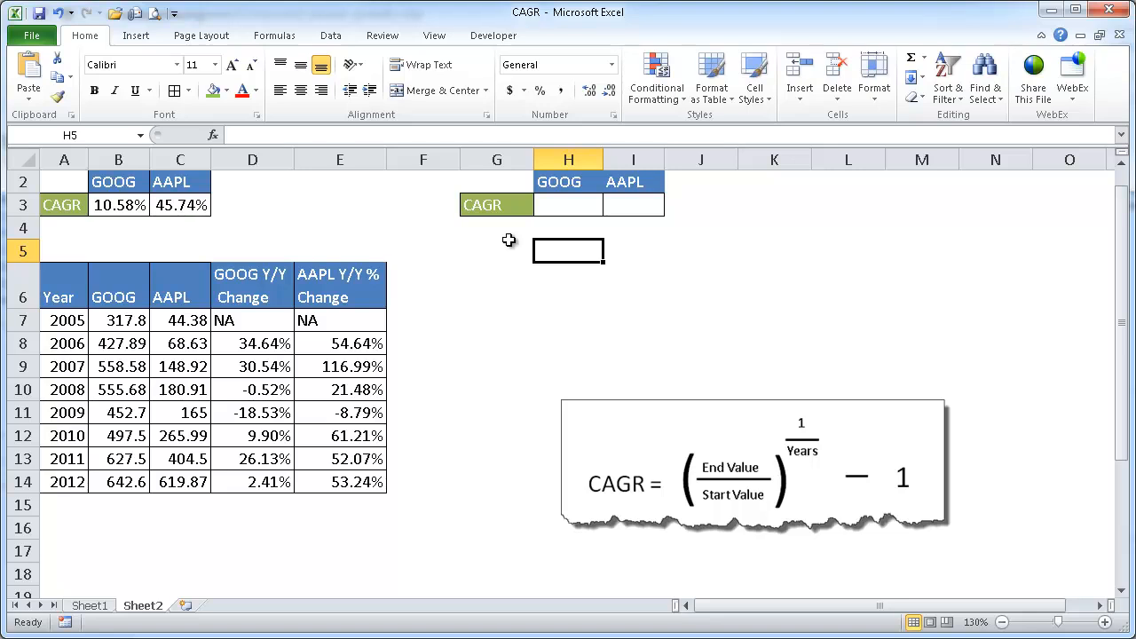
{"action": "mouse_move", "coordinate": [474, 54]}
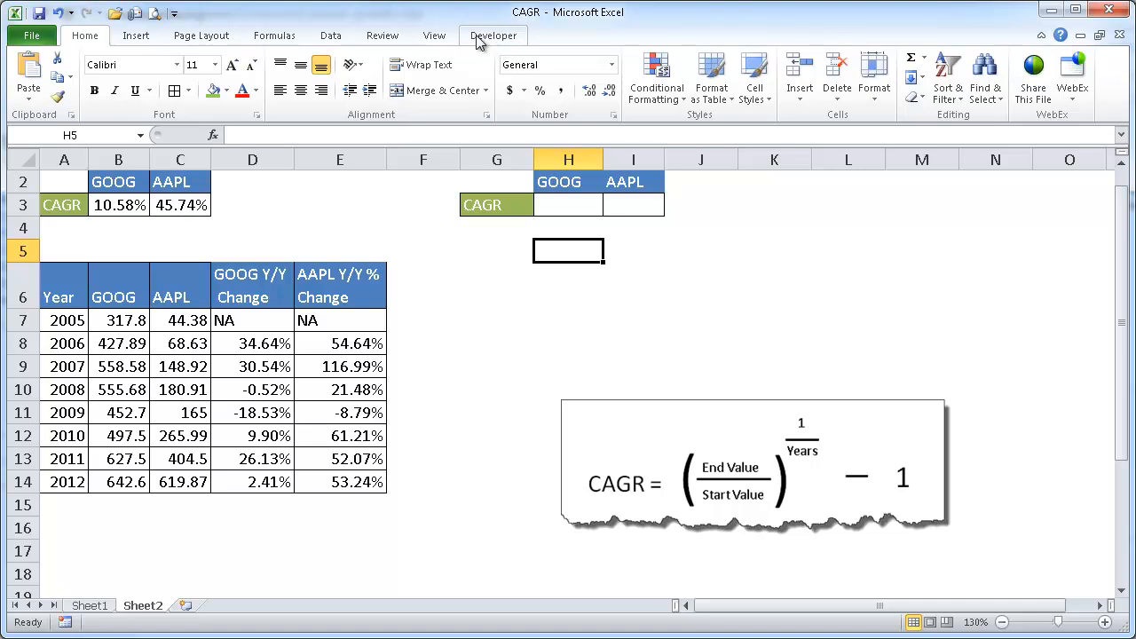
{"action": "left_click", "coordinate": [31, 36]}
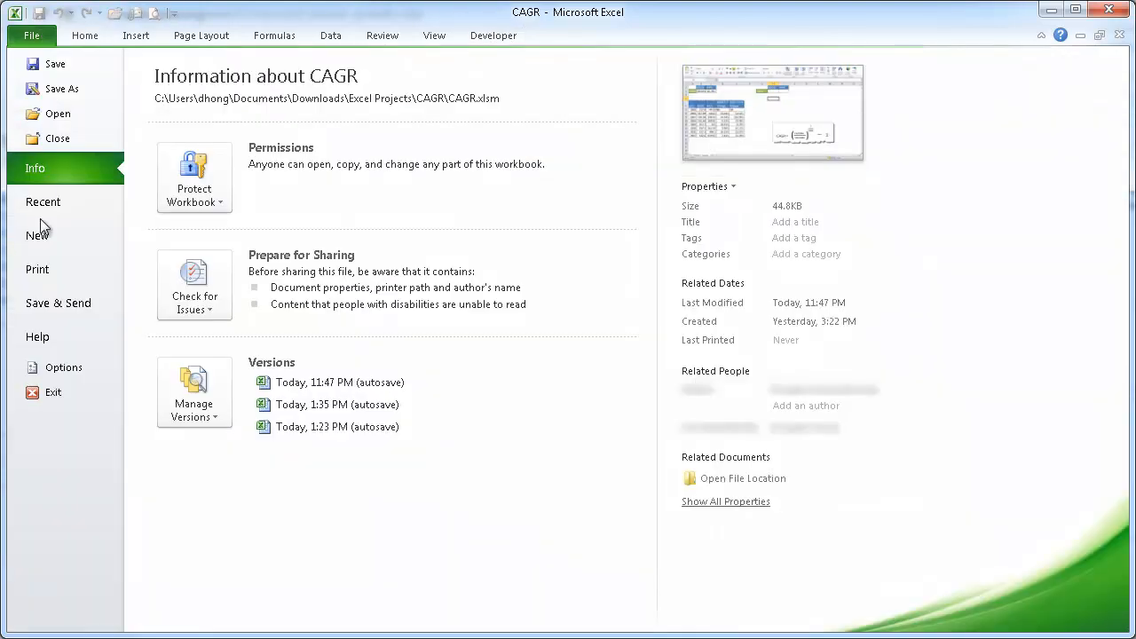
{"action": "left_click", "coordinate": [63, 367]}
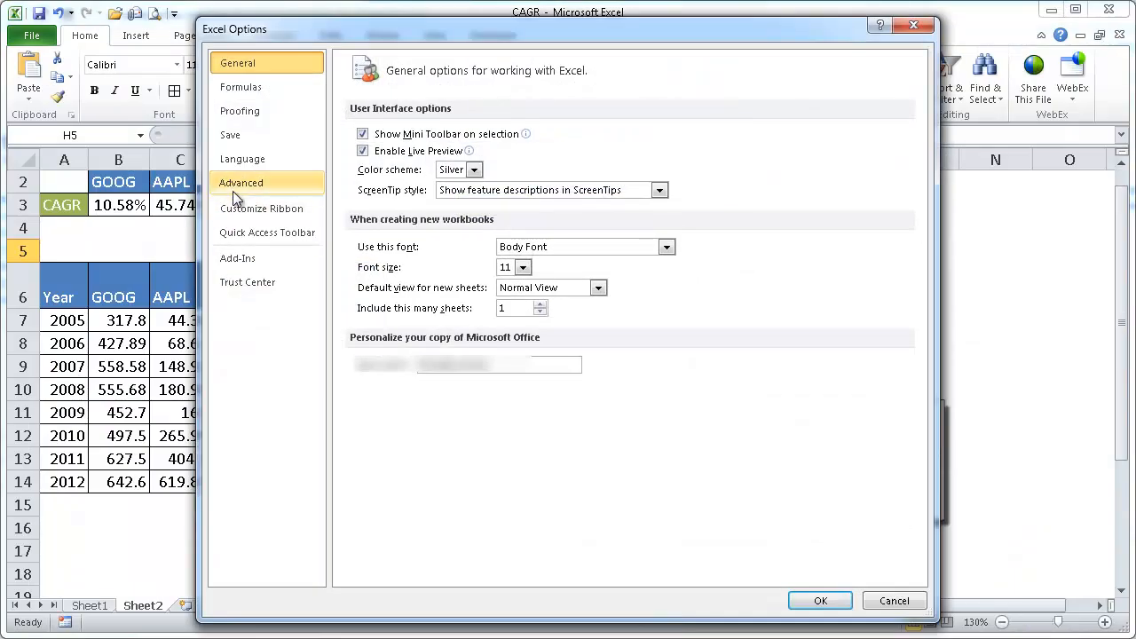
{"action": "left_click", "coordinate": [262, 209]}
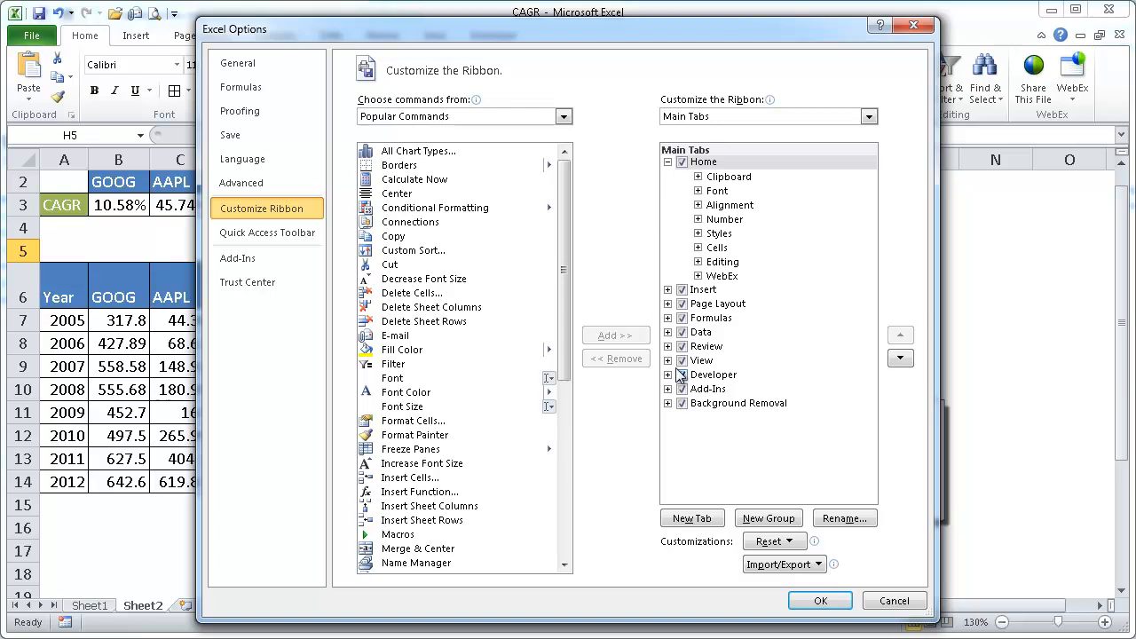
{"action": "mouse_move", "coordinate": [732, 384]}
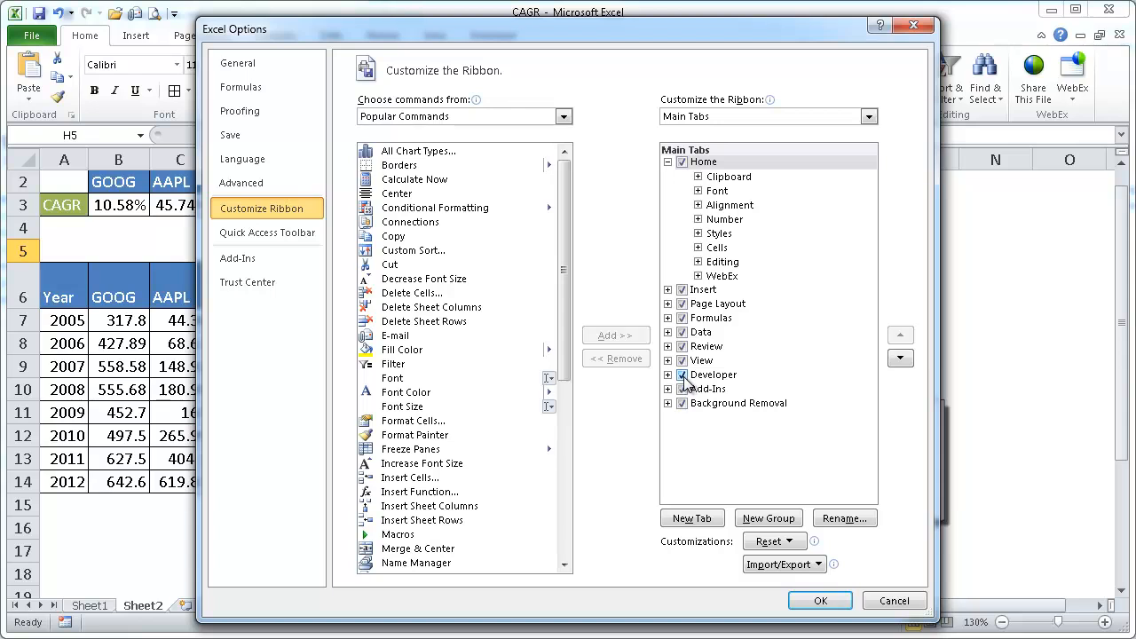
{"action": "left_click", "coordinate": [819, 600]}
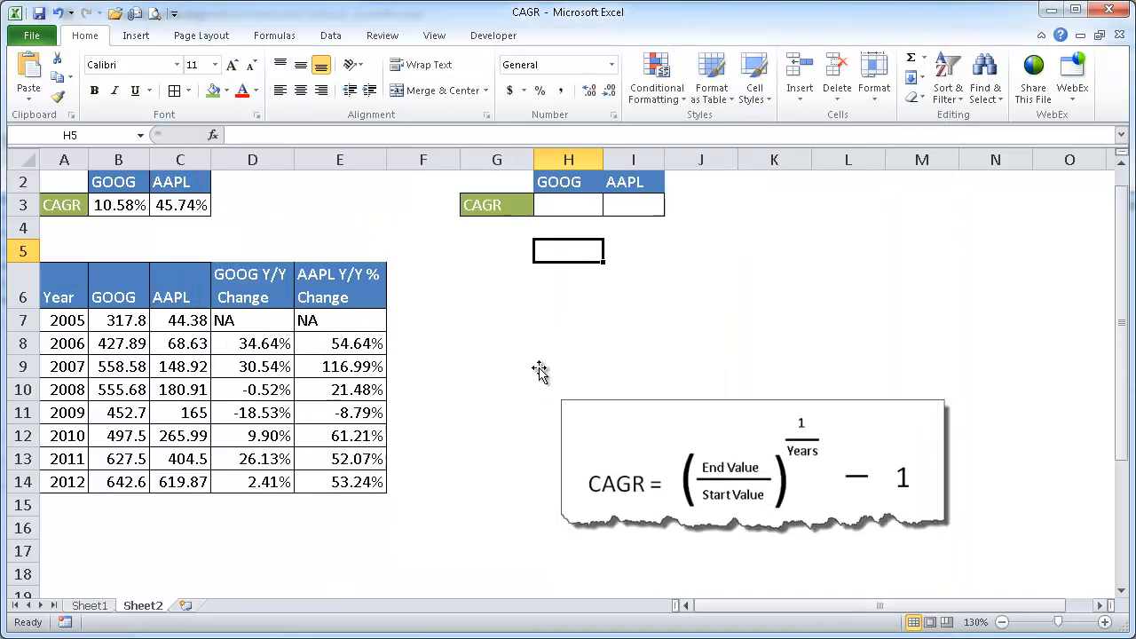
{"action": "mouse_move", "coordinate": [494, 36]}
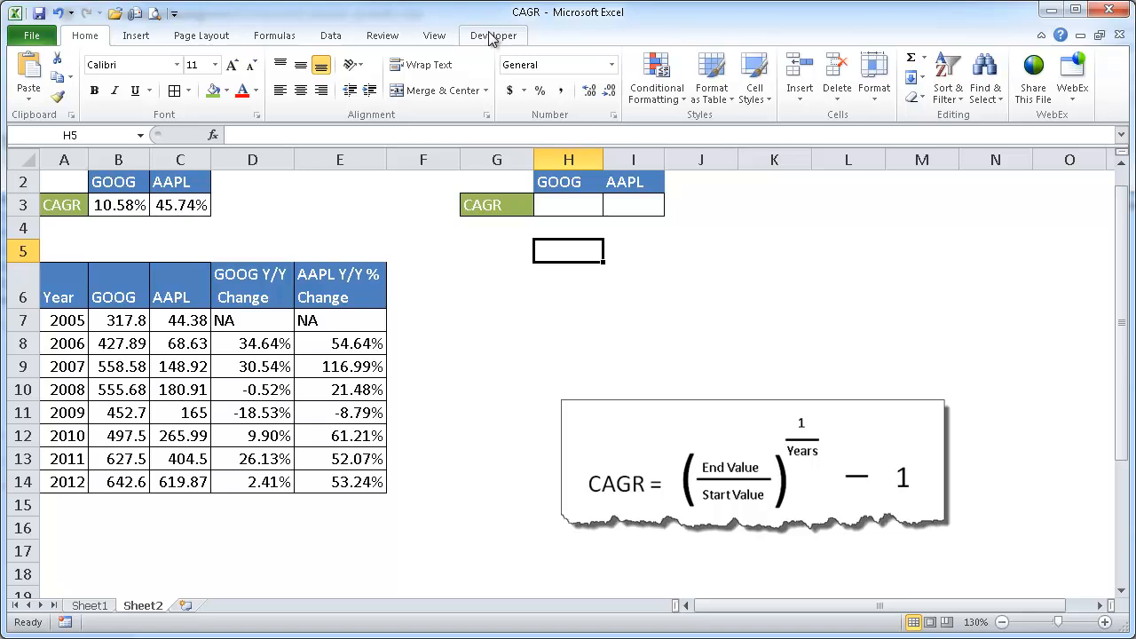
Launch the Visual Basic editor from the Developer tab and open its Insert menu
{"action": "left_click", "coordinate": [493, 35]}
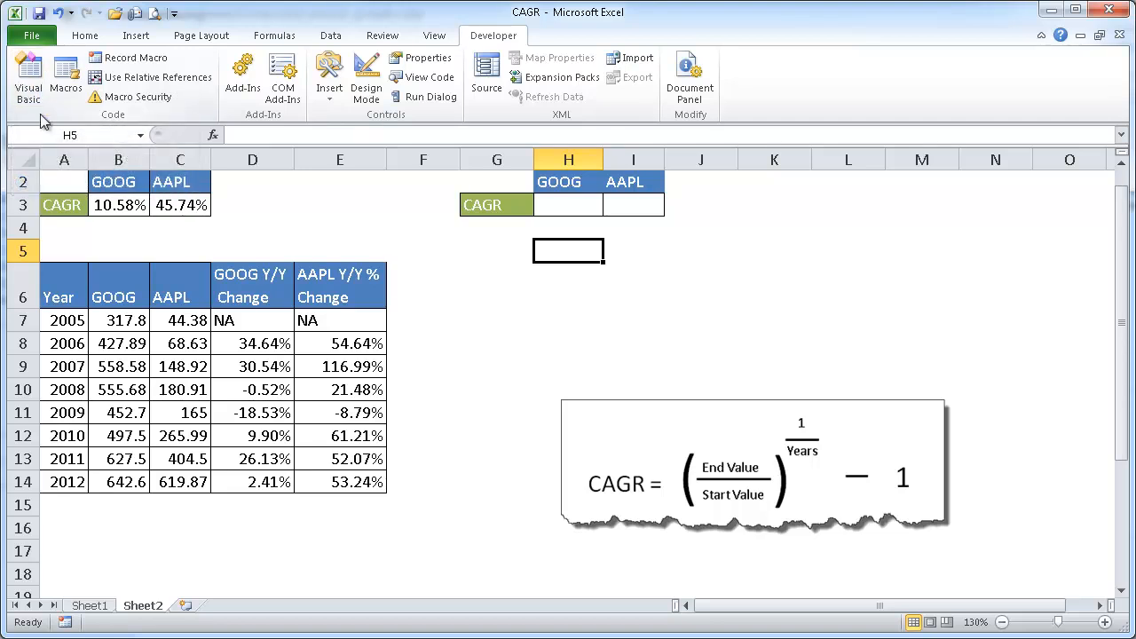
{"action": "mouse_move", "coordinate": [27, 76]}
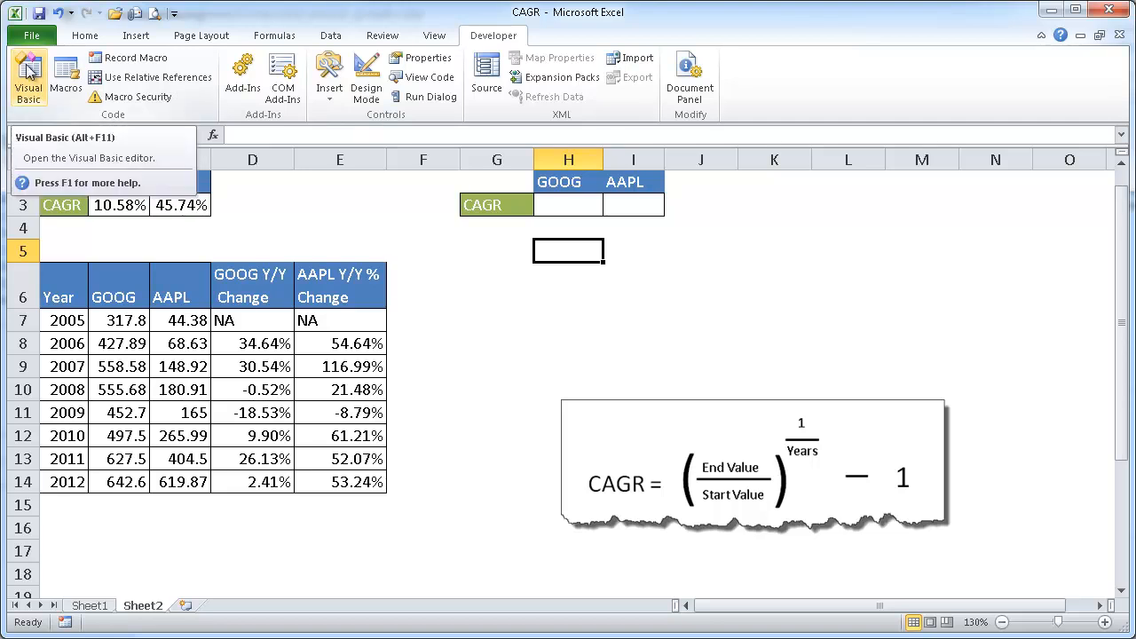
{"action": "left_click", "coordinate": [29, 78]}
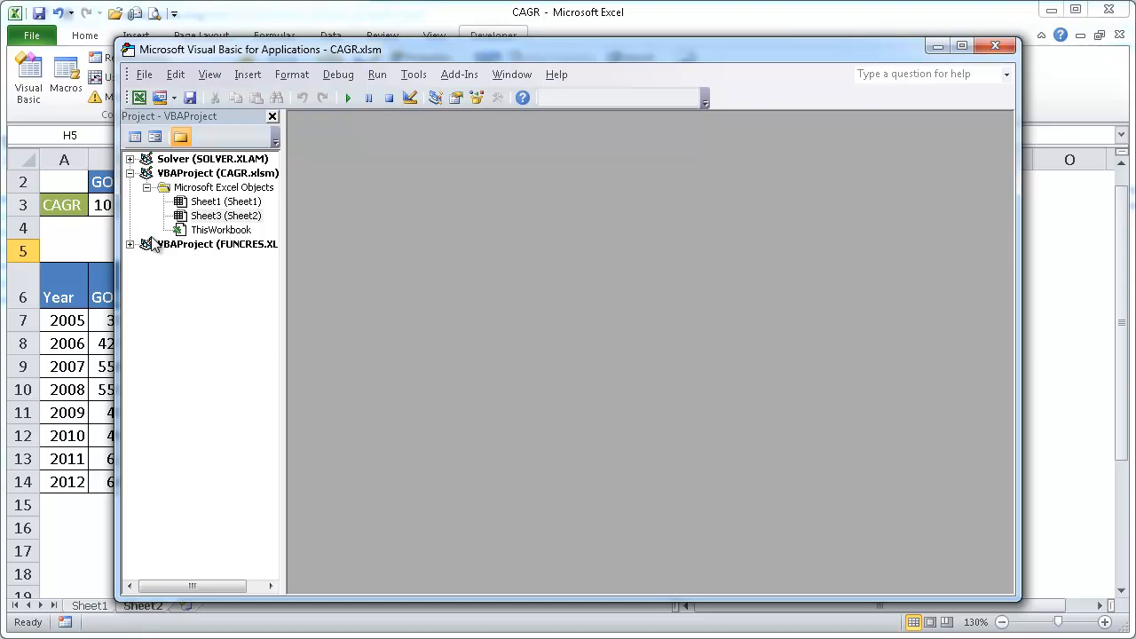
{"action": "left_click", "coordinate": [248, 74]}
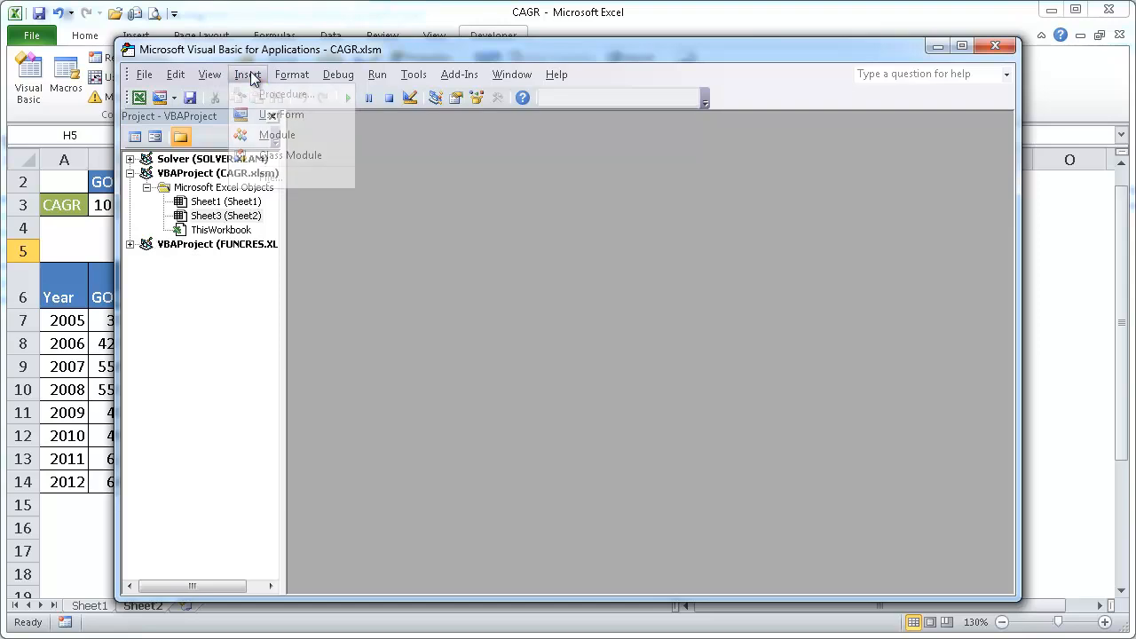
{"action": "mouse_move", "coordinate": [276, 134]}
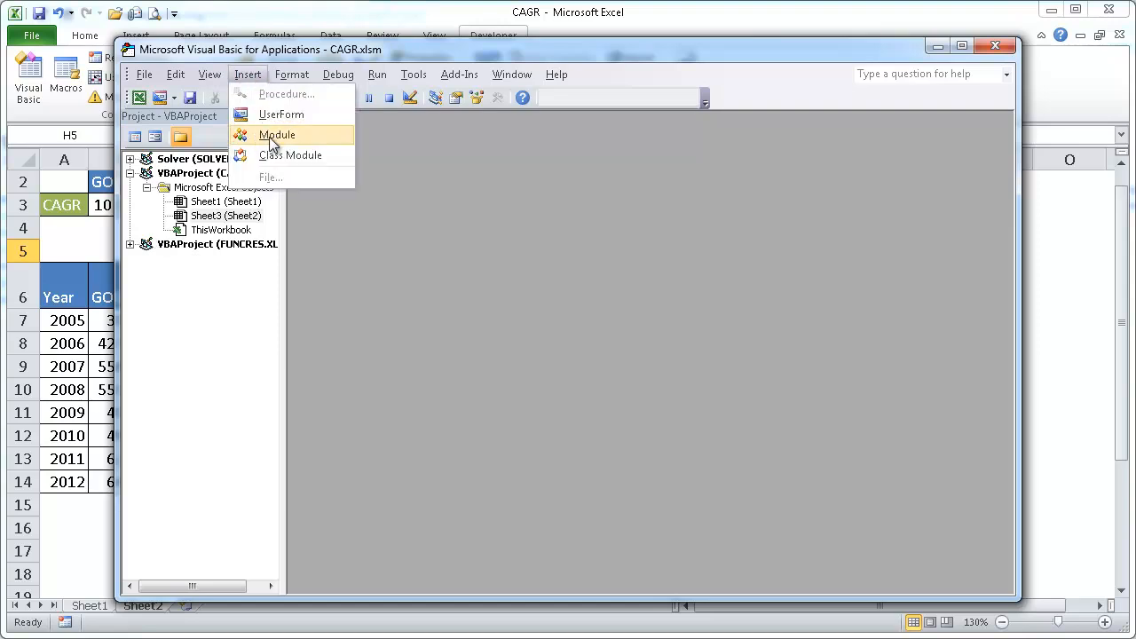
Insert a module and declare Function CAGR(StartValue, EndValue, Years)
{"action": "left_click", "coordinate": [277, 134]}
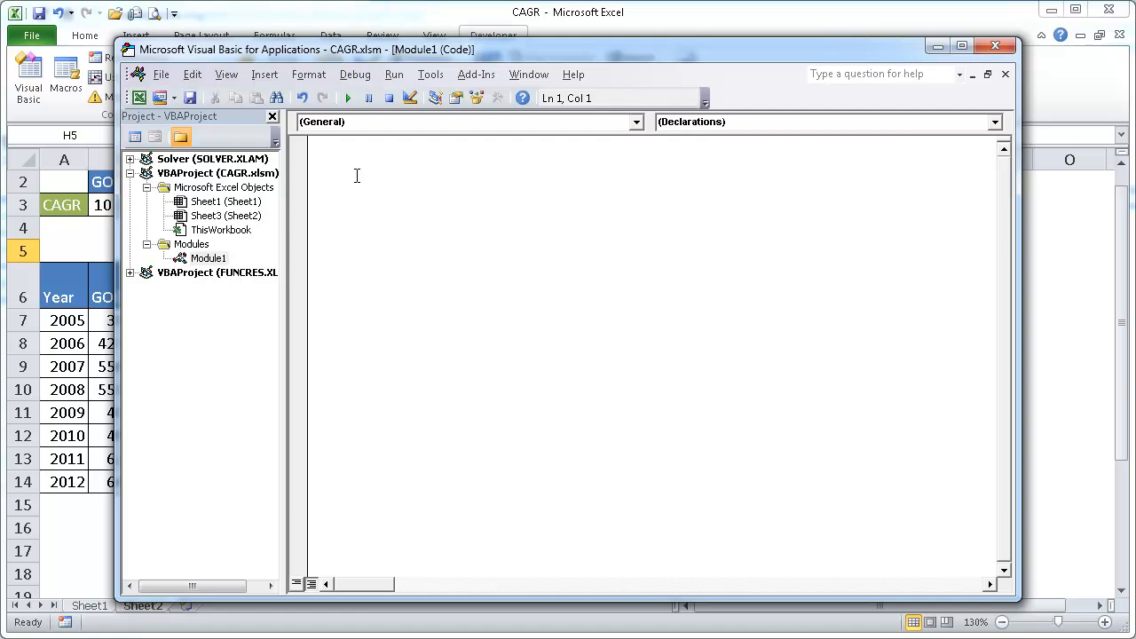
{"action": "type", "text": "Fu"}
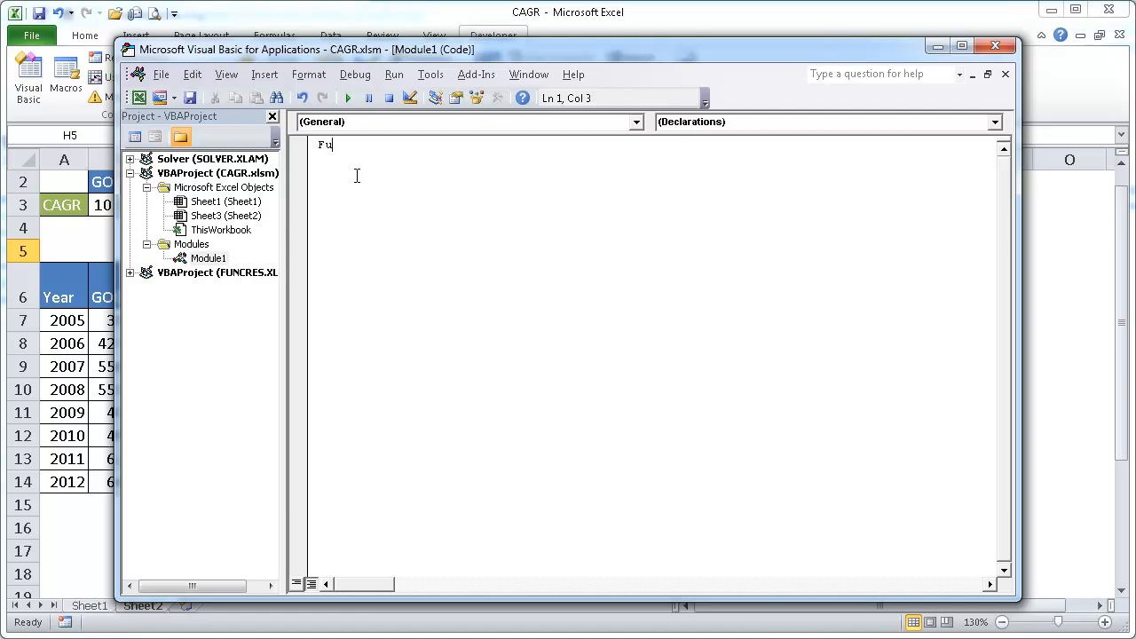
{"action": "type", "text": "nction"}
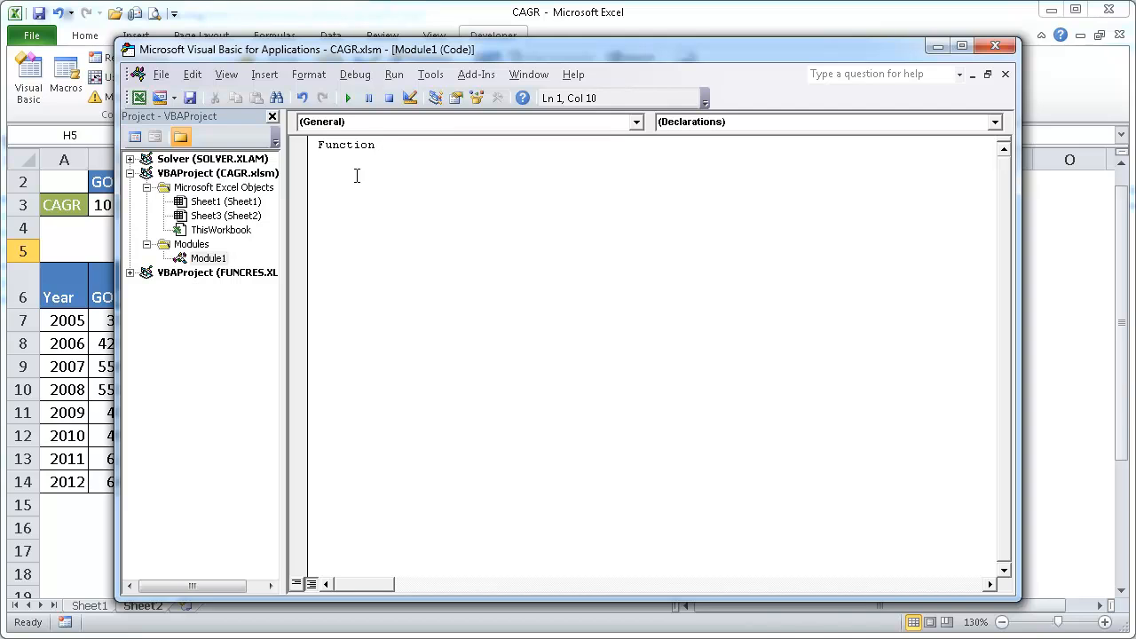
{"action": "type", "text": "CA"}
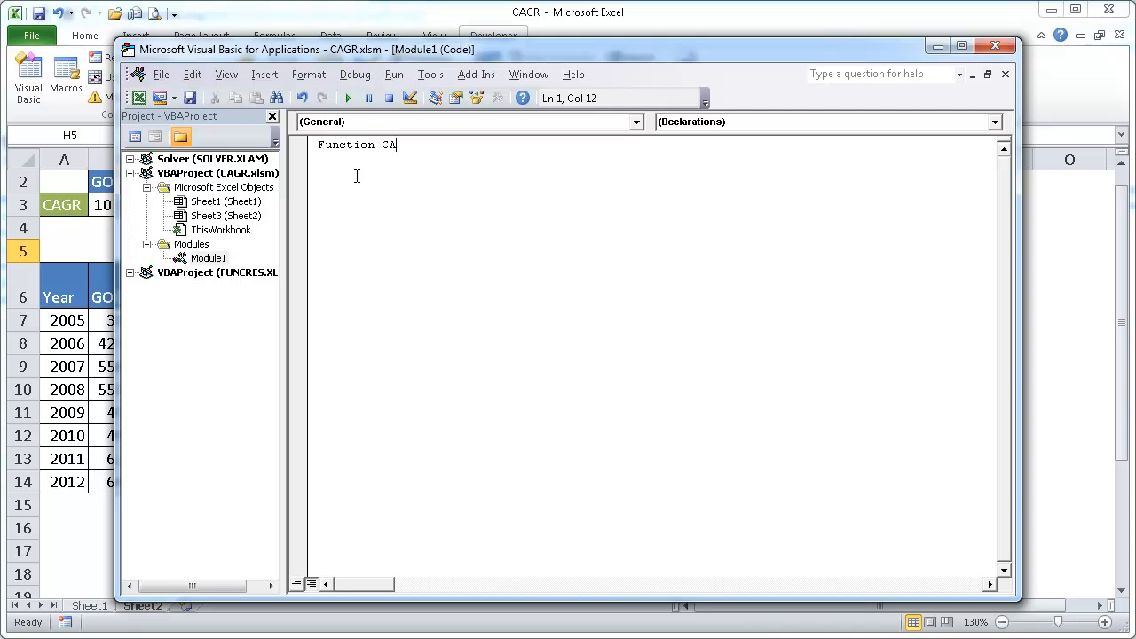
{"action": "type", "text": "GR("}
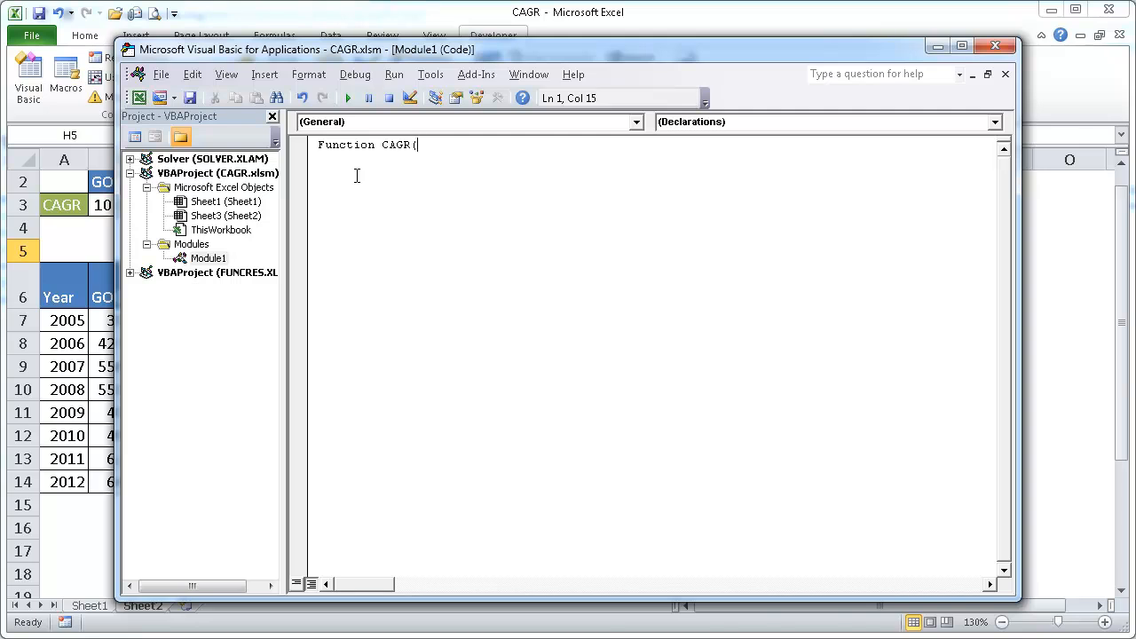
{"action": "type", "text": "StartVa"}
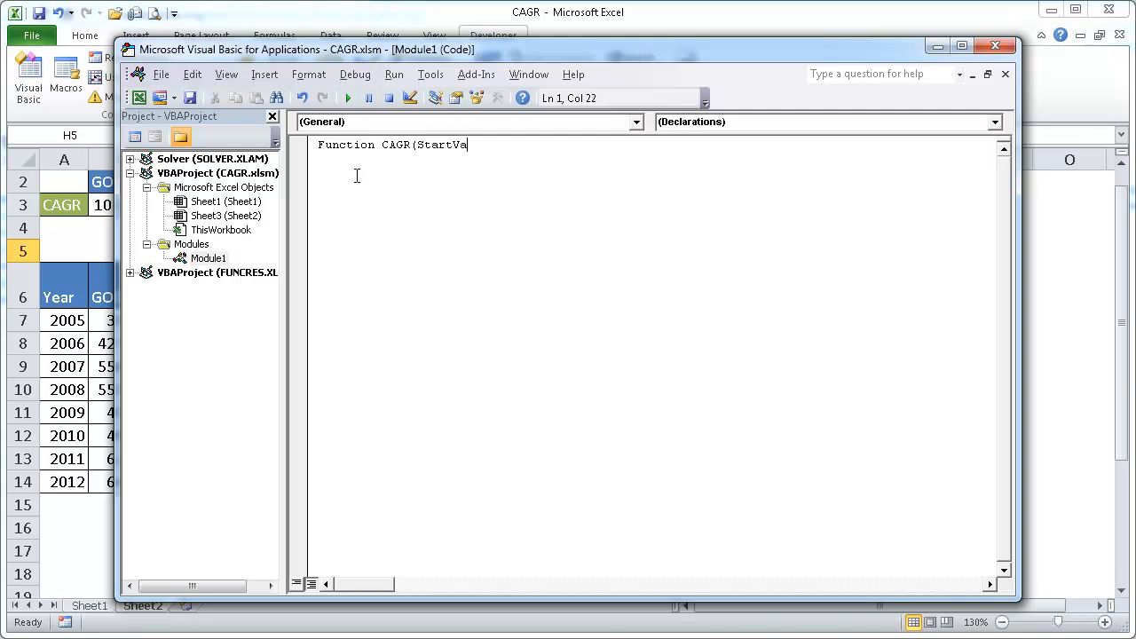
{"action": "type", "text": "lue,"}
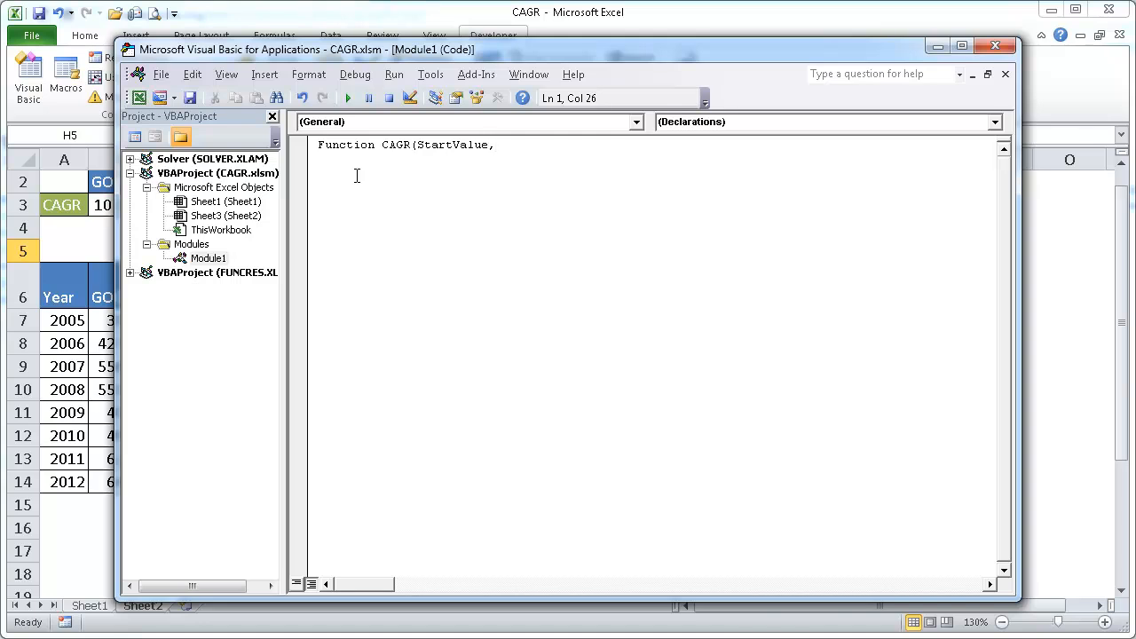
{"action": "type", "text": "EndValue"}
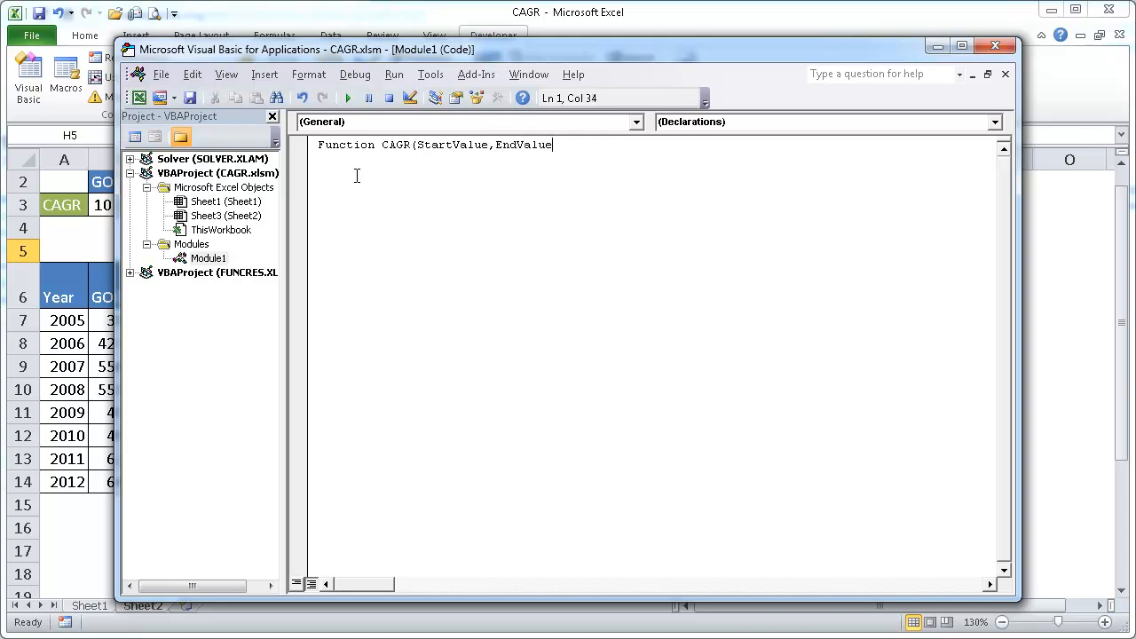
{"action": "type", "text": ",Years"}
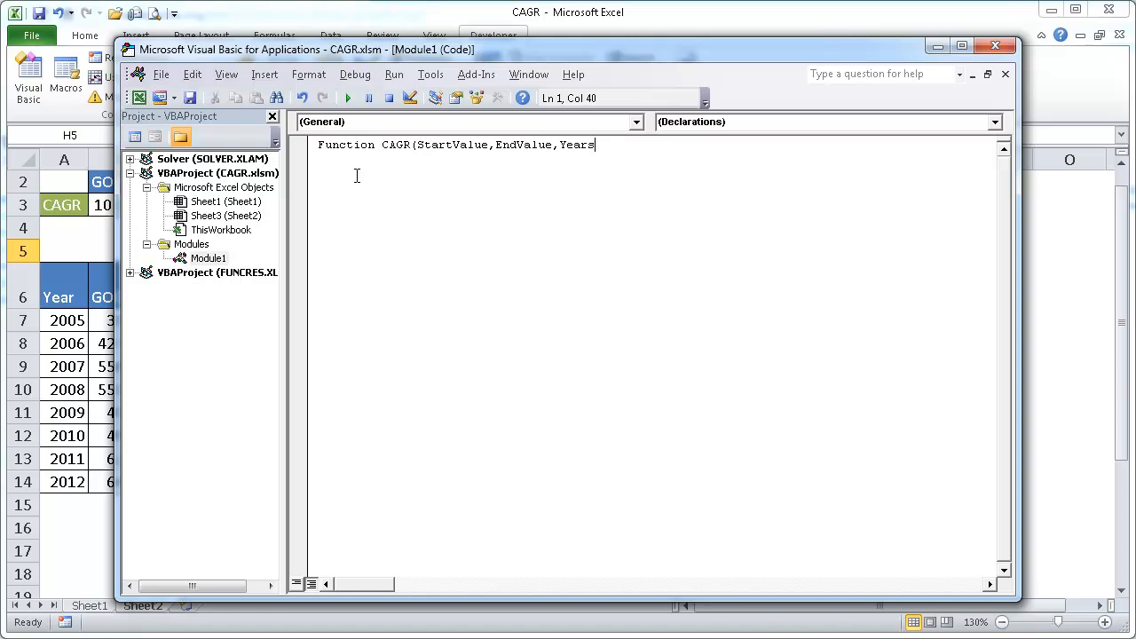
{"action": "key", "text": "Return"}
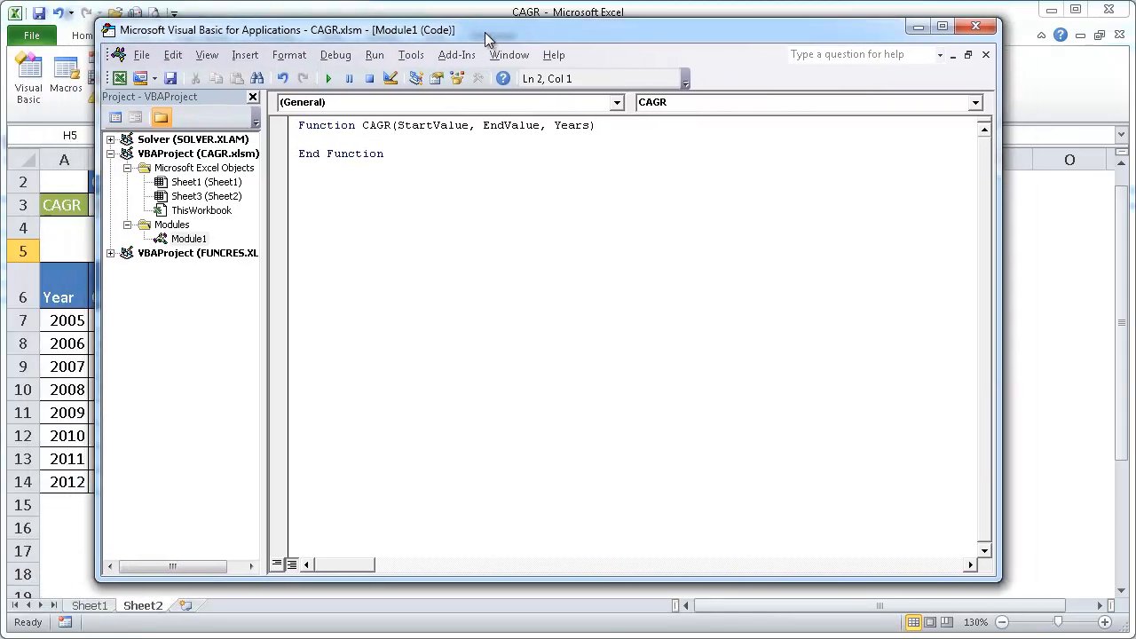
Write CAGR = (EndValue / StartValue) ^ (1 / Years) - 1 and close the editor
{"action": "type", "text": "CA"}
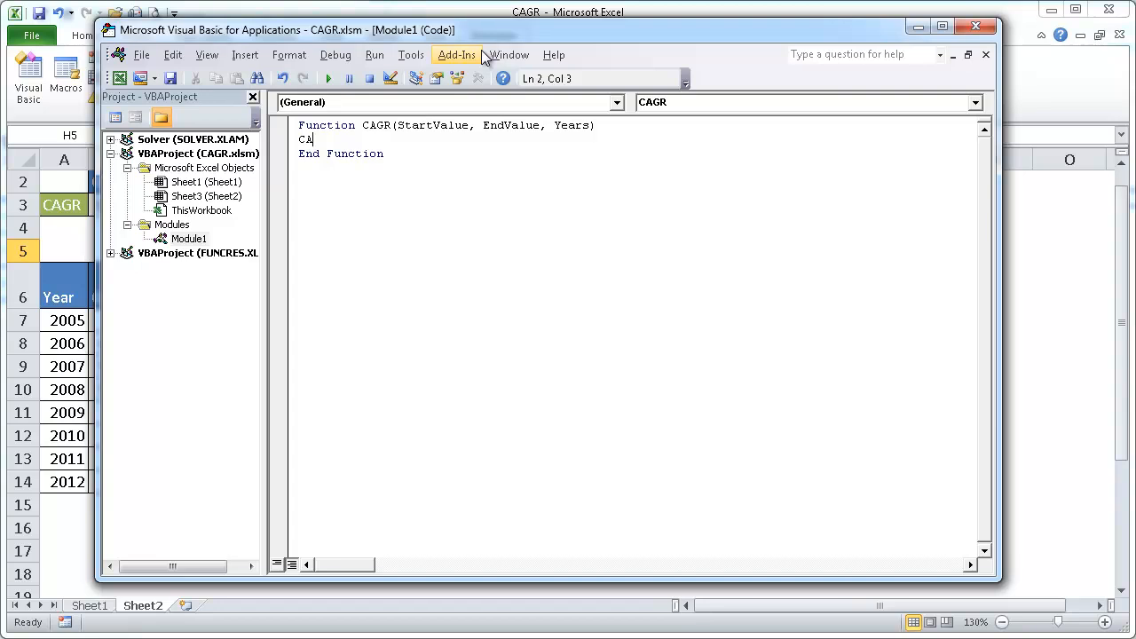
{"action": "type", "text": "GR"}
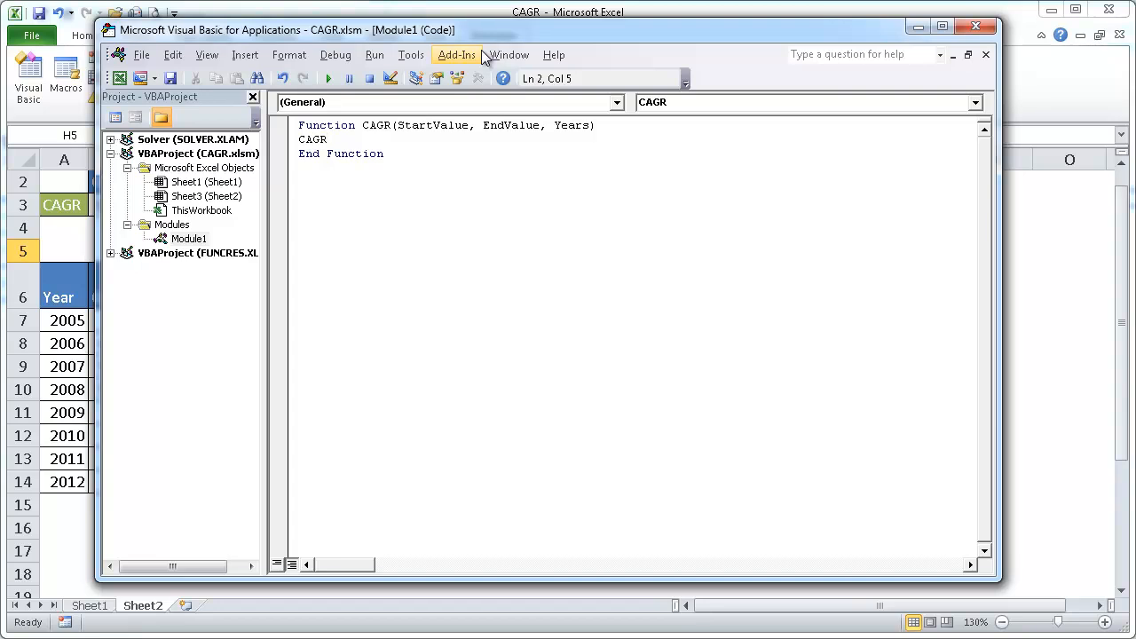
{"action": "type", "text": "="}
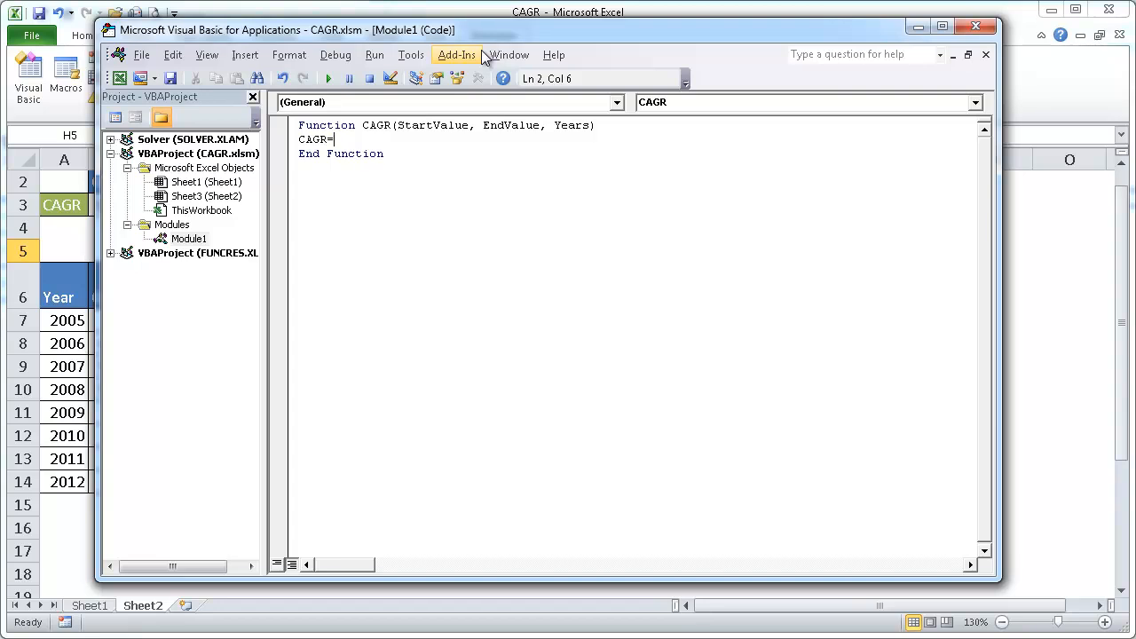
{"action": "type", "text": "("}
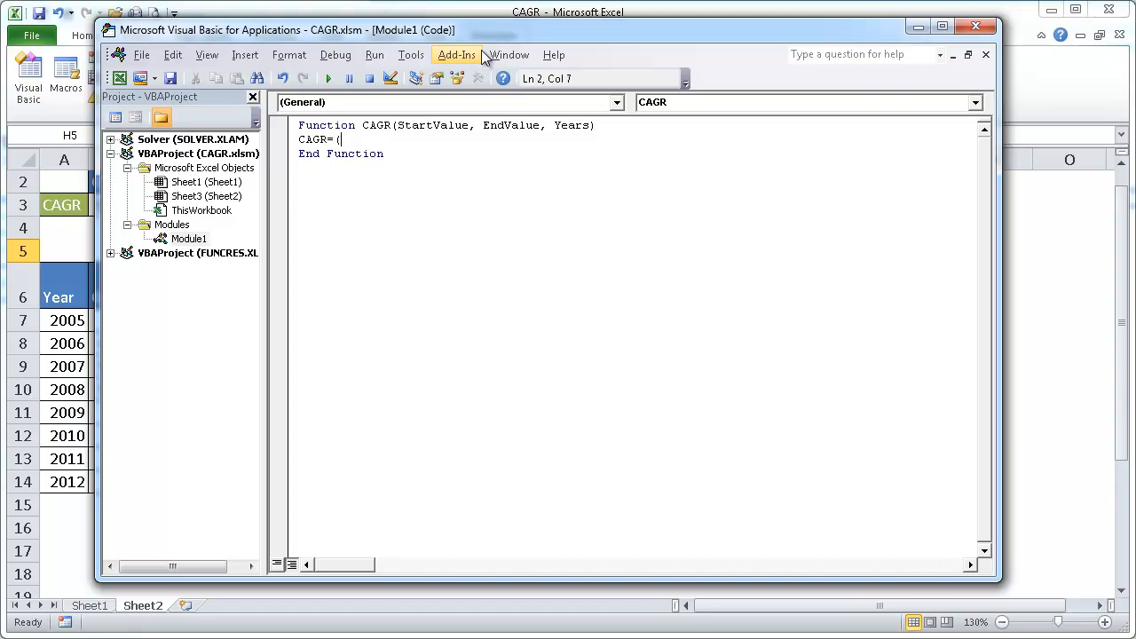
{"action": "type", "text": "EnValue/St"}
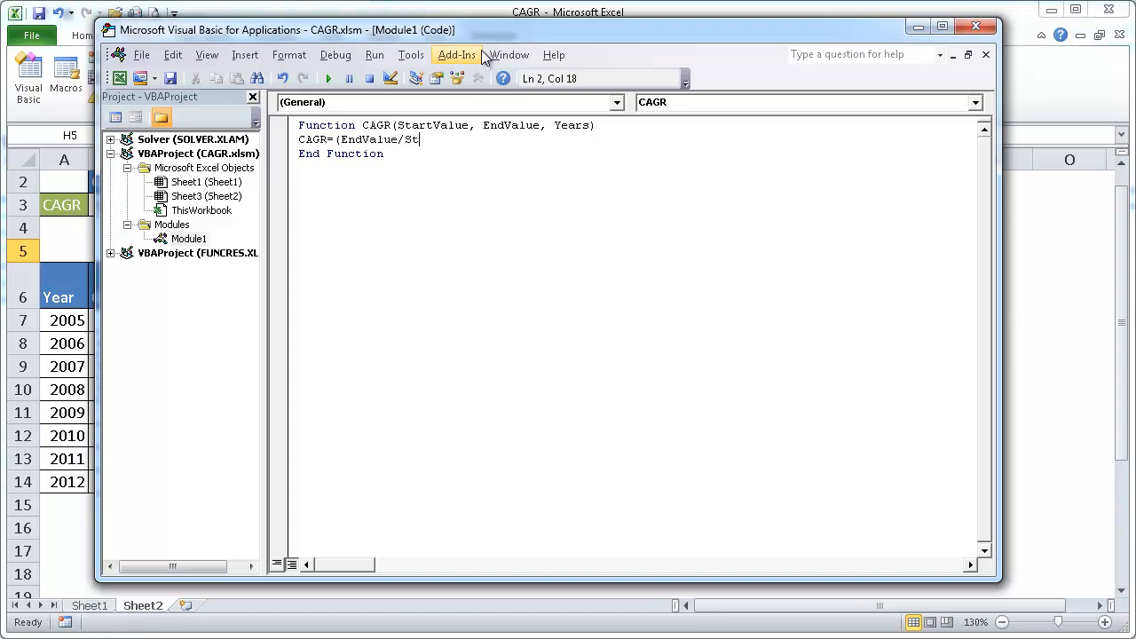
{"action": "type", "text": "artValue"}
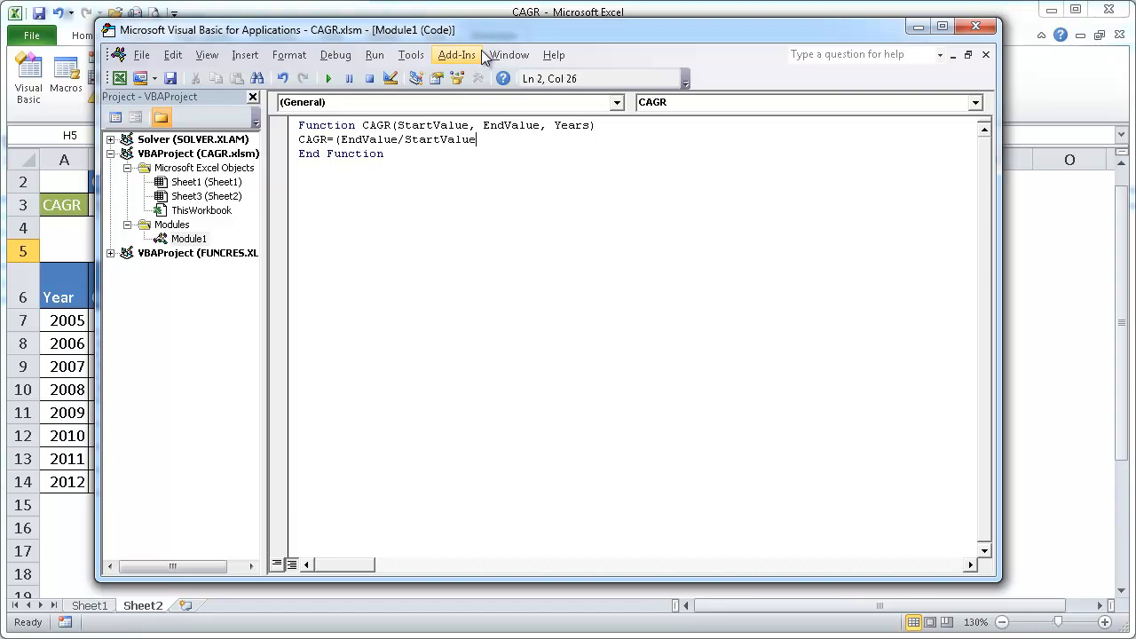
{"action": "type", "text": ")"}
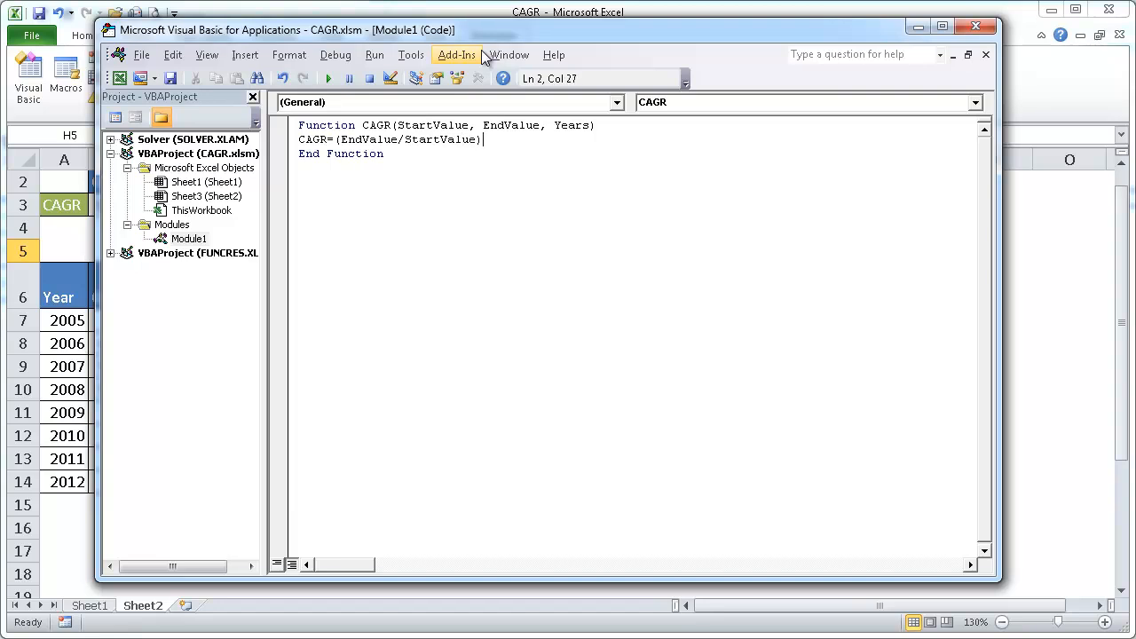
{"action": "type", "text": "^"}
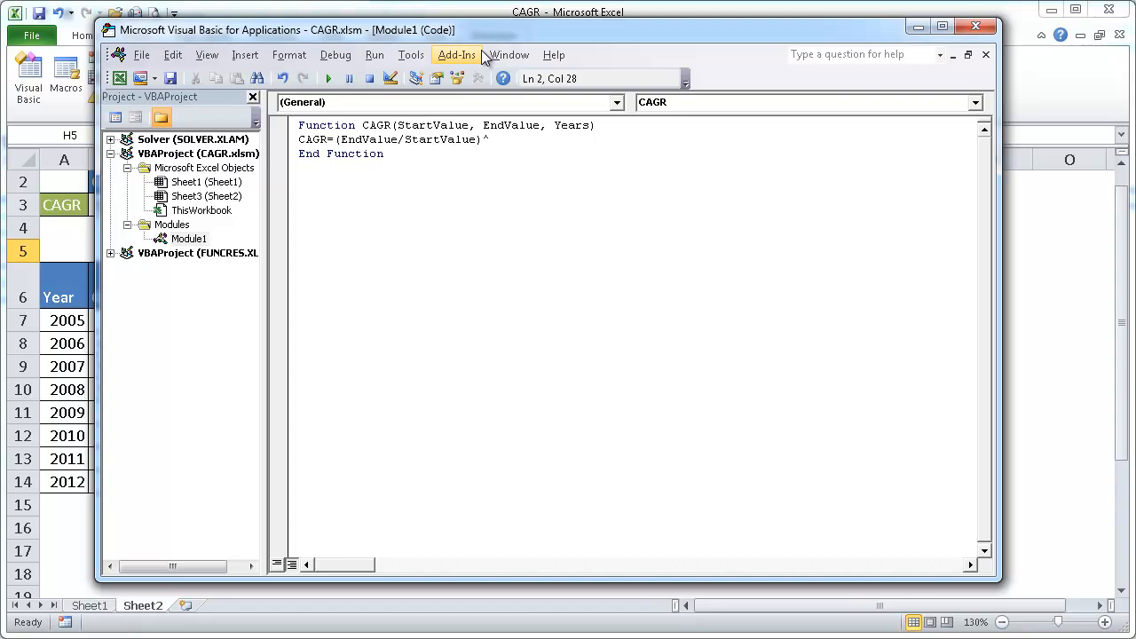
{"action": "type", "text": "(1/Years)-"}
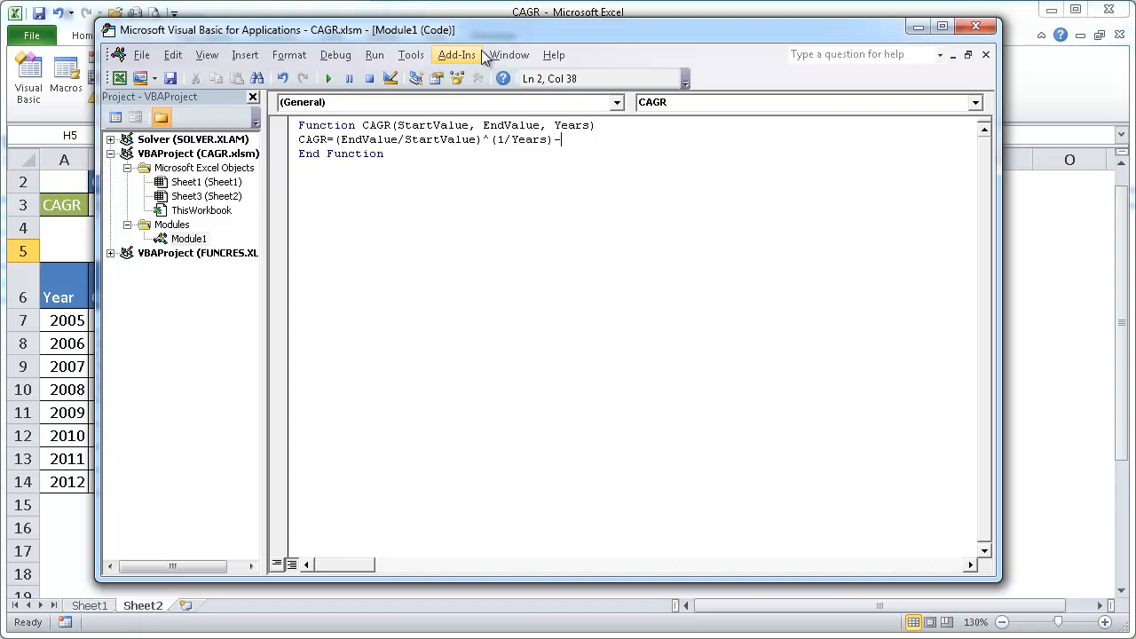
{"action": "type", "text": "1"}
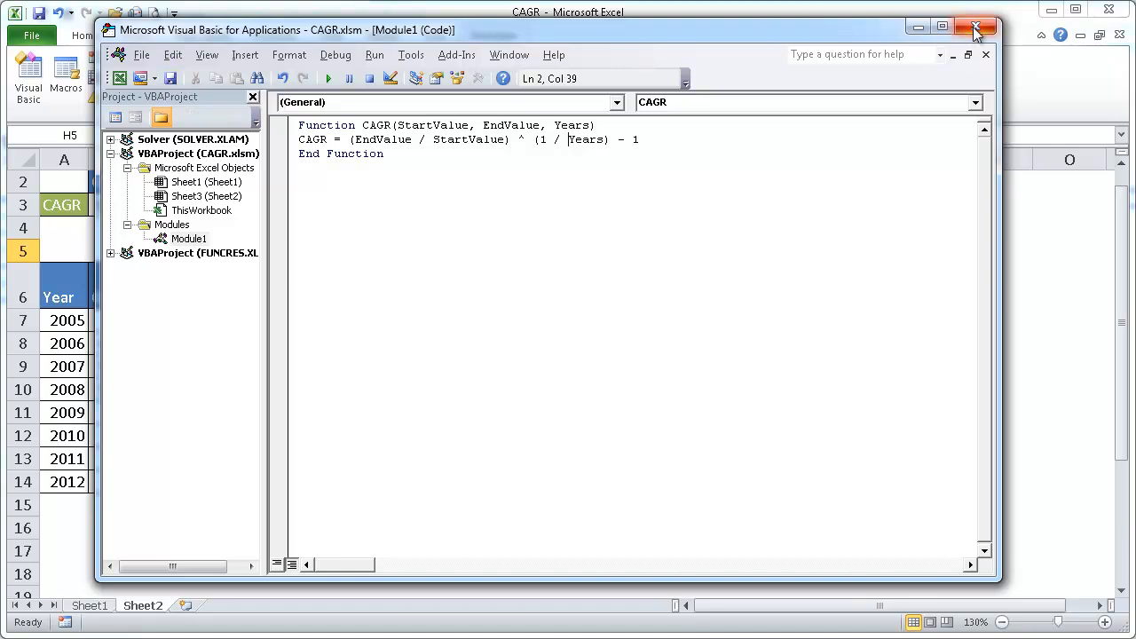
{"action": "left_click", "coordinate": [975, 27]}
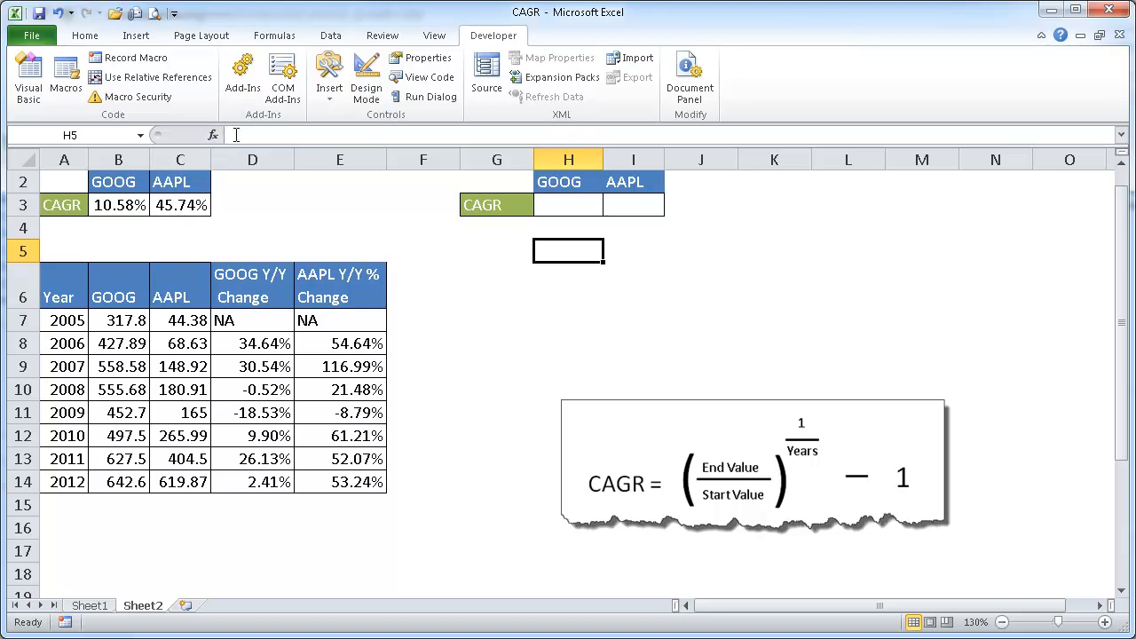
Enter =cagr in H3 and open the Function Arguments prompts
{"action": "left_click", "coordinate": [568, 204]}
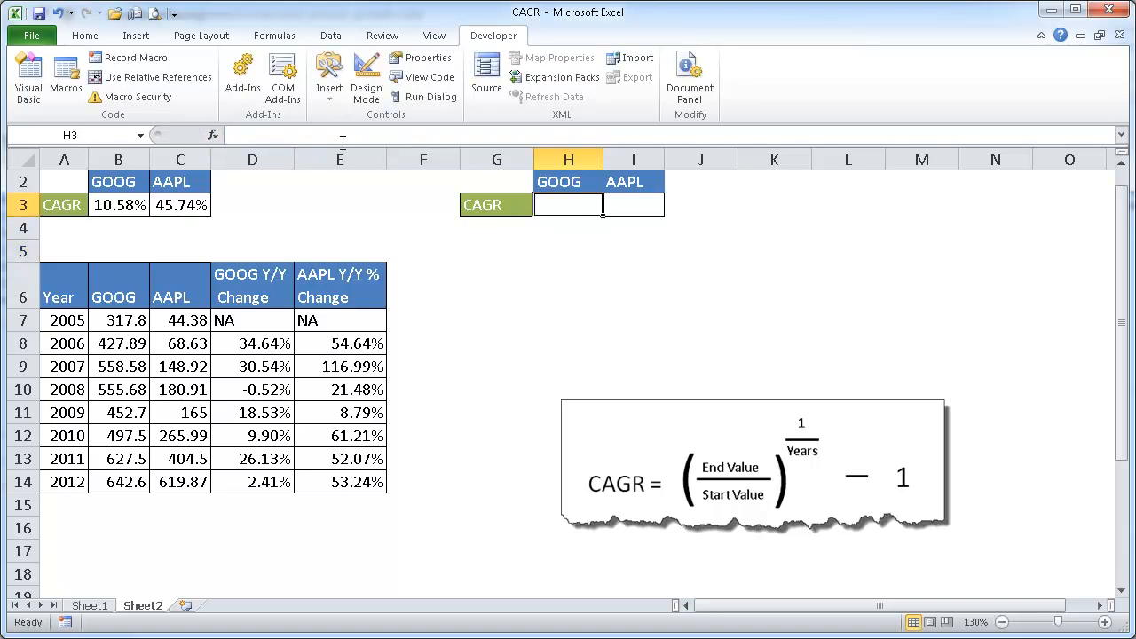
{"action": "type", "text": "="}
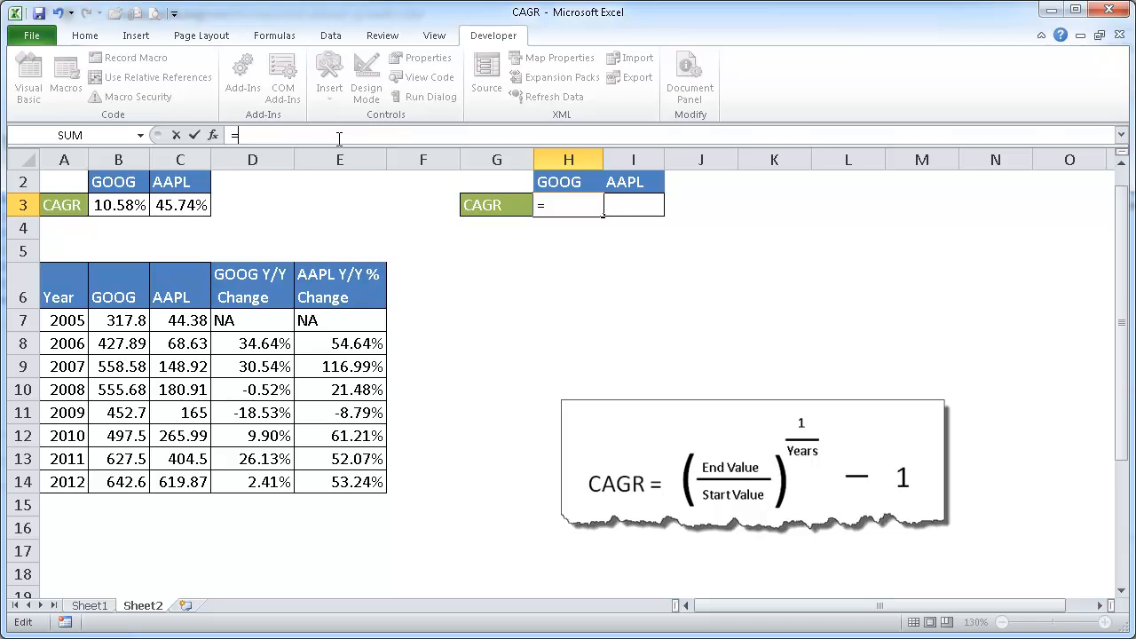
{"action": "type", "text": "cagr"}
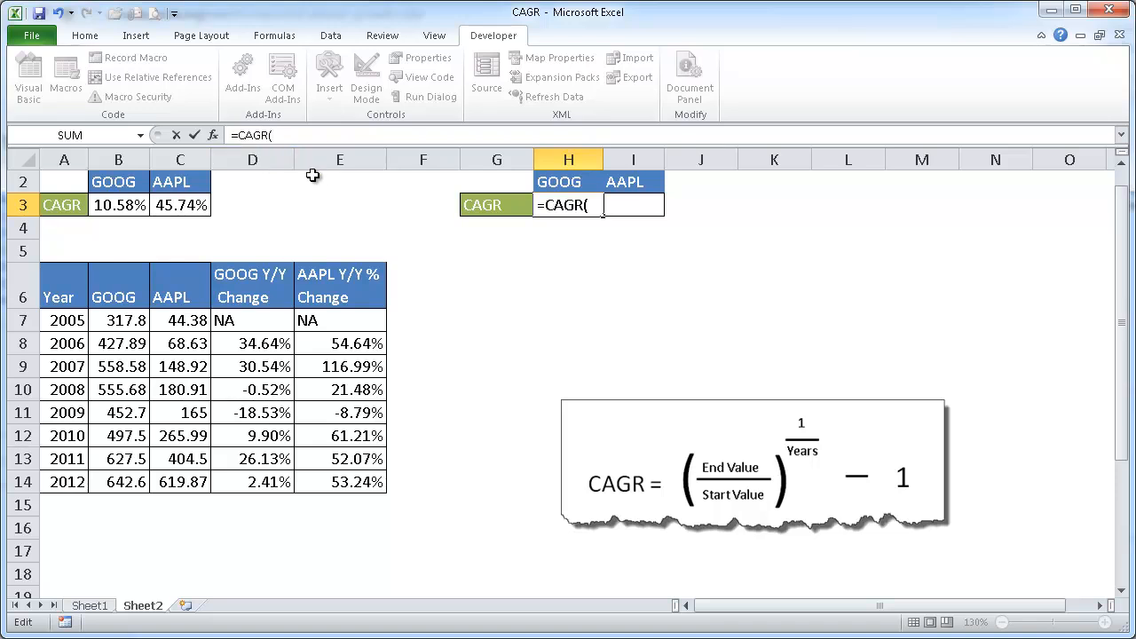
{"action": "mouse_move", "coordinate": [214, 134]}
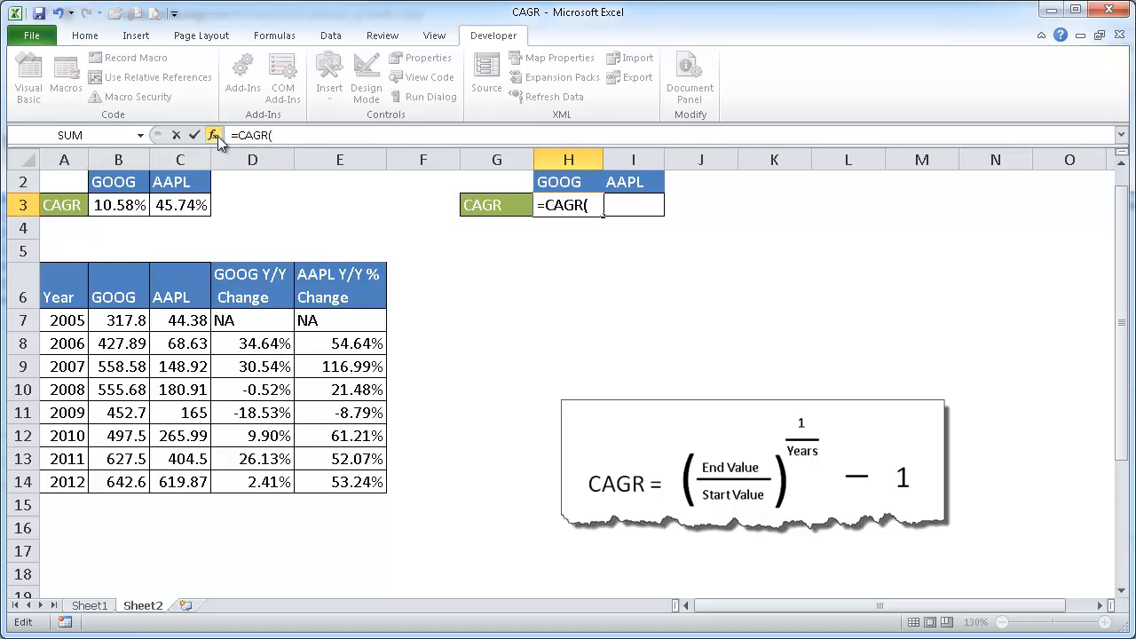
{"action": "left_click", "coordinate": [213, 135]}
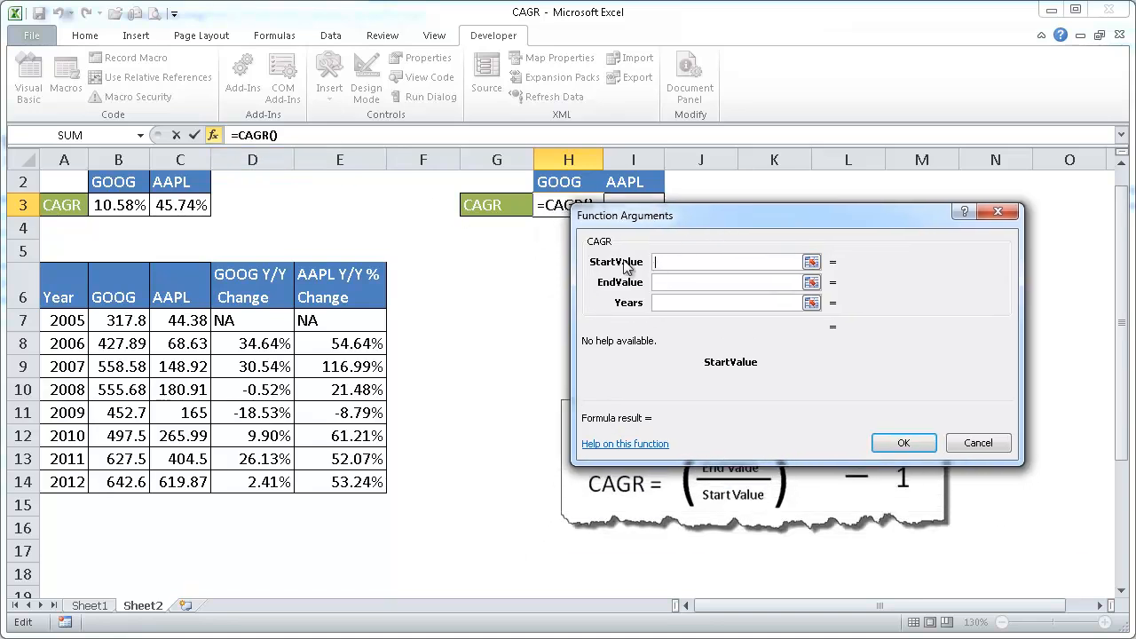
{"action": "mouse_move", "coordinate": [630, 291]}
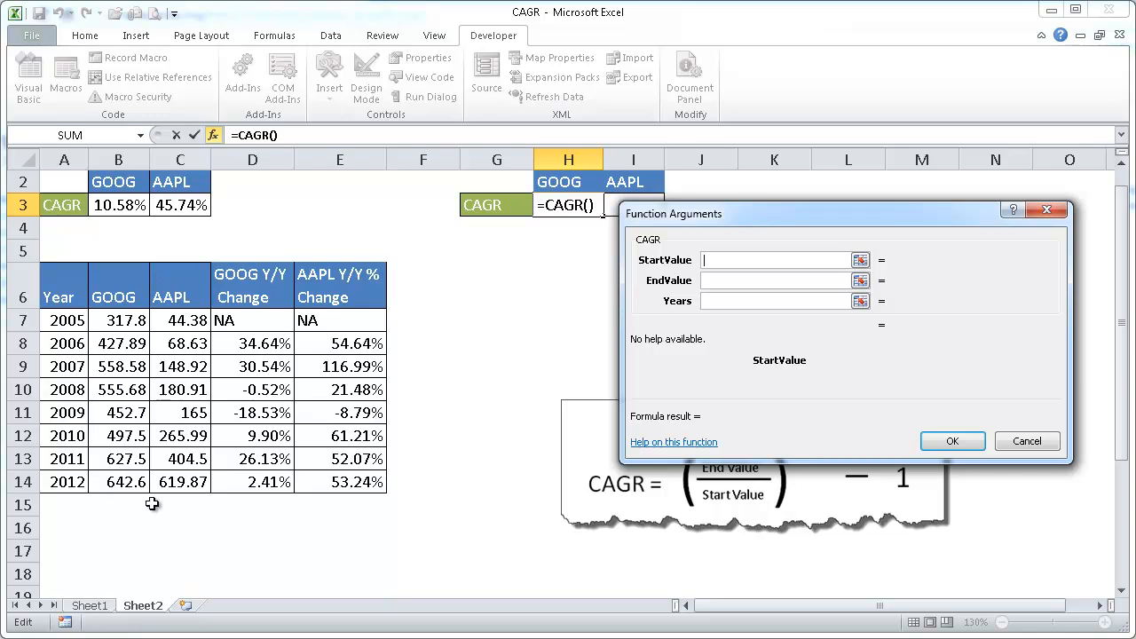
Set StartValue B7, EndValue B14 and Years 7 for H3's CAGR
{"action": "left_click", "coordinate": [118, 482]}
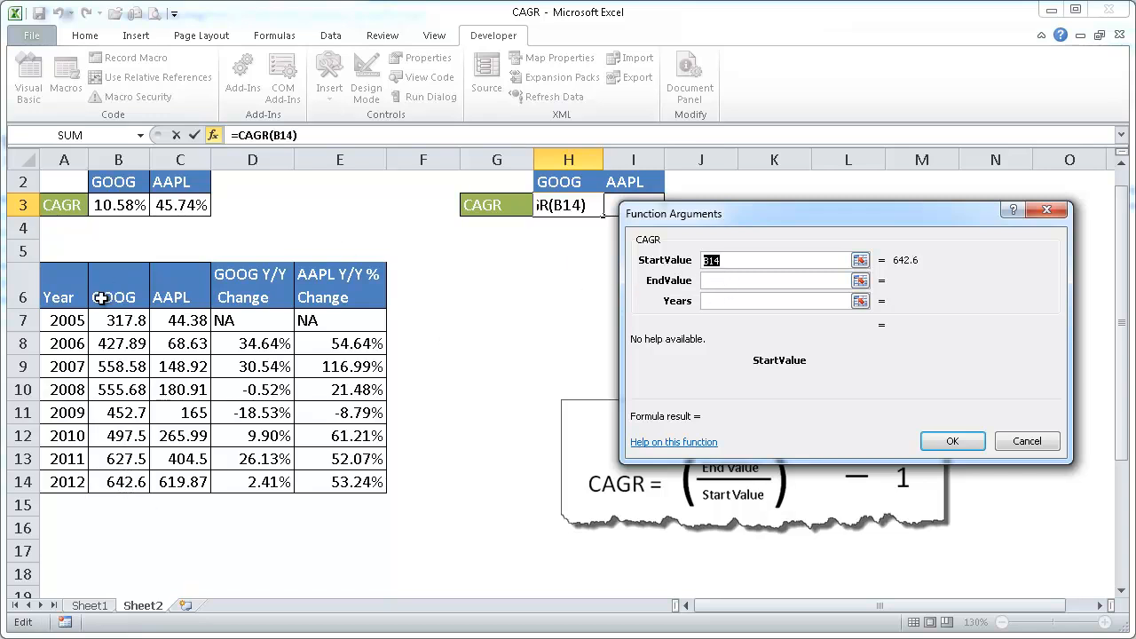
{"action": "left_click", "coordinate": [119, 321]}
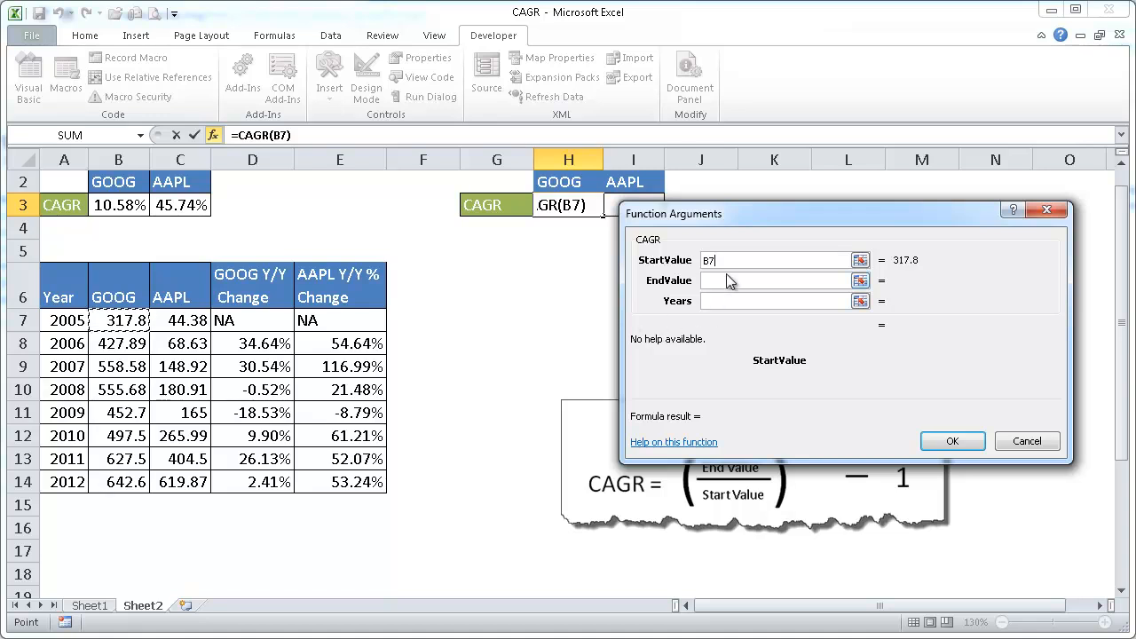
{"action": "left_click", "coordinate": [772, 280]}
{"action": "type", "text": "B14"}
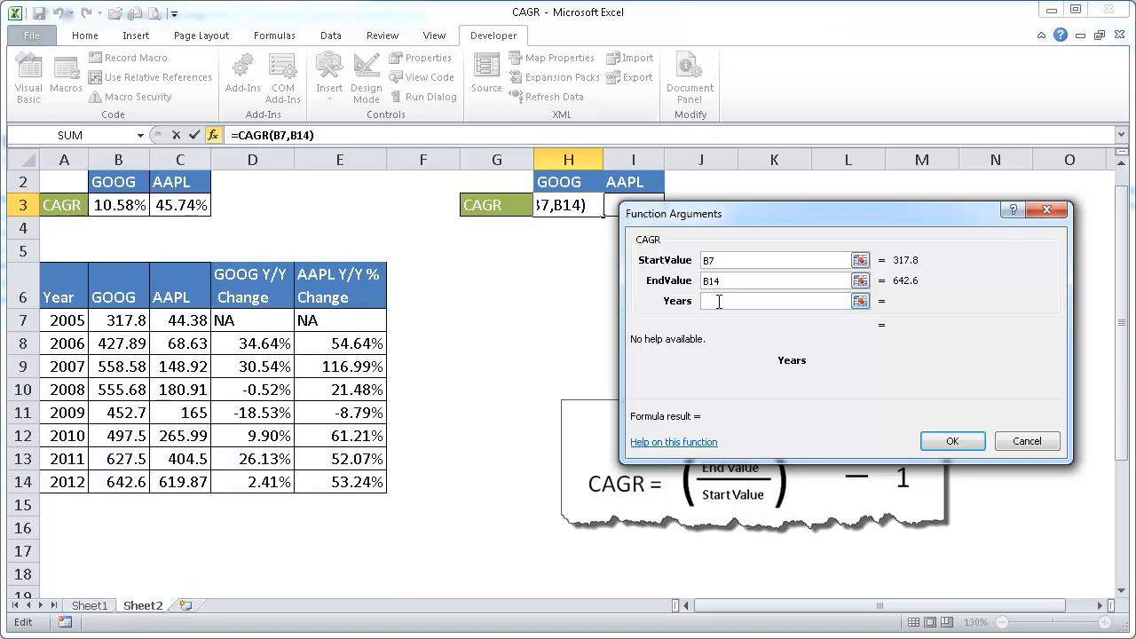
{"action": "type", "text": "7"}
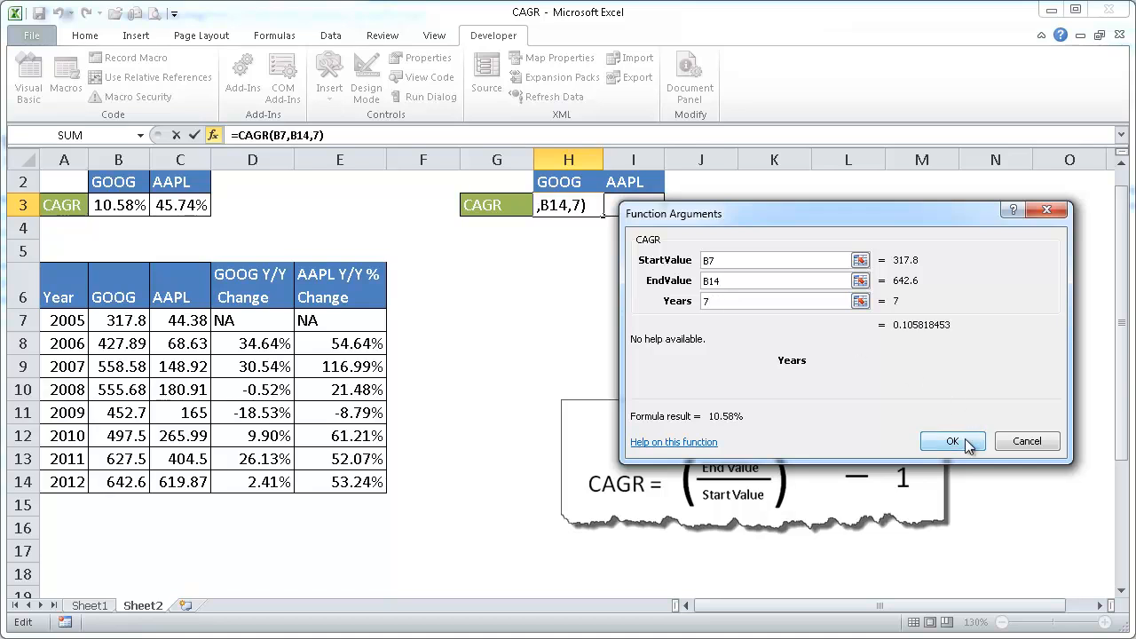
{"action": "left_click", "coordinate": [952, 442]}
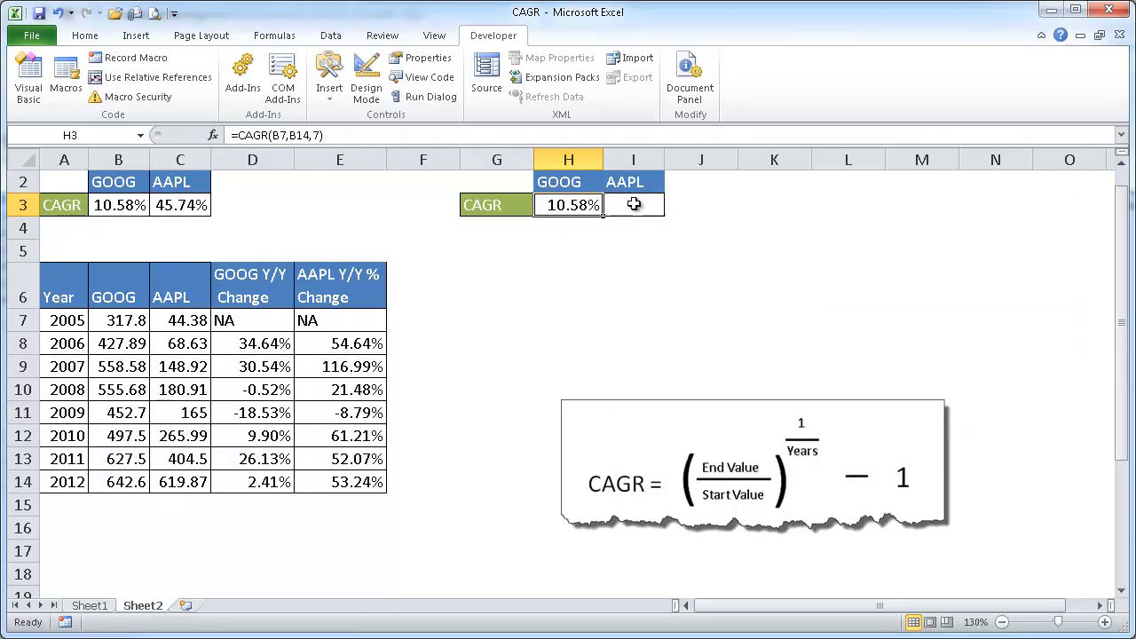
Enter =CAGR(C7,C14,7) in I3 for AAPL, giving 45.74%
{"action": "type", "text": "=ca"}
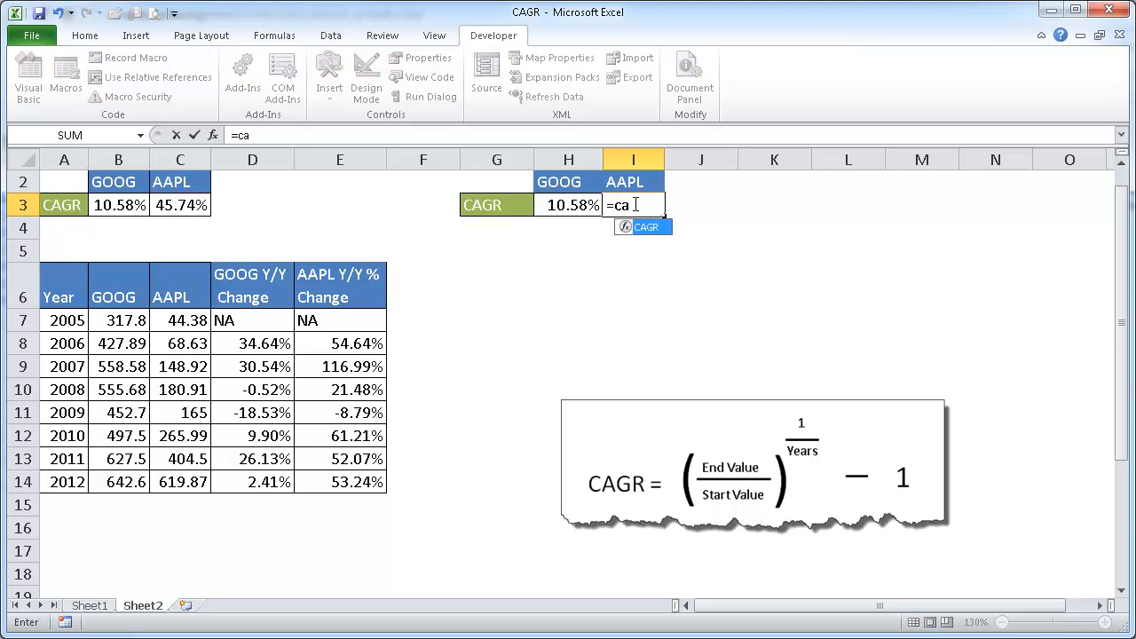
{"action": "type", "text": "gr"}
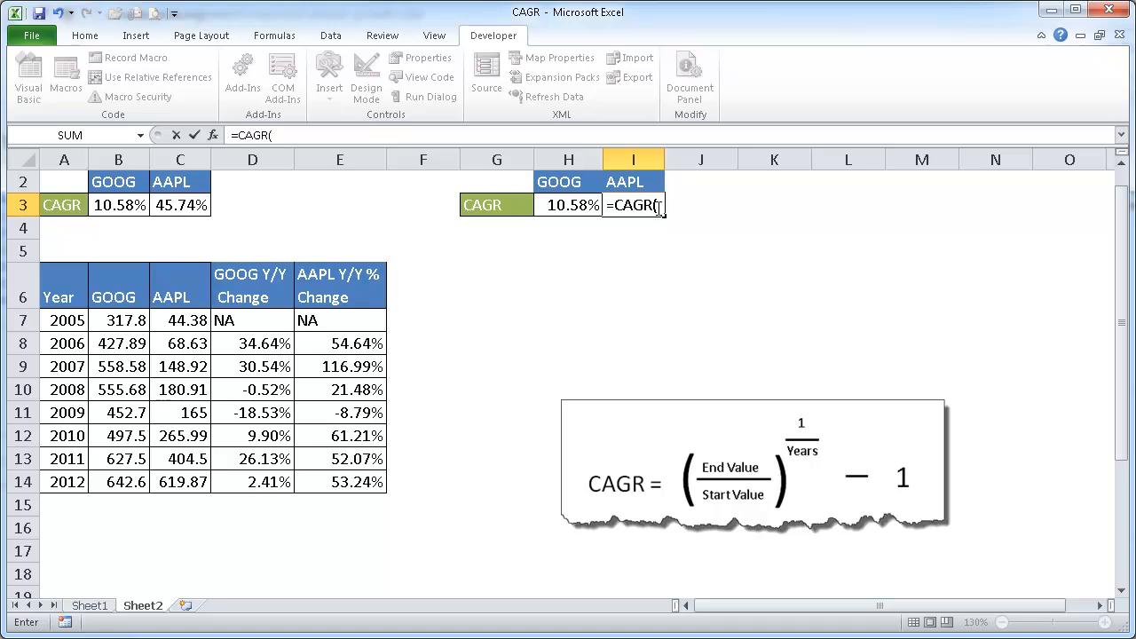
{"action": "mouse_move", "coordinate": [610, 189]}
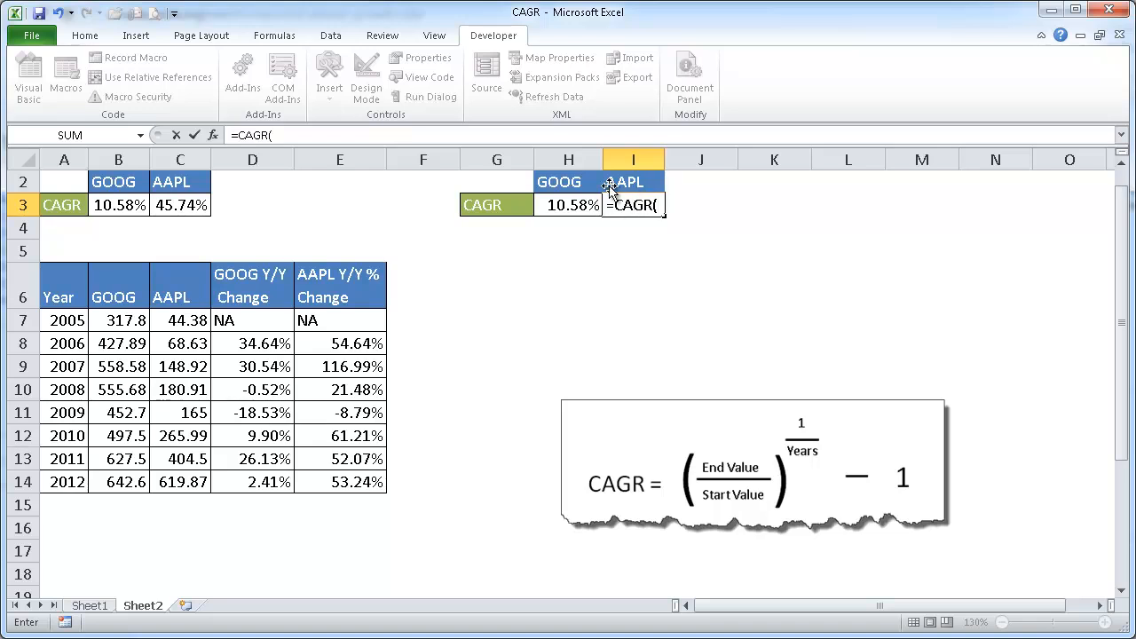
{"action": "mouse_move", "coordinate": [491, 297]}
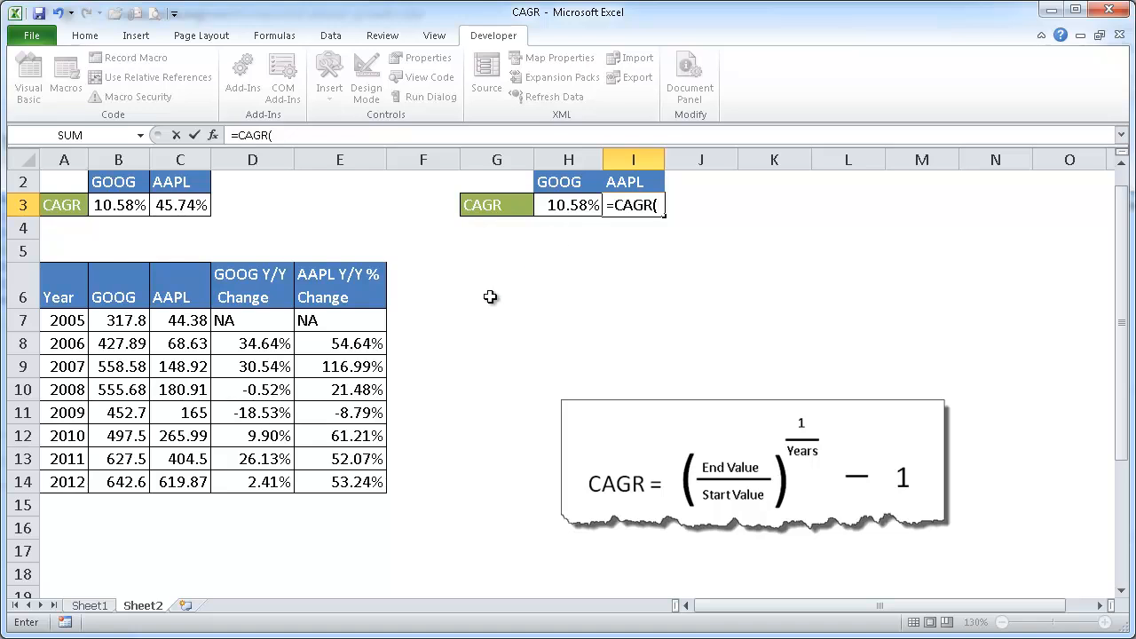
{"action": "mouse_move", "coordinate": [217, 311]}
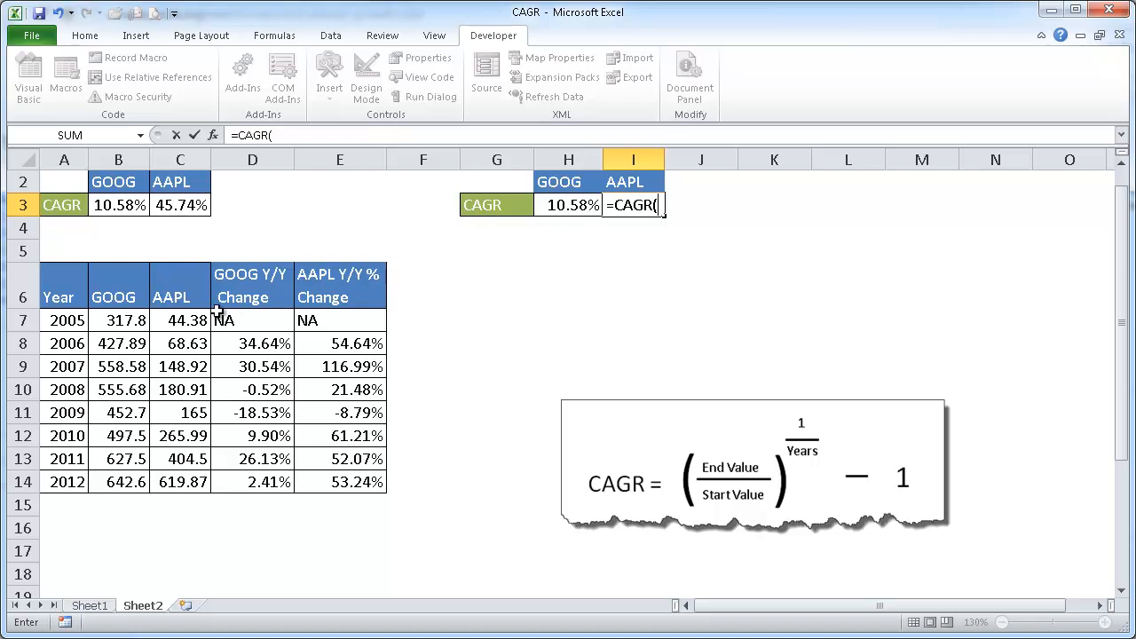
{"action": "left_click", "coordinate": [180, 320]}
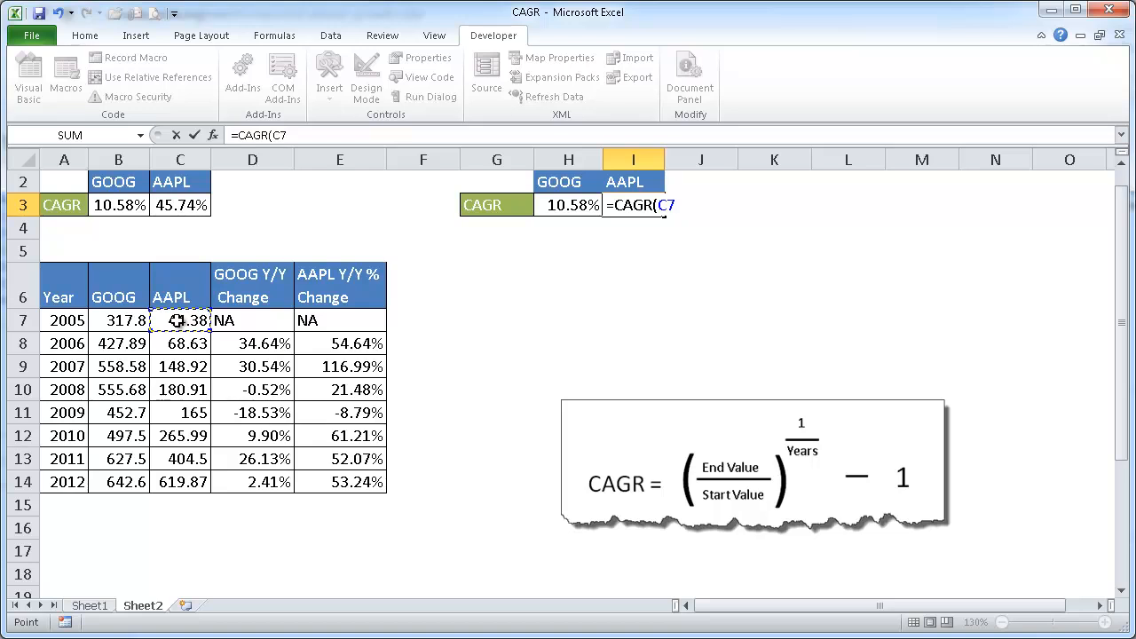
{"action": "left_click", "coordinate": [179, 481]}
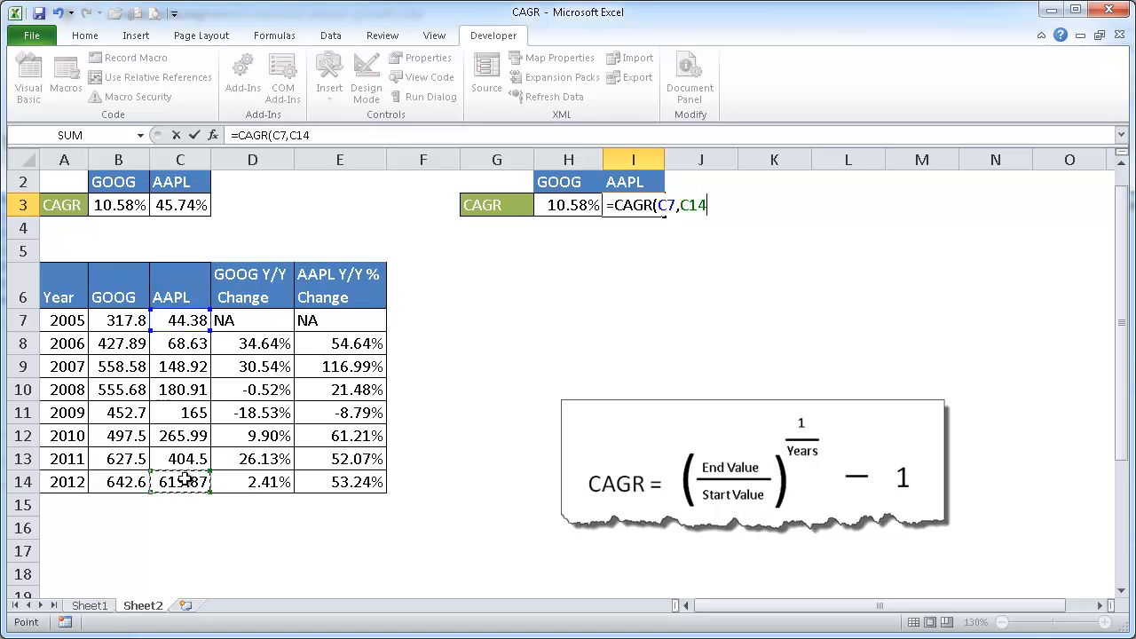
{"action": "type", "text": ",7"}
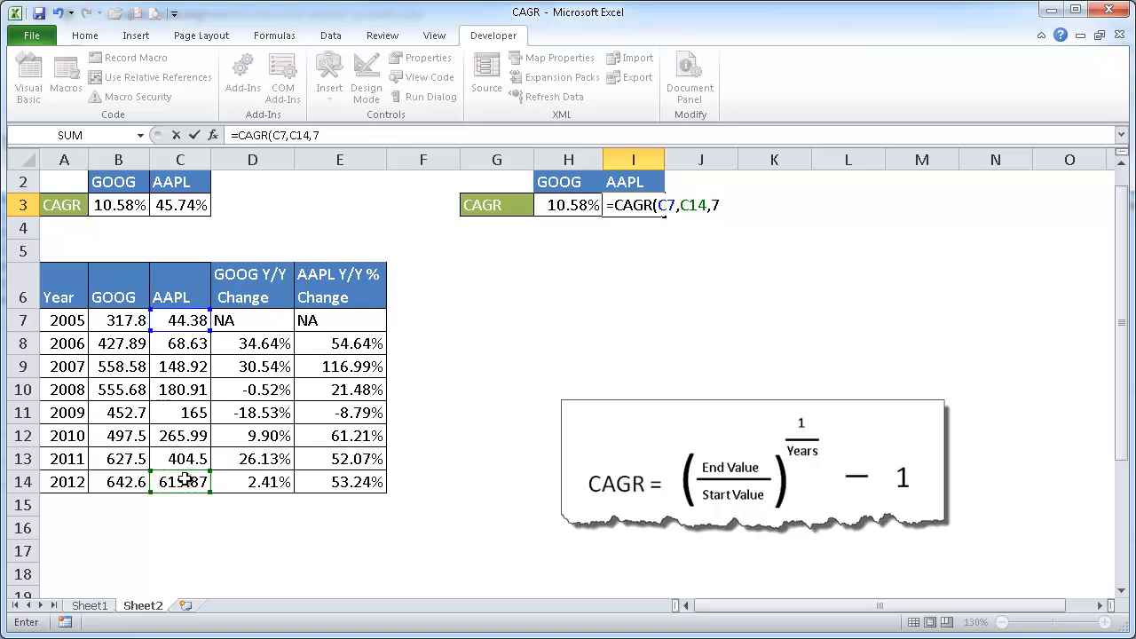
{"action": "key", "text": "Return"}
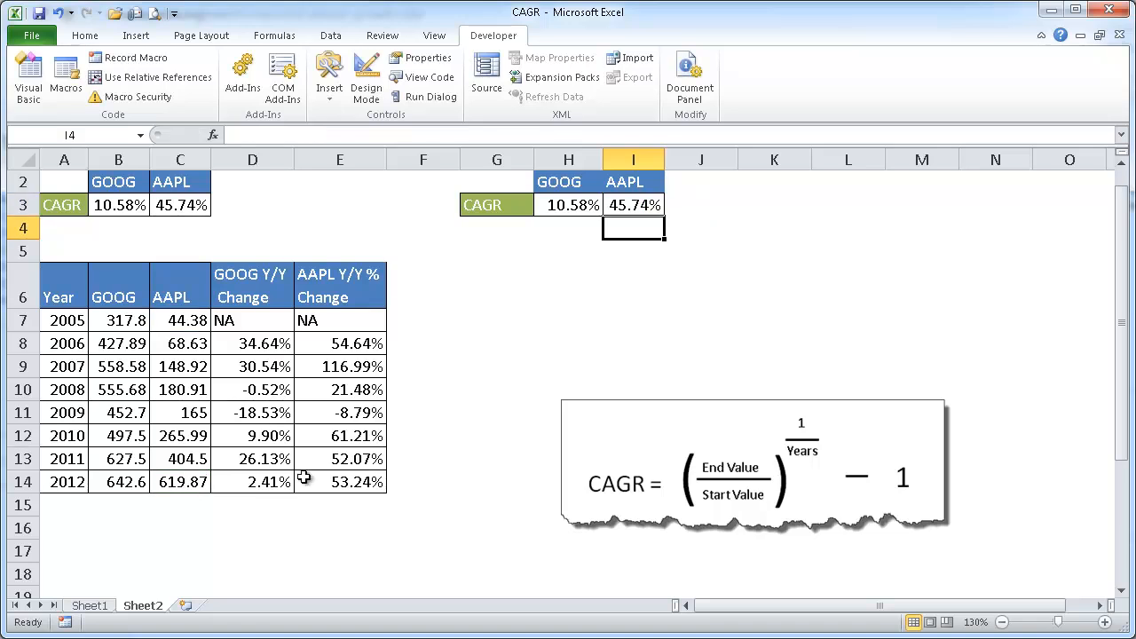
{"action": "mouse_move", "coordinate": [571, 204]}
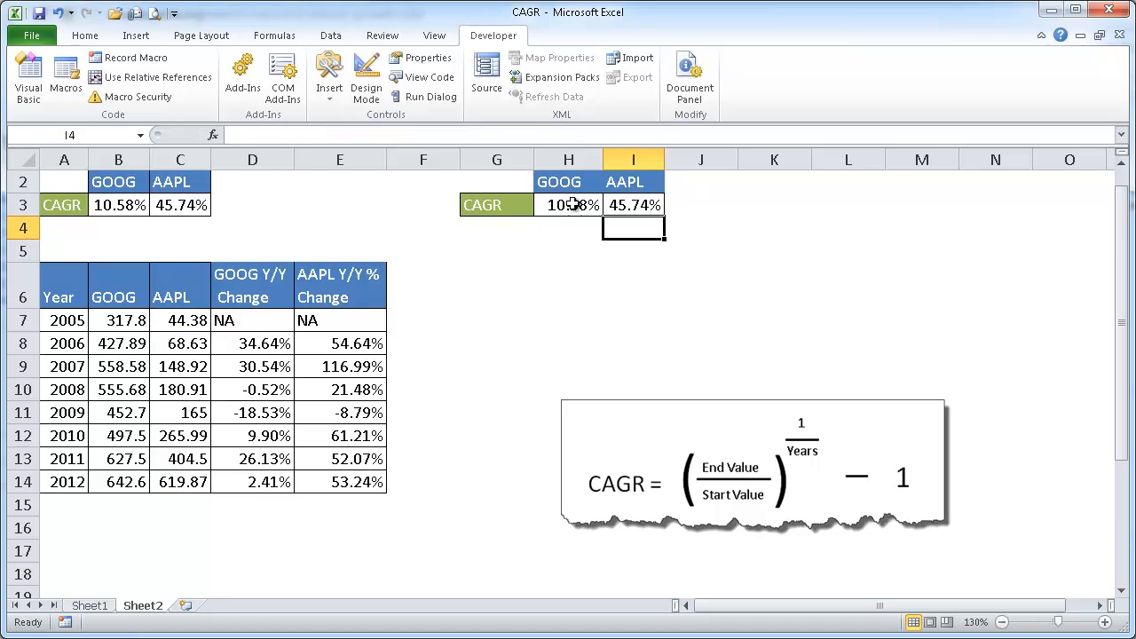
{"action": "mouse_move", "coordinate": [526, 319]}
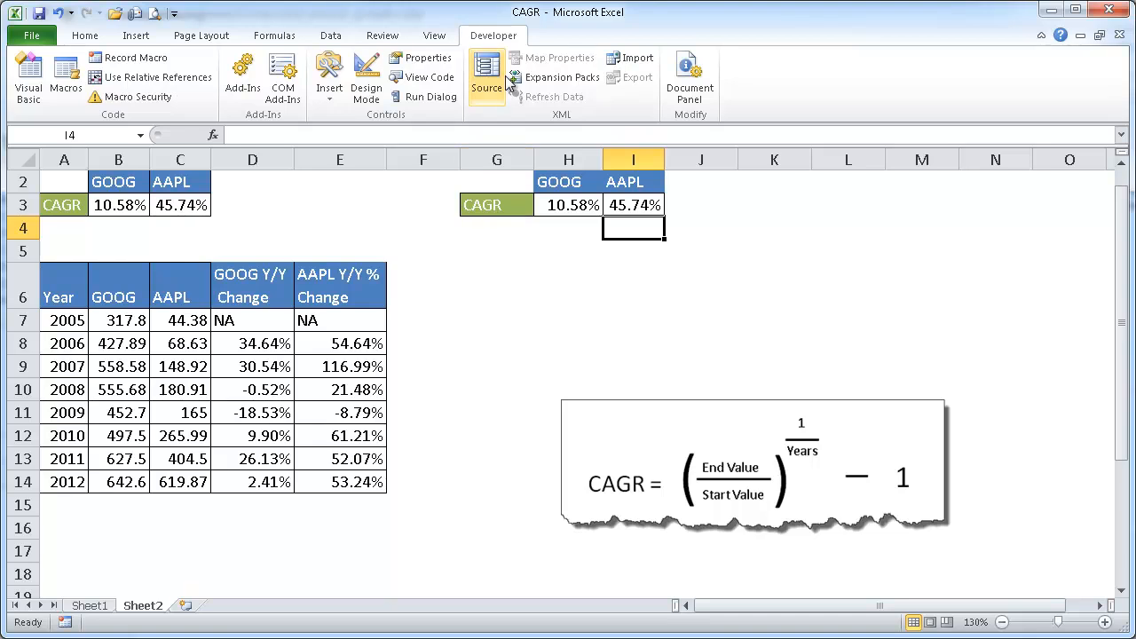
{"action": "mouse_move", "coordinate": [506, 298]}
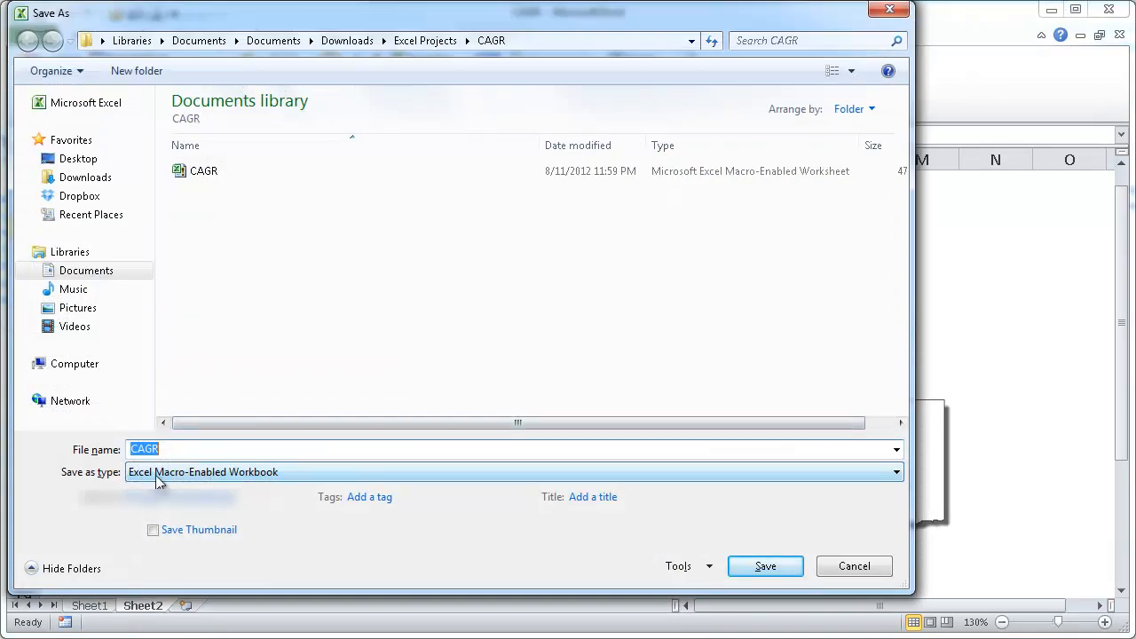
{"action": "mouse_move", "coordinate": [198, 481]}
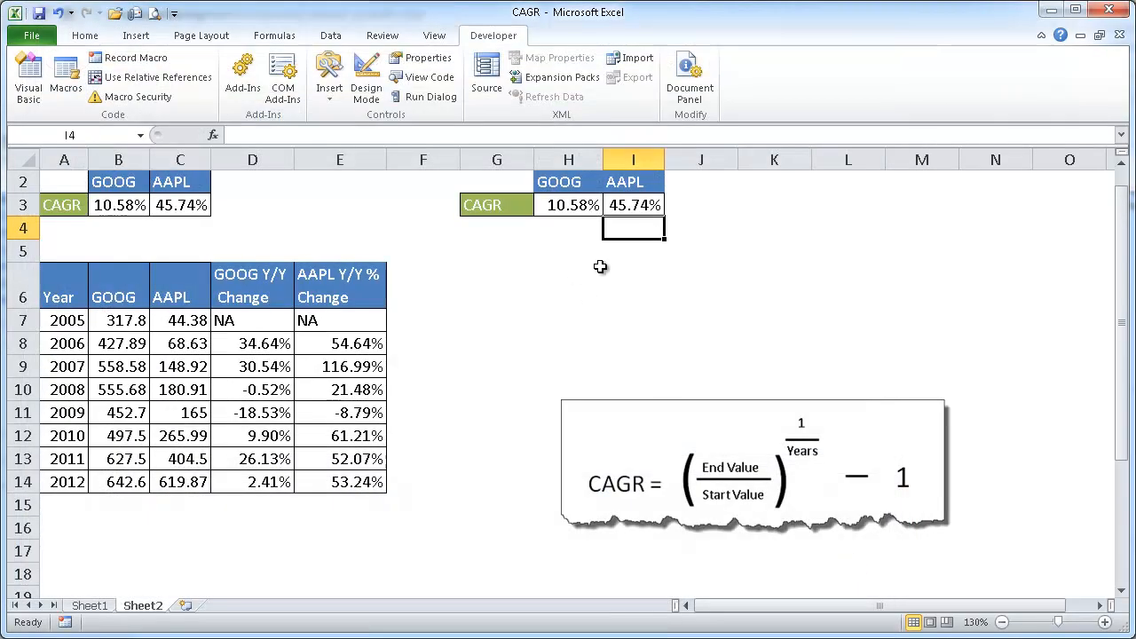
{"action": "mouse_move", "coordinate": [529, 323]}
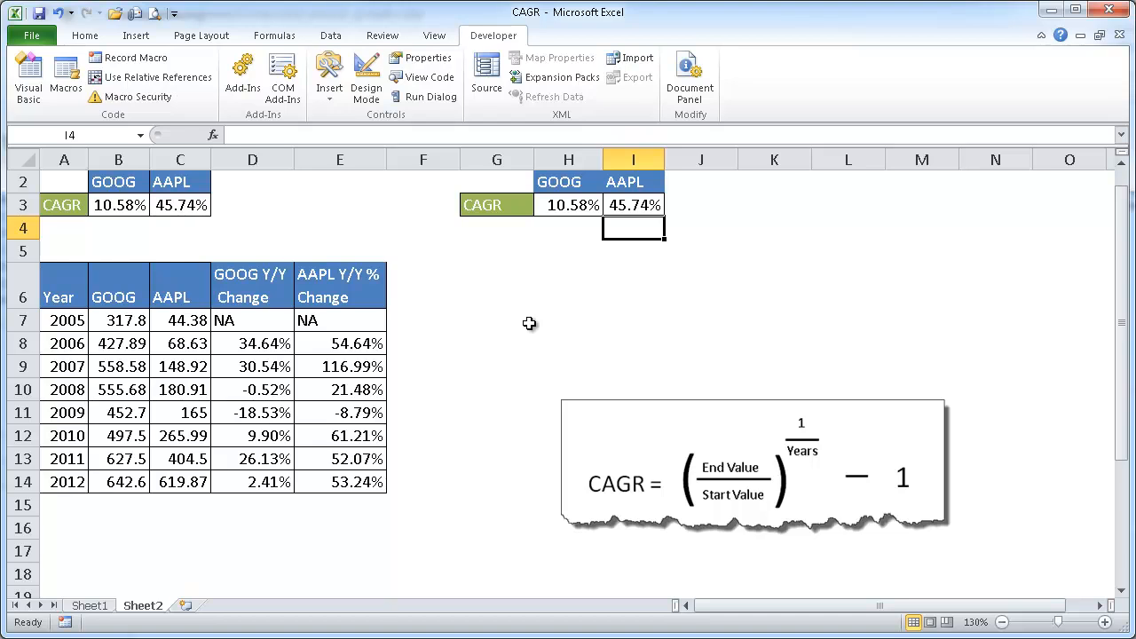